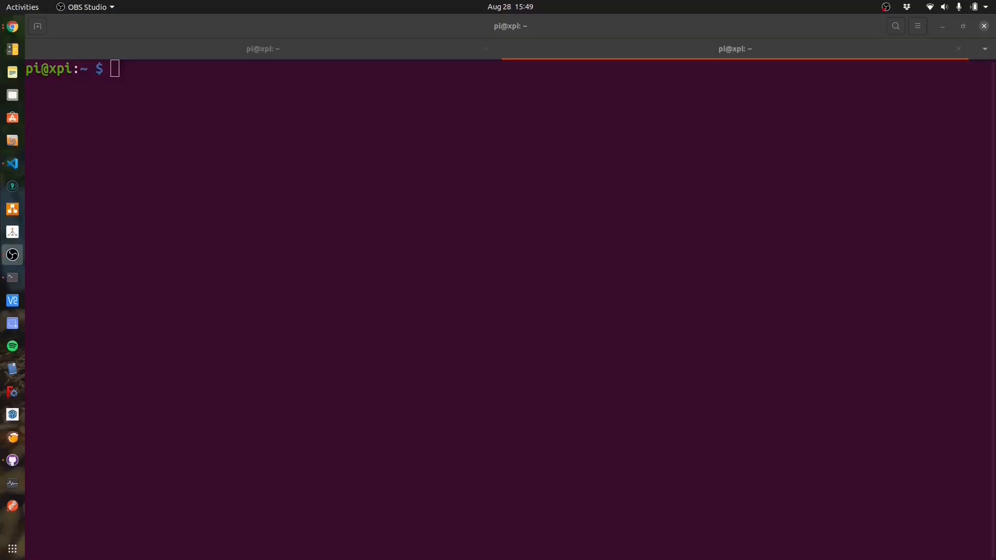
Step: Start nano on a new monitor.py with sudo from the shell prompt
{"action": "type", "text": "sudo"}
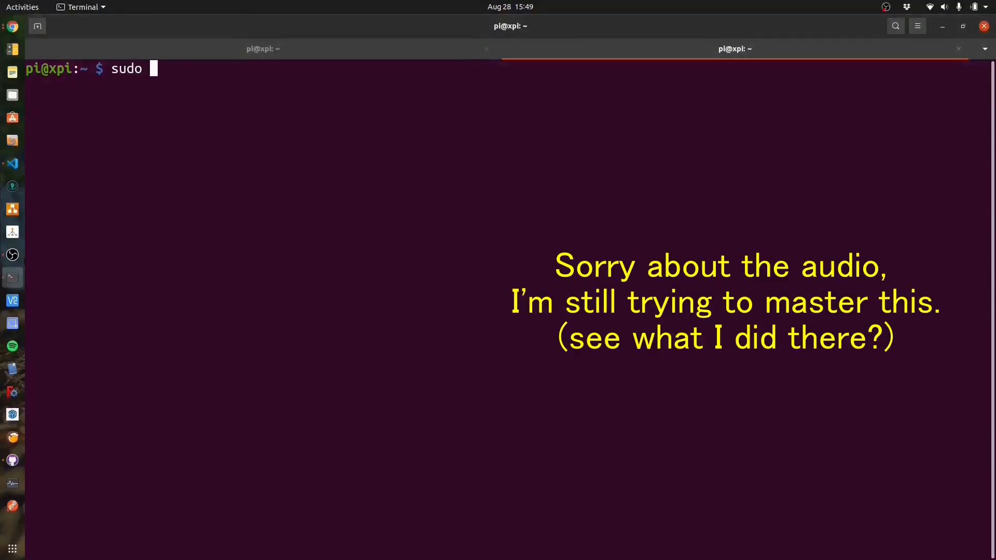
{"action": "type", "text": "nano monitor.p"}
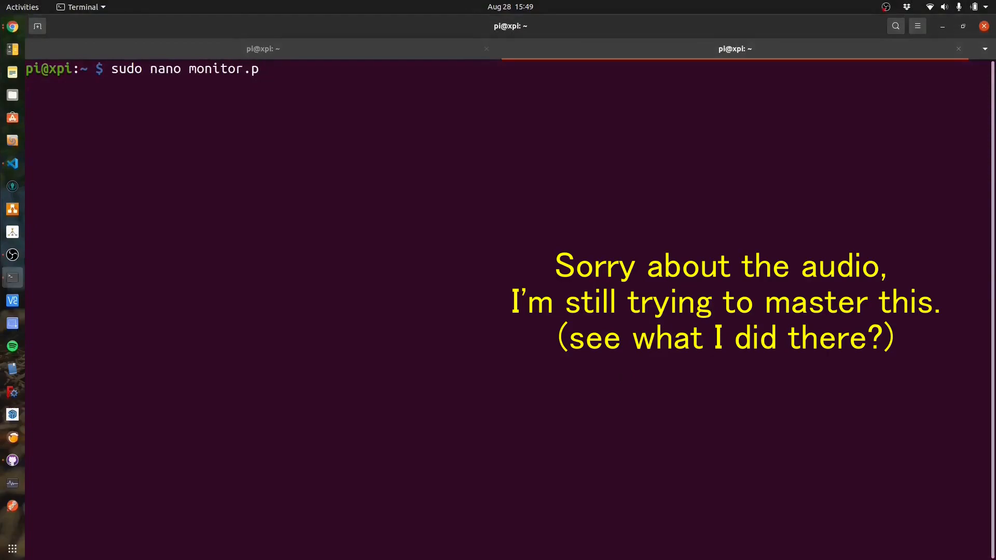
{"action": "key", "text": "Return"}
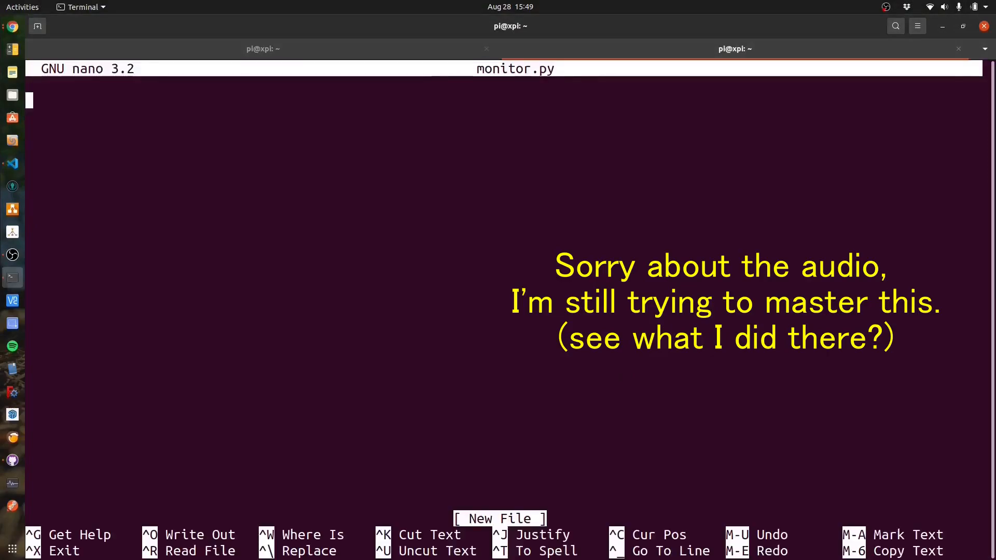
Step: Import paho.mqtt.client as mqtt and create client = mqtt.Client()
{"action": "type", "text": "import"}
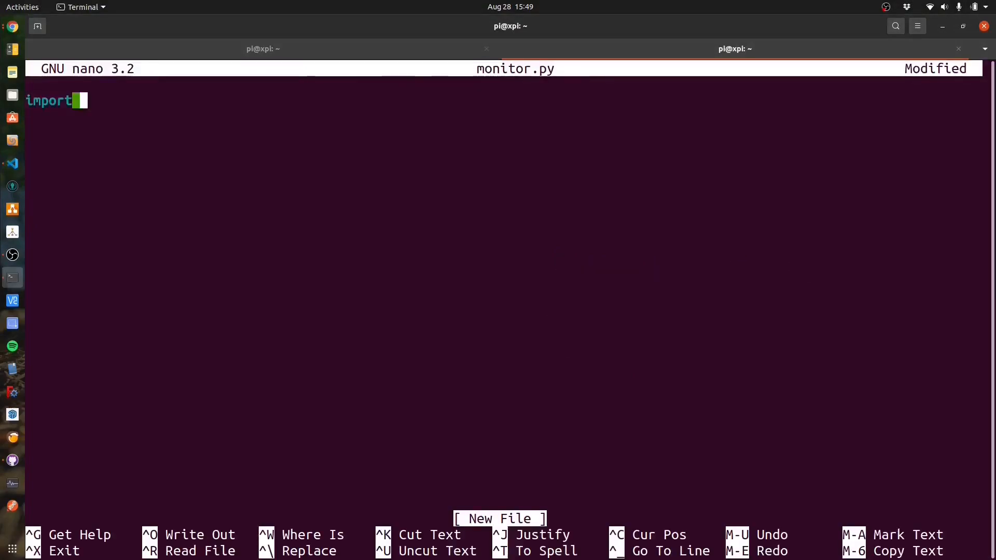
{"action": "type", "text": "paho.mqtt.cli"}
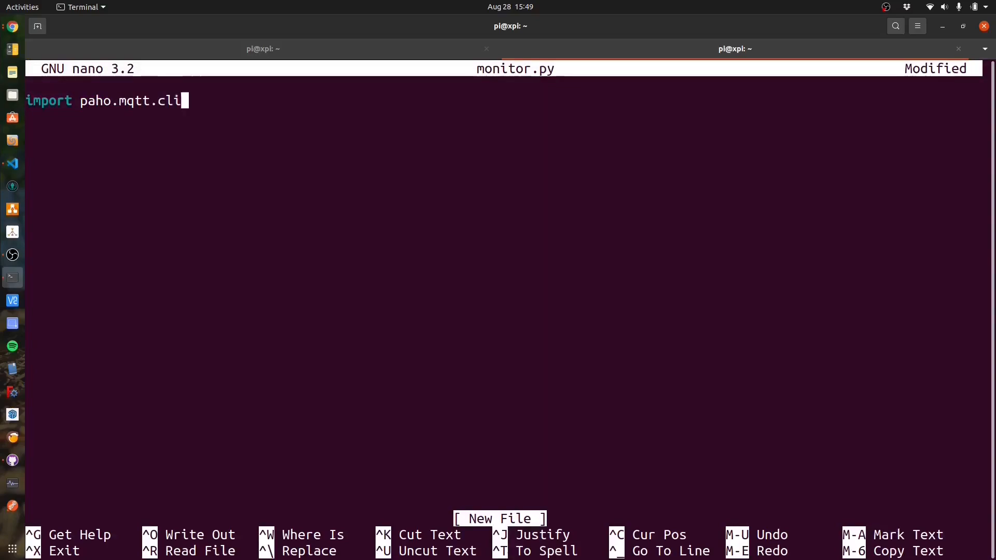
{"action": "type", "text": "ent as mqtt"}
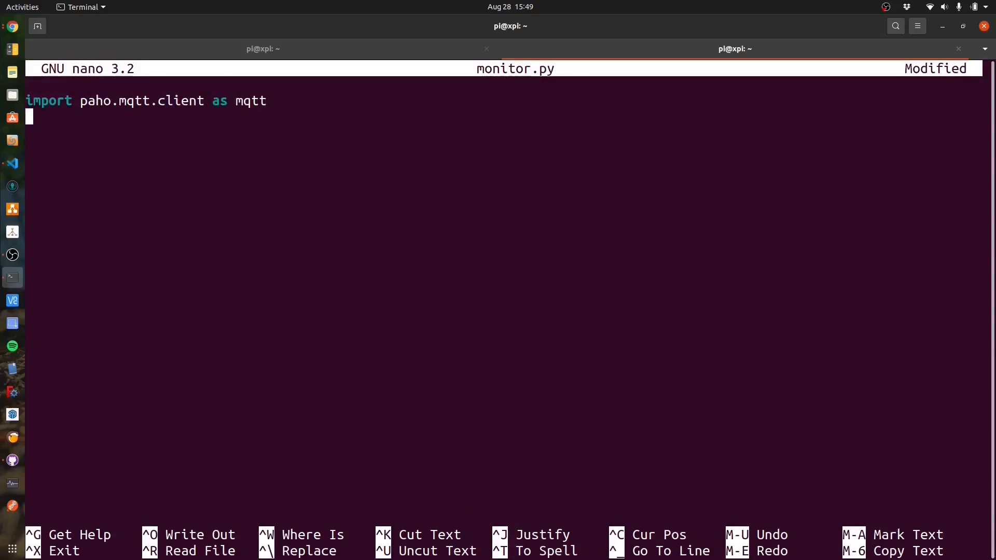
{"action": "type", "text": "client ="}
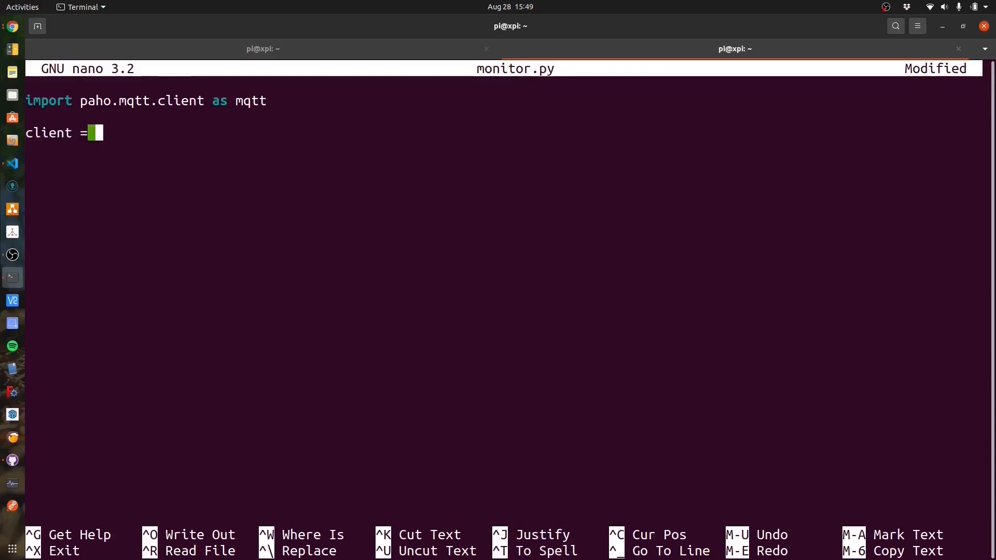
{"action": "type", "text": "mqtt.Client()"}
{"action": "left_click", "coordinate": [503, 165]}
{"action": "type", "text": "if __name__ == '"}
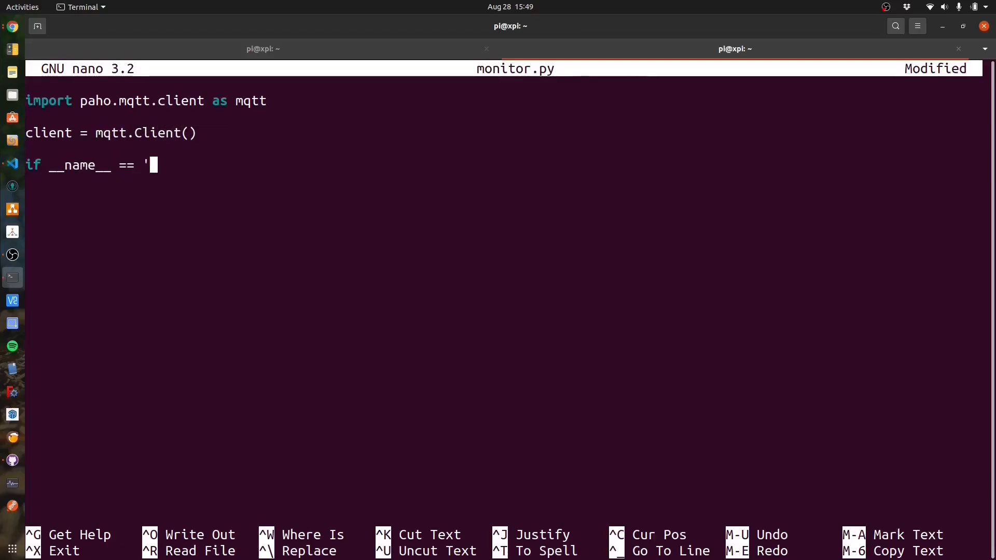
Step: Add the __main__ block assigning client.on_message and define on_message(client, userdata, message)
{"action": "type", "text": "__main__':"}
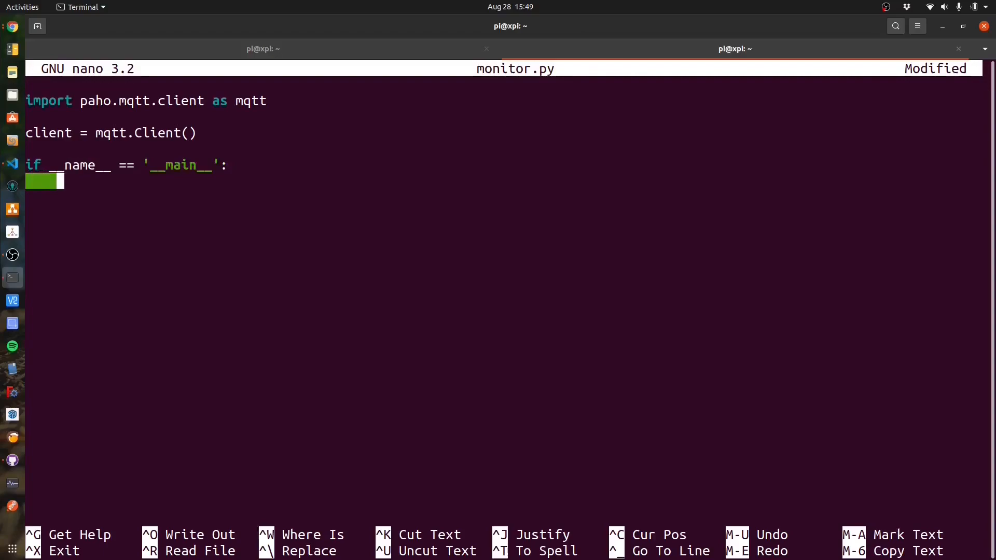
{"action": "type", "text": "client.on_me"}
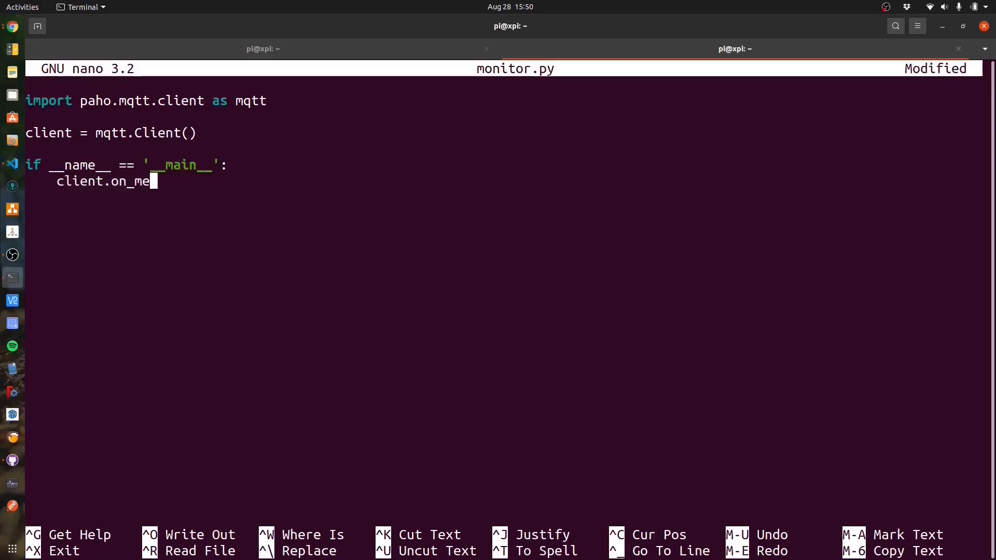
{"action": "type", "text": "ssage ="}
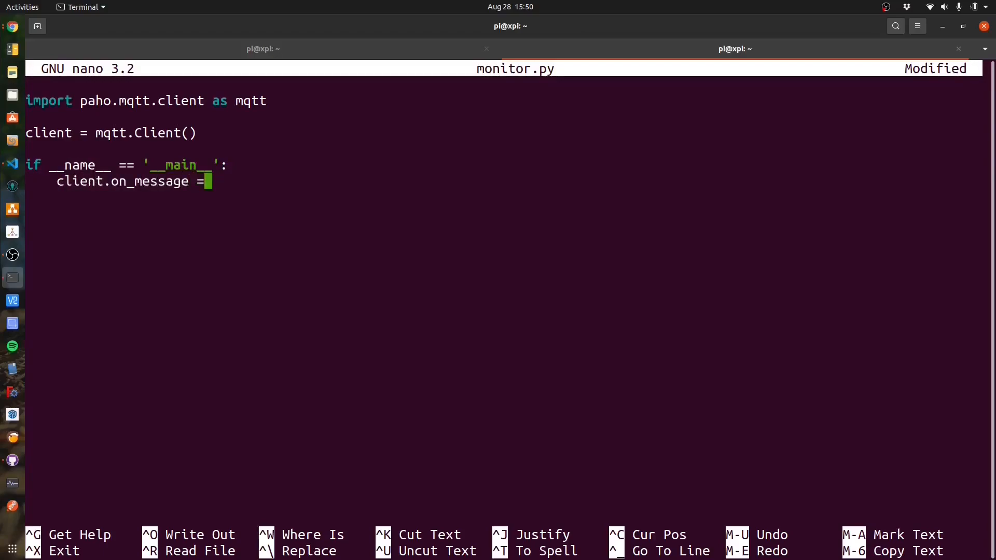
{"action": "type", "text": "on_message"}
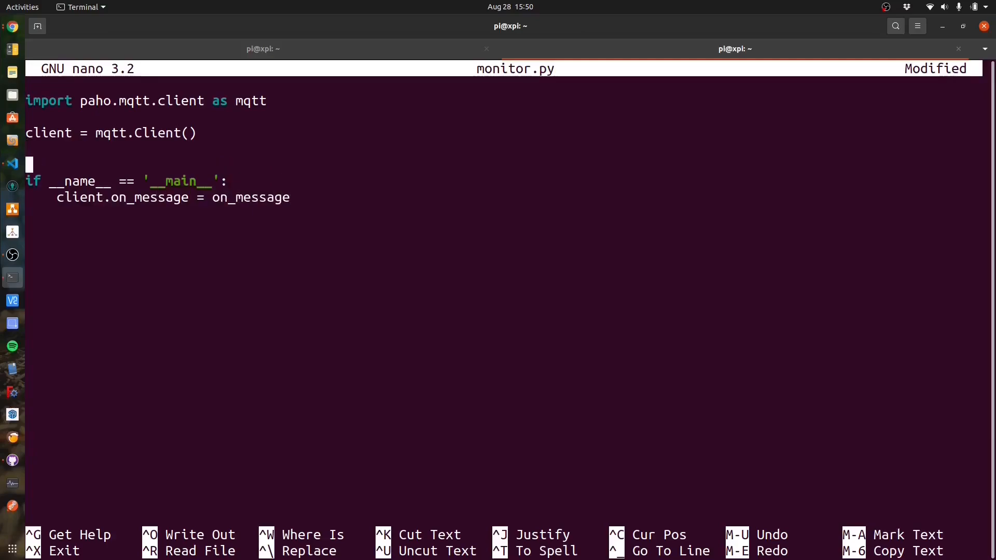
{"action": "type", "text": "def on_message"}
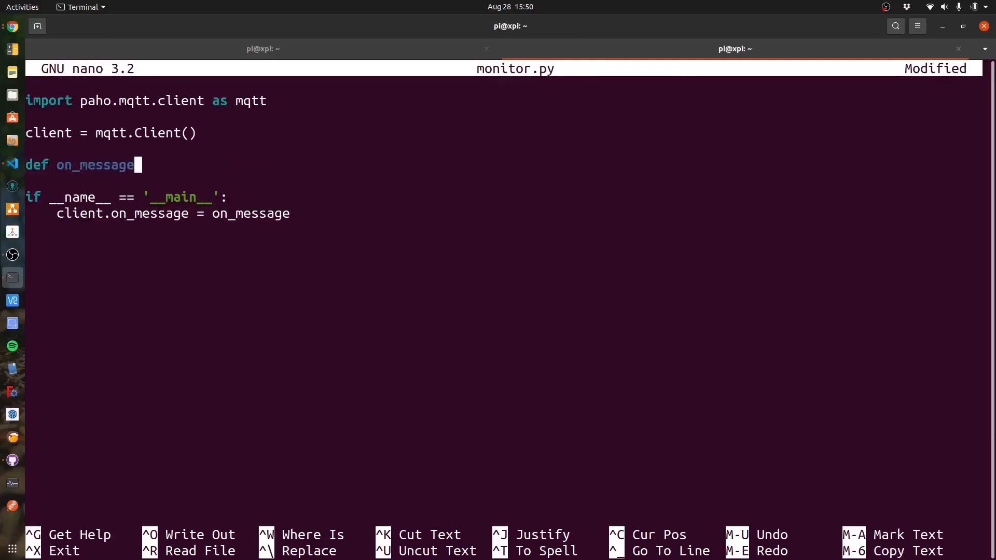
{"action": "type", "text": "(client, userdata,"}
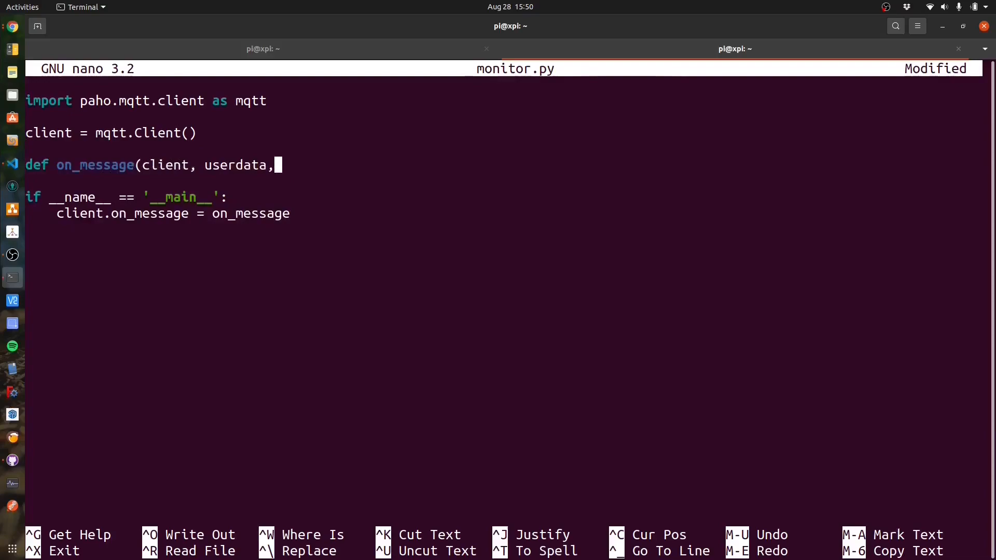
{"action": "type", "text": "message):"}
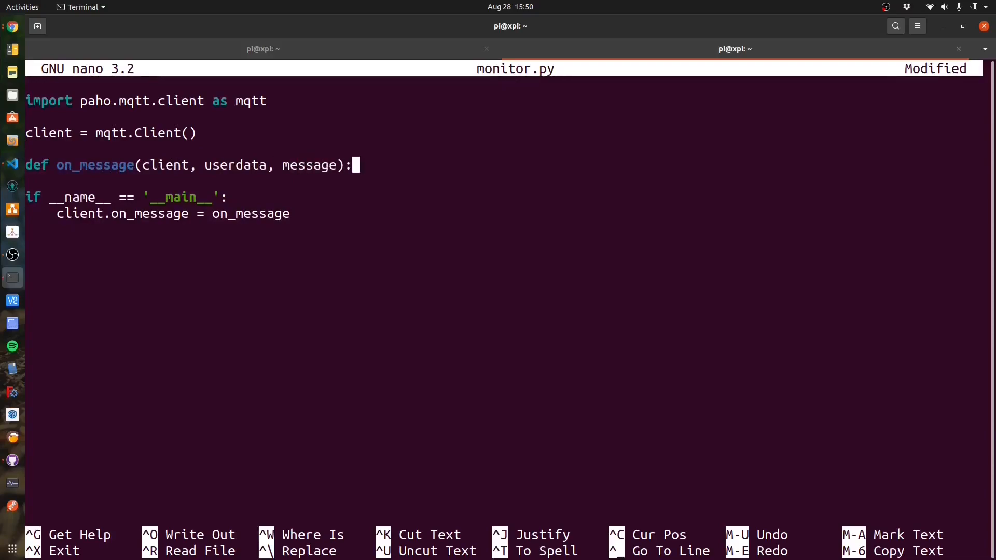
Step: Connect the client to 192.168.0.8, subscribe to shellies/# and call loop_start()
{"action": "type", "text": "clien"}
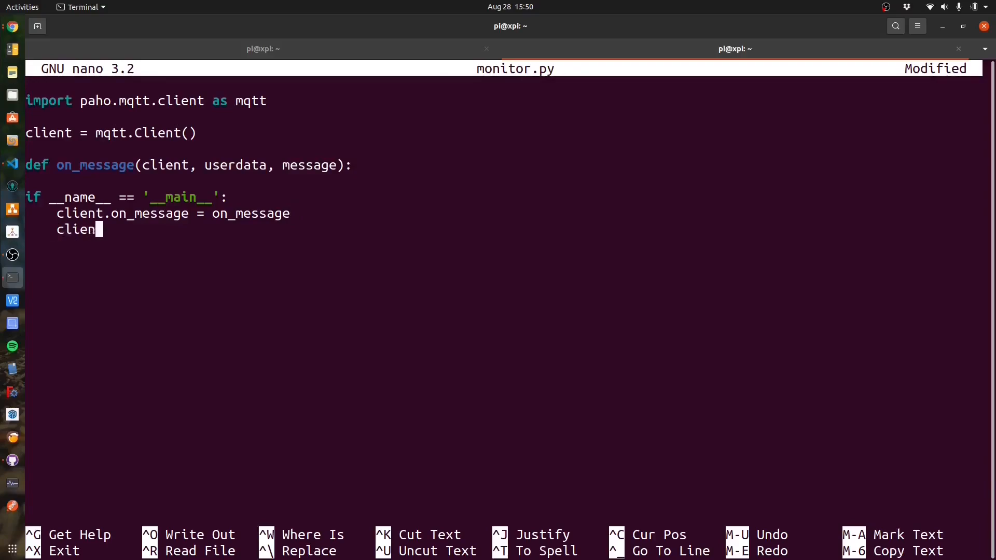
{"action": "type", "text": "t.connect(\"192."}
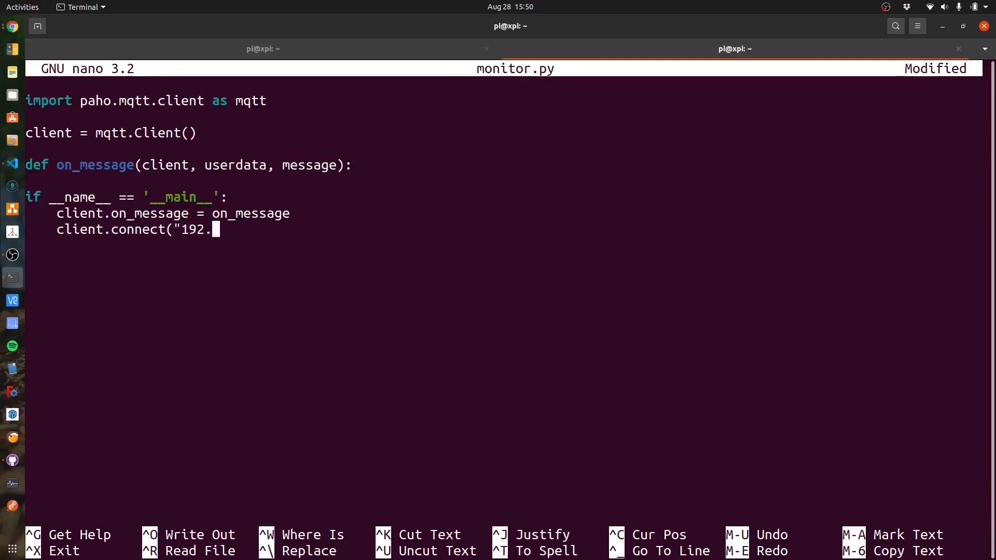
{"action": "type", "text": "168.0.8\")"}
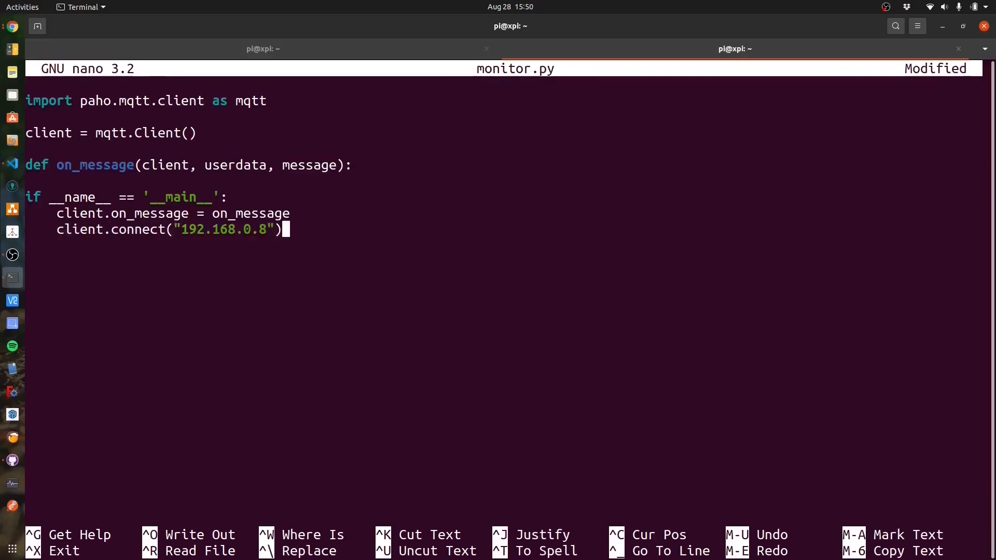
{"action": "type", "text": "client."}
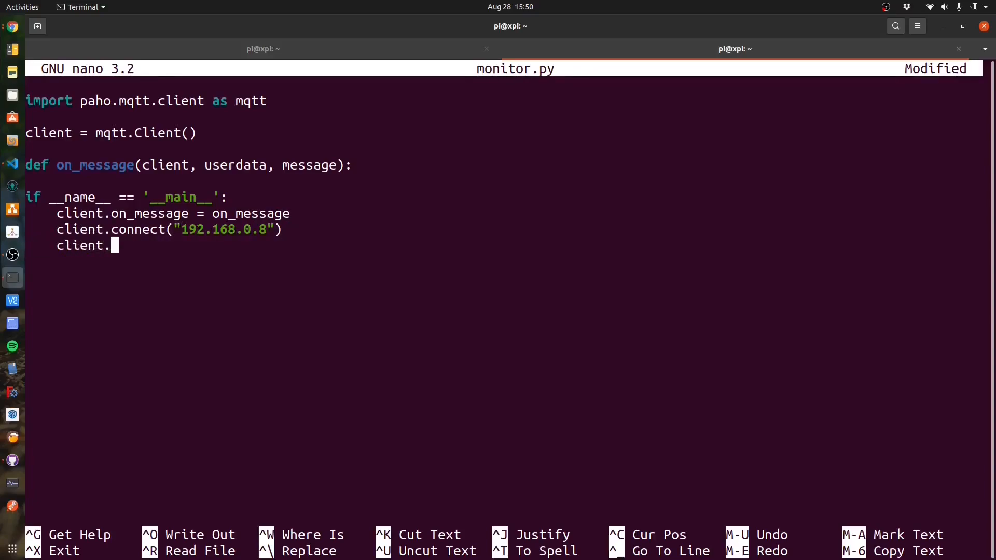
{"action": "type", "text": "subscribe(\"she"}
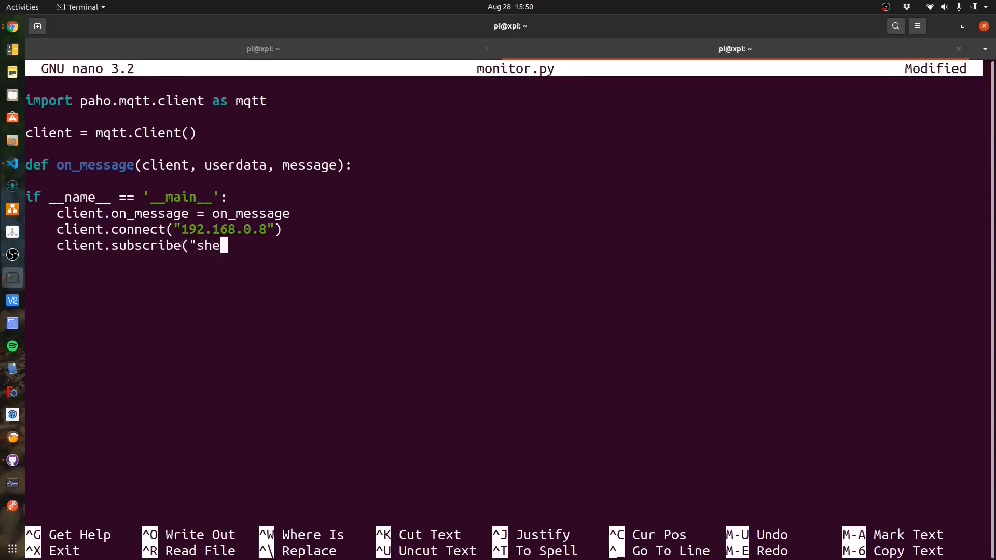
{"action": "type", "text": "llies/#\")"}
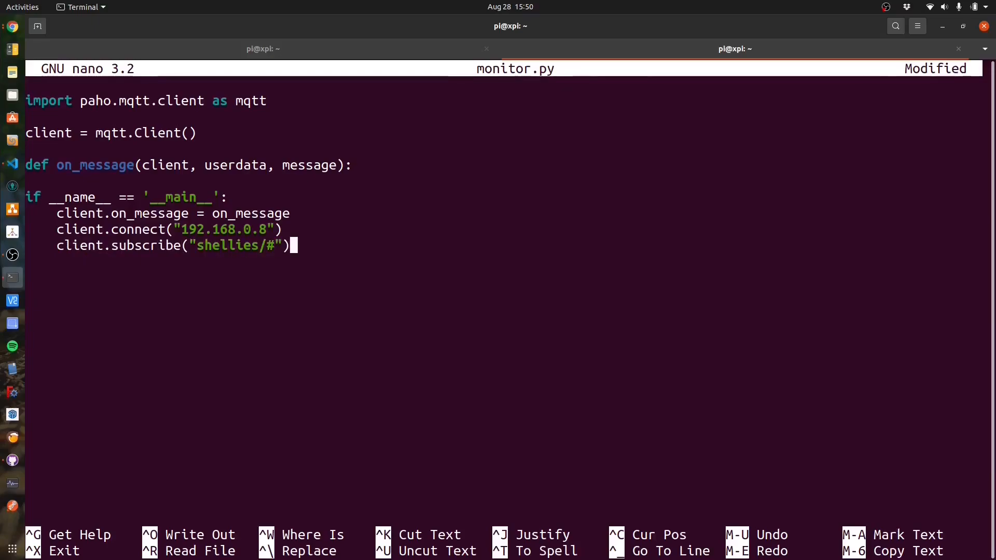
{"action": "type", "text": "client."}
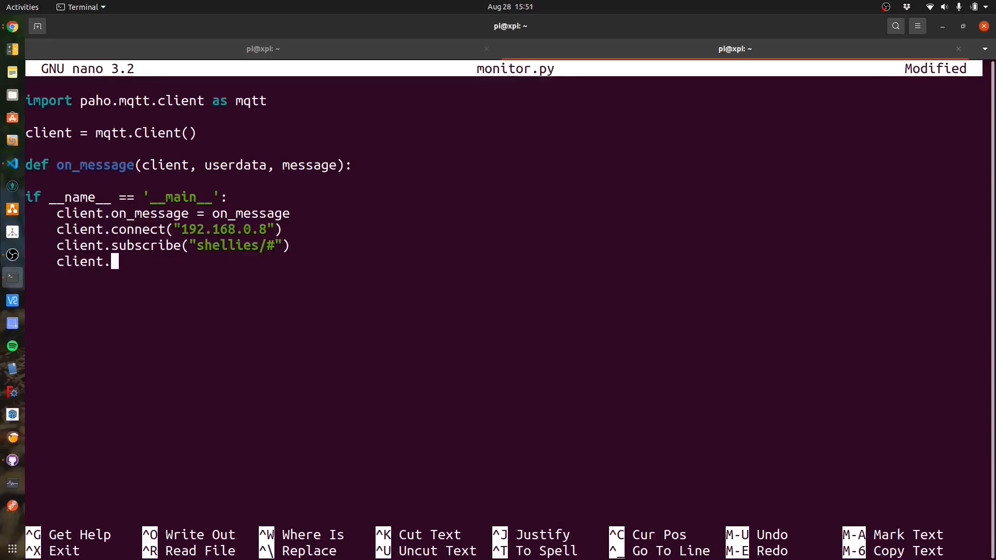
{"action": "type", "text": "loop_start()"}
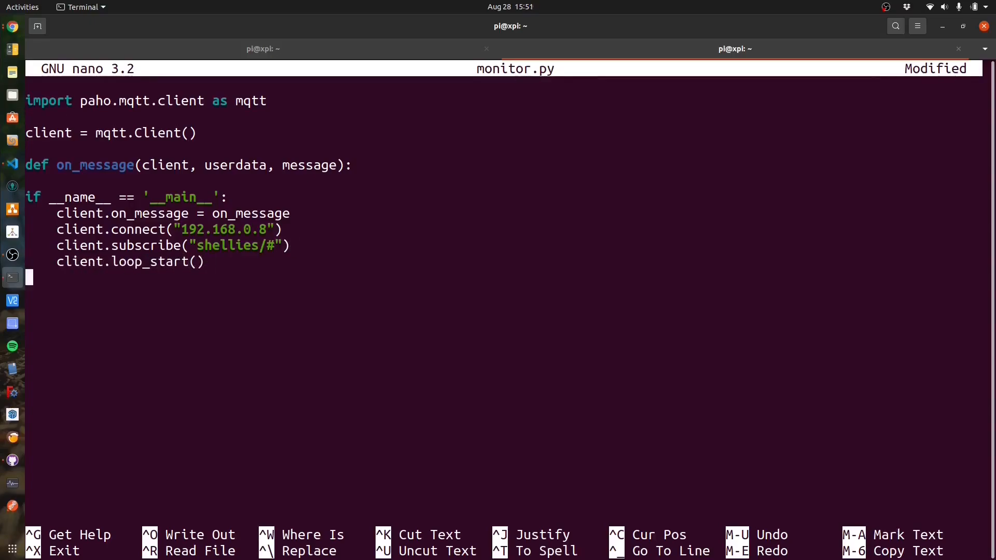
Step: Add running = True and a while running loop that sleeps one second
{"action": "type", "text": "while running is True:"}
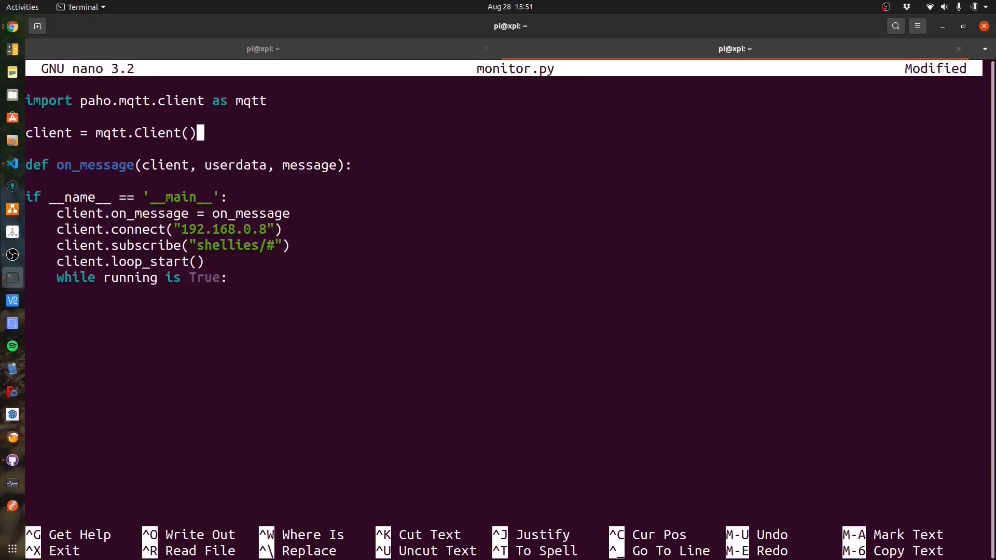
{"action": "type", "text": "running = True"}
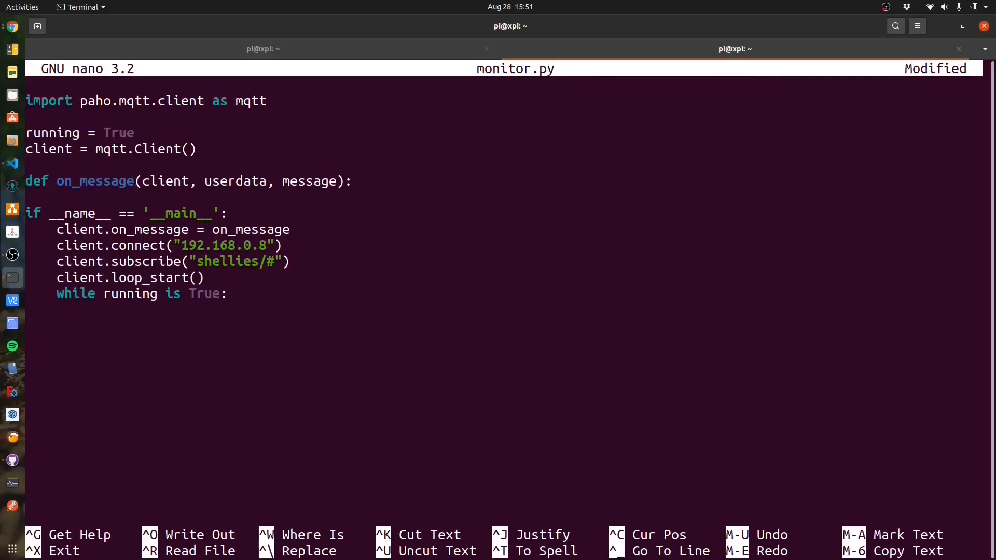
{"action": "type", "text": "time."}
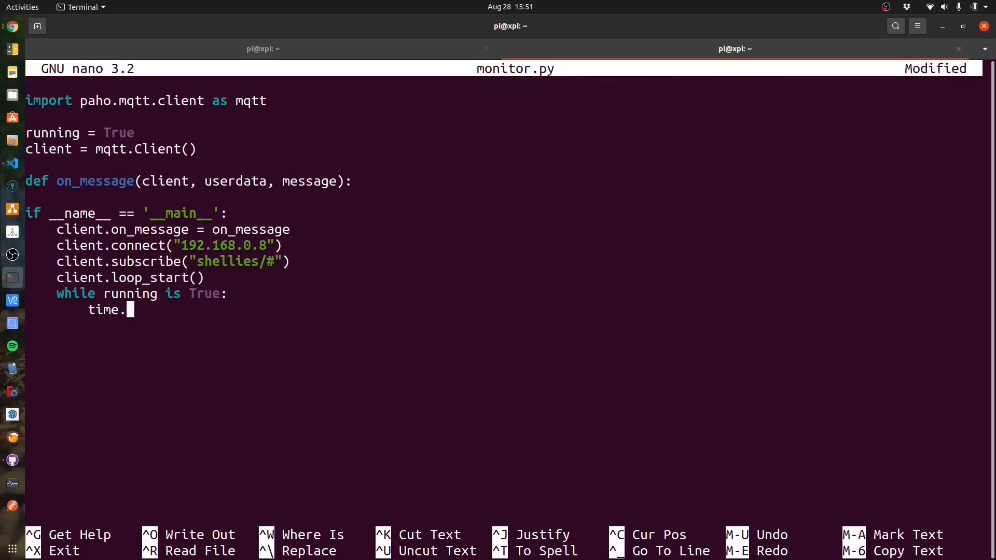
{"action": "type", "text": "sleep(1)"}
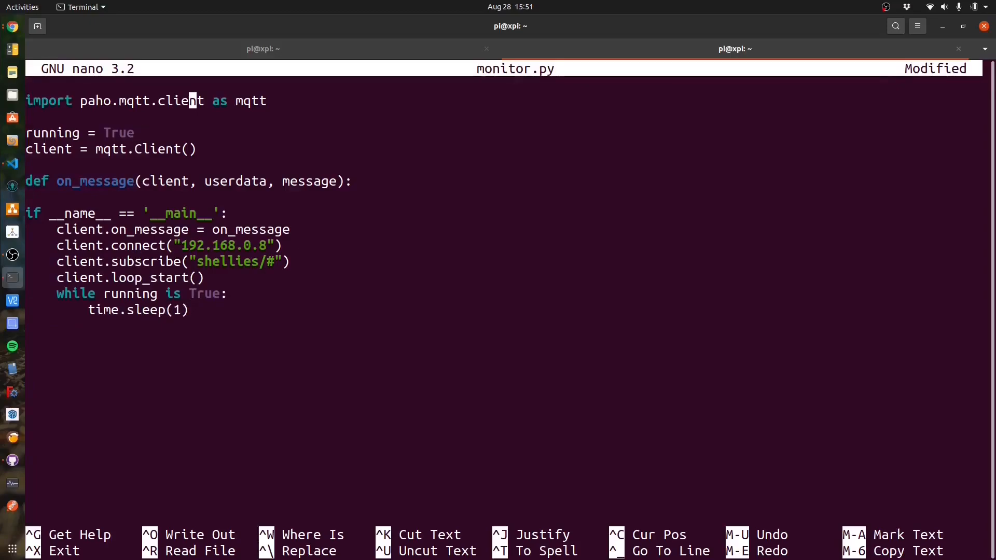
Step: Import time, json and os, and call client.loop_stop() after the loop
{"action": "type", "text": "import time"}
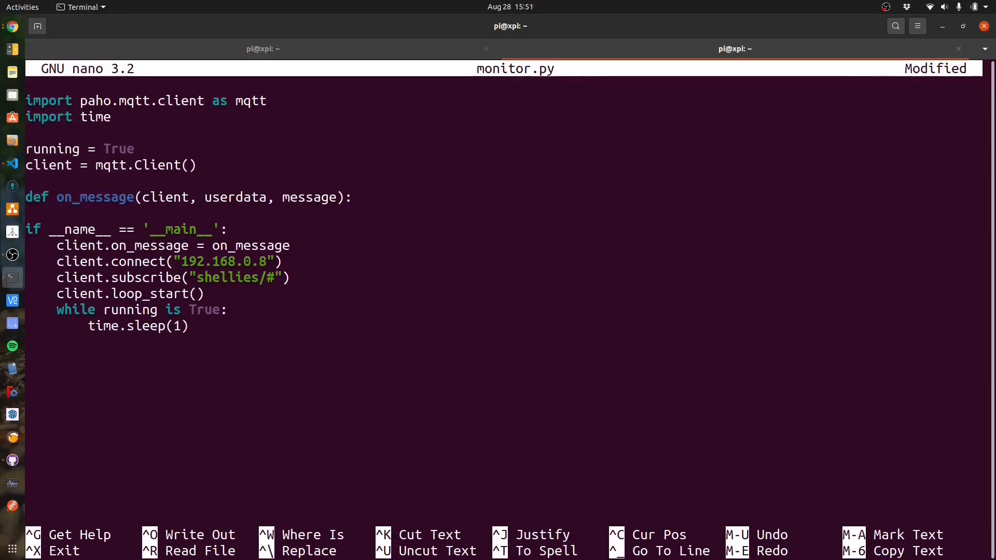
{"action": "type", "text": "import json"}
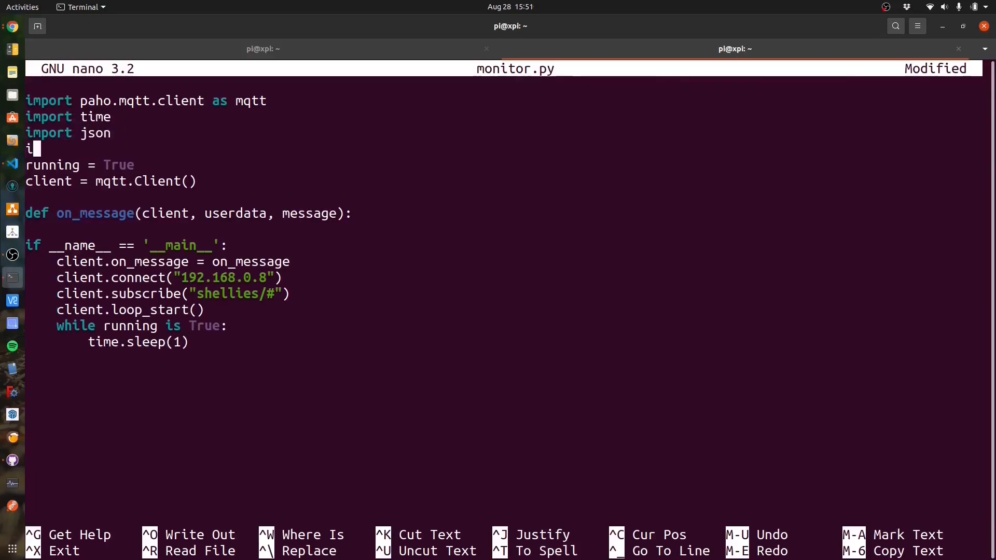
{"action": "type", "text": "mport os"}
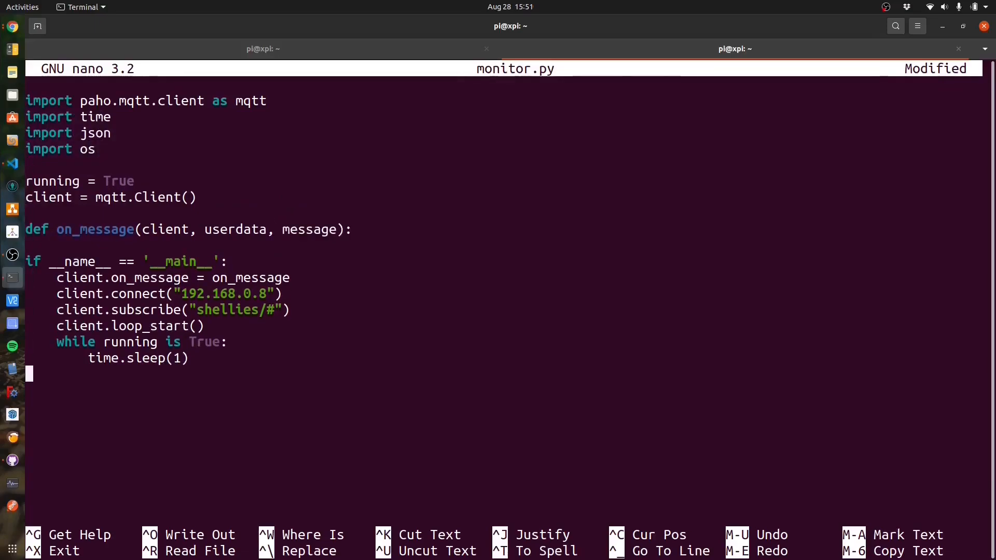
{"action": "type", "text": "client.loop"}
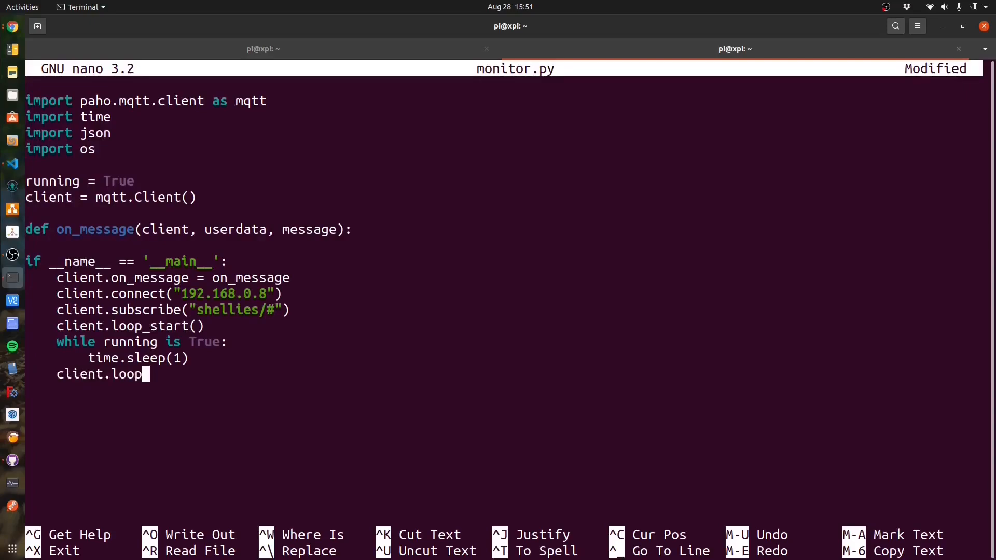
{"action": "type", "text": "_stop()"}
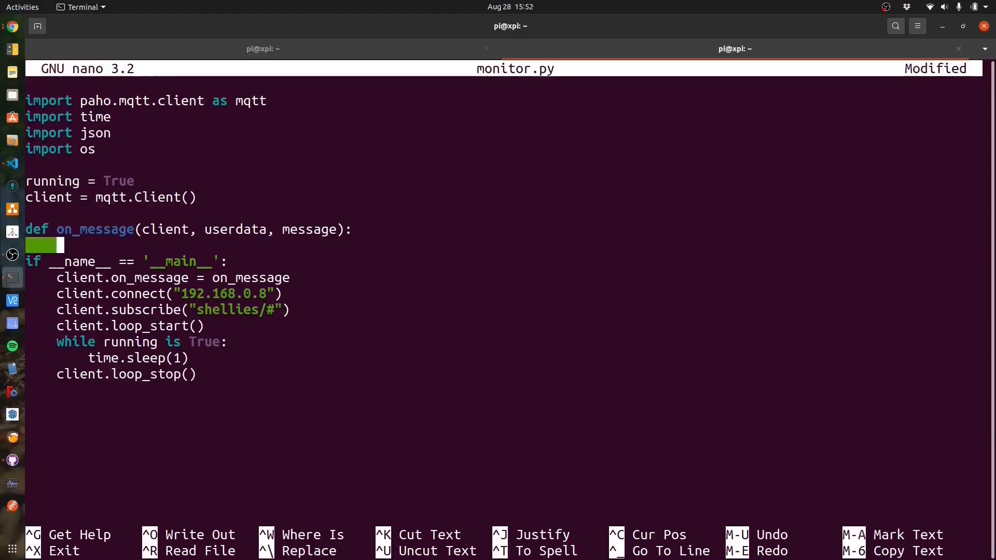
Step: In on_message, decode the payload as utf-8 into data and split the topic on '/' into bits
{"action": "type", "text": "data = str"}
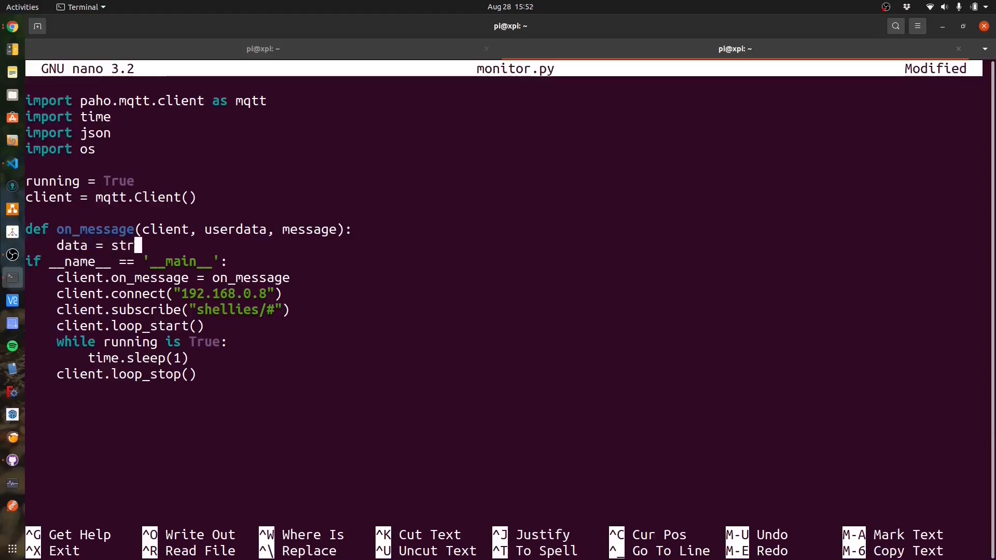
{"action": "type", "text": "(message.payload"}
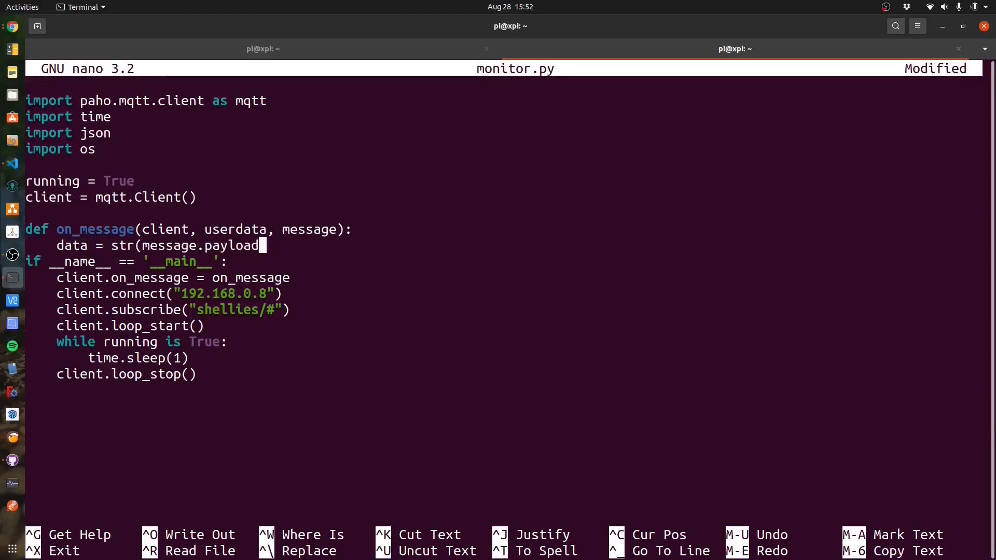
{"action": "type", "text": ".decode(\"utf-8"}
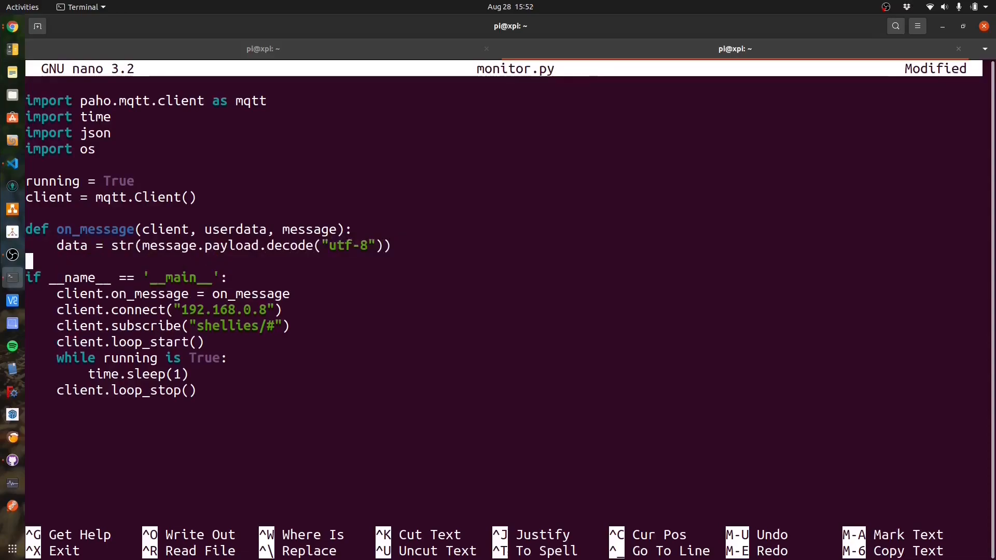
{"action": "type", "text": "bits"}
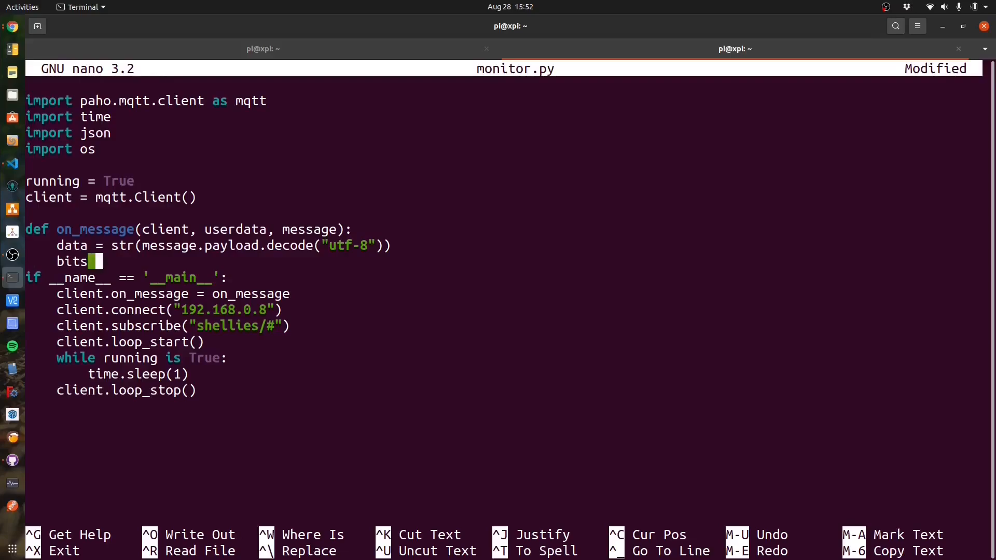
{"action": "type", "text": "= message.topic"}
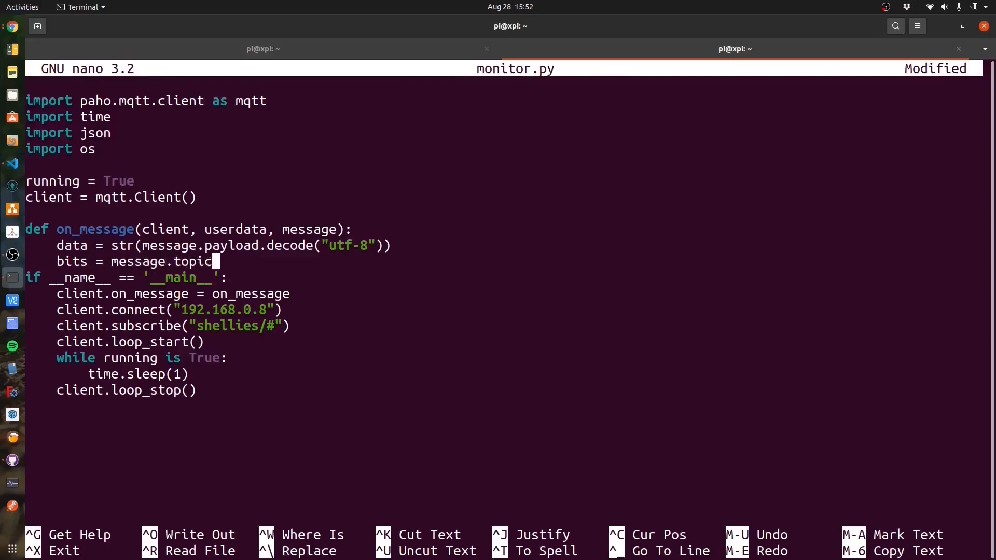
{"action": "type", "text": ".split('/"}
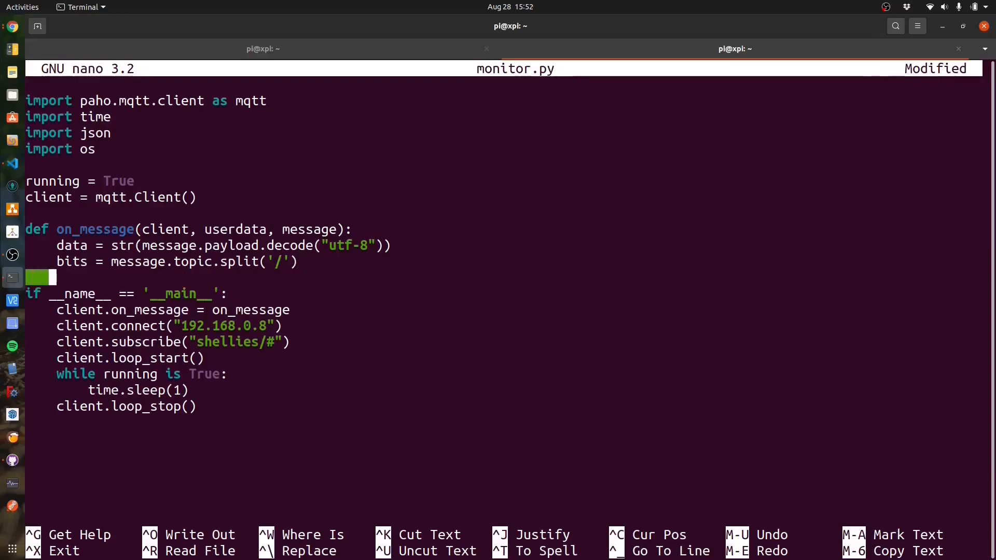
Step: Take address from bits[1] and derive property by stripping shellies/address and replacing '/' with '_'
{"action": "type", "text": "address = bits[1"}
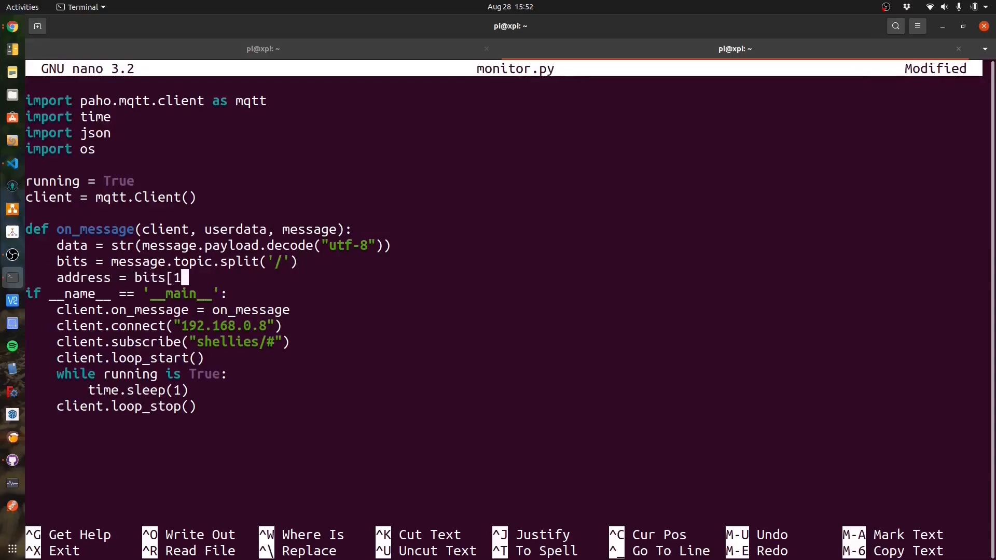
{"action": "type", "text": "proper"}
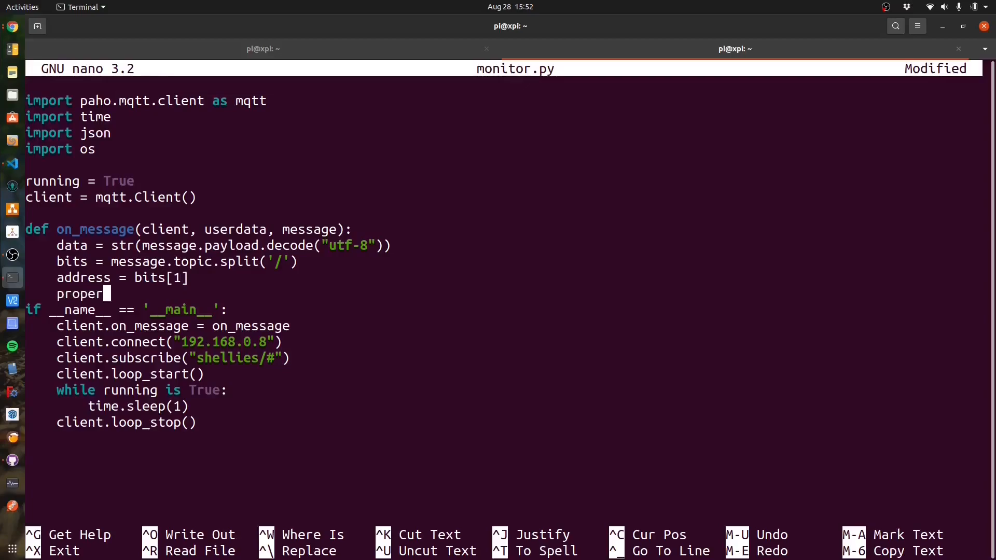
{"action": "type", "text": "ty = message"}
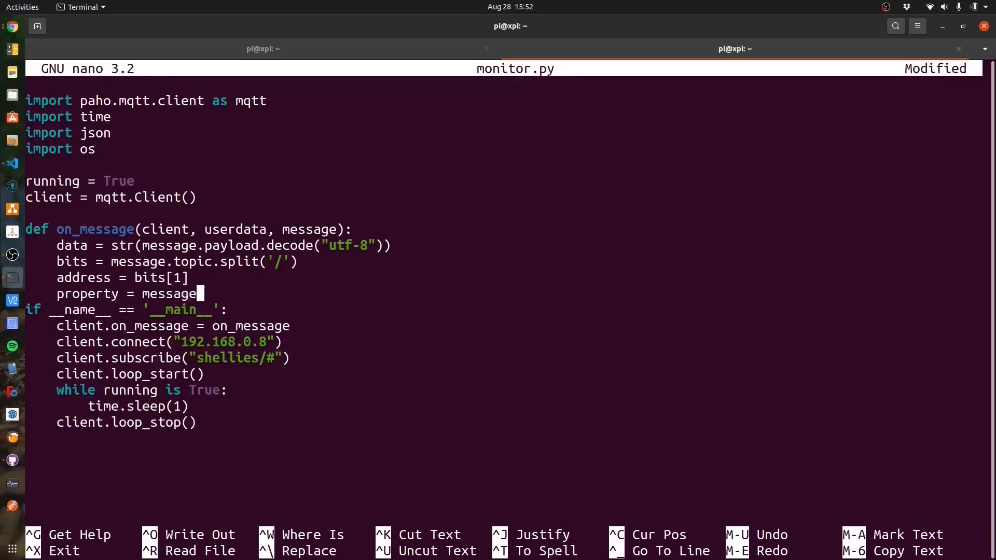
{"action": "type", "text": ".topic.replace(\""}
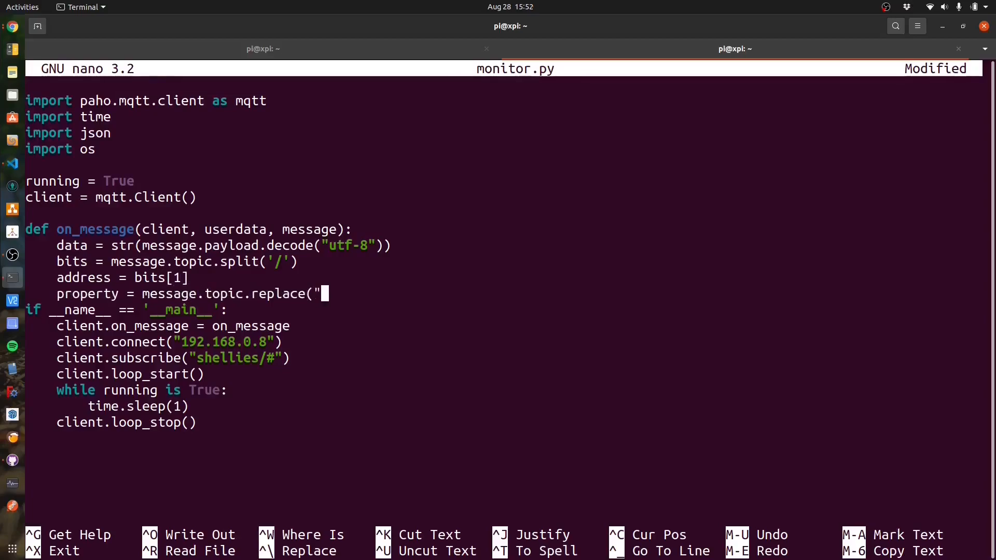
{"action": "type", "text": "shellies/\""}
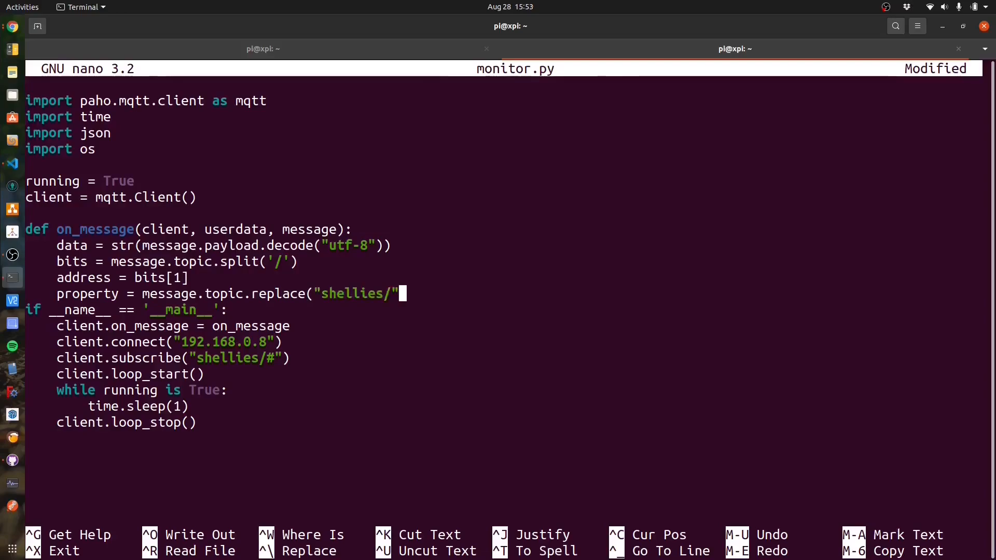
{"action": "type", "text": "+address+\"/\",\""}
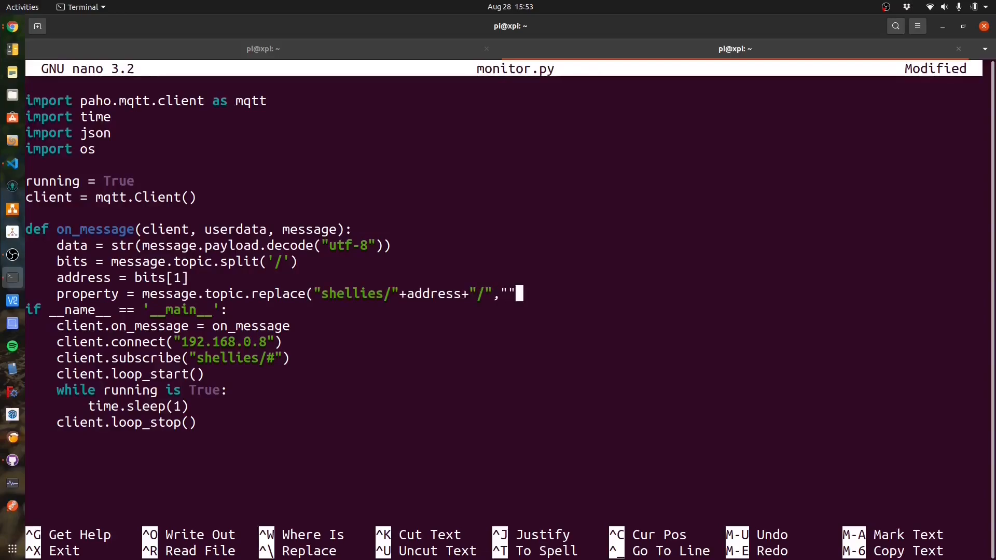
{"action": "type", "text": ").replace("}
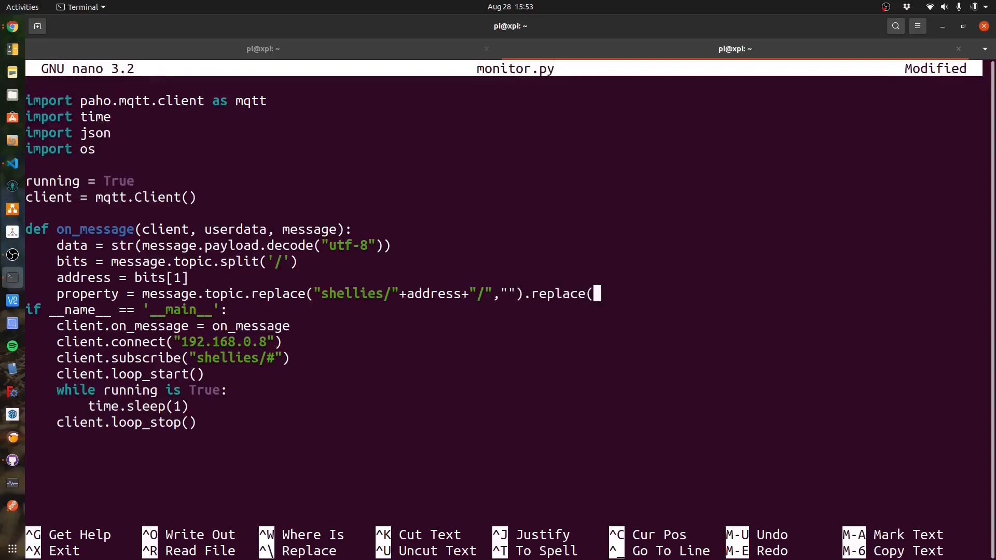
{"action": "type", "text": "\"/\",\"_"}
{"action": "type", "text": "f"}
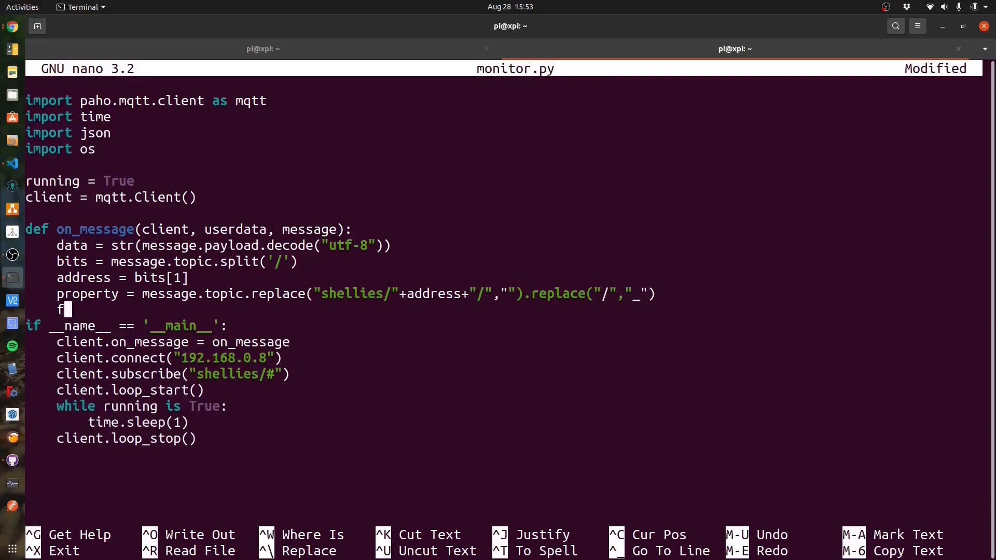
Step: Build filename circuit_state_<address>.json and json.load it if it exists, else start state = {}
{"action": "type", "text": "ilename = circuit"}
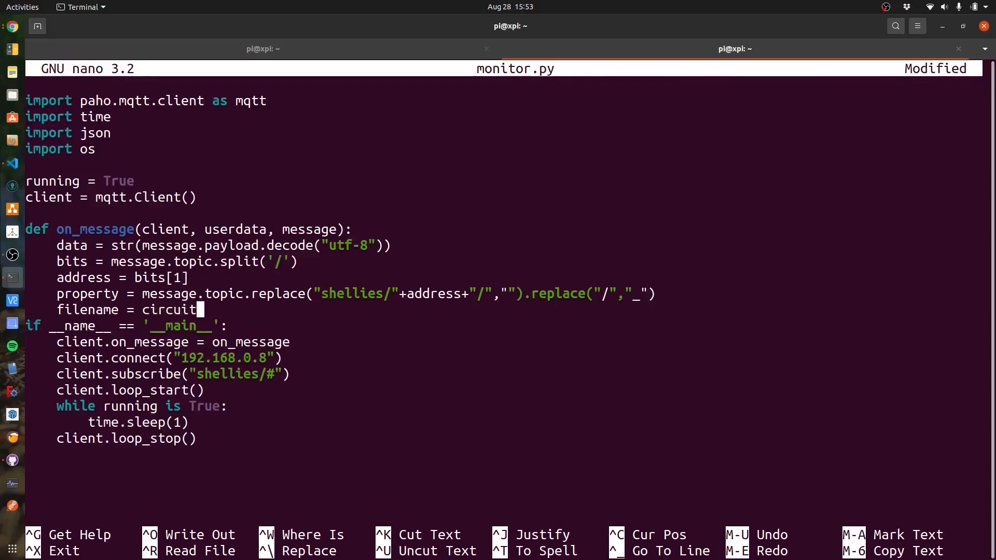
{"action": "type", "text": "\""}
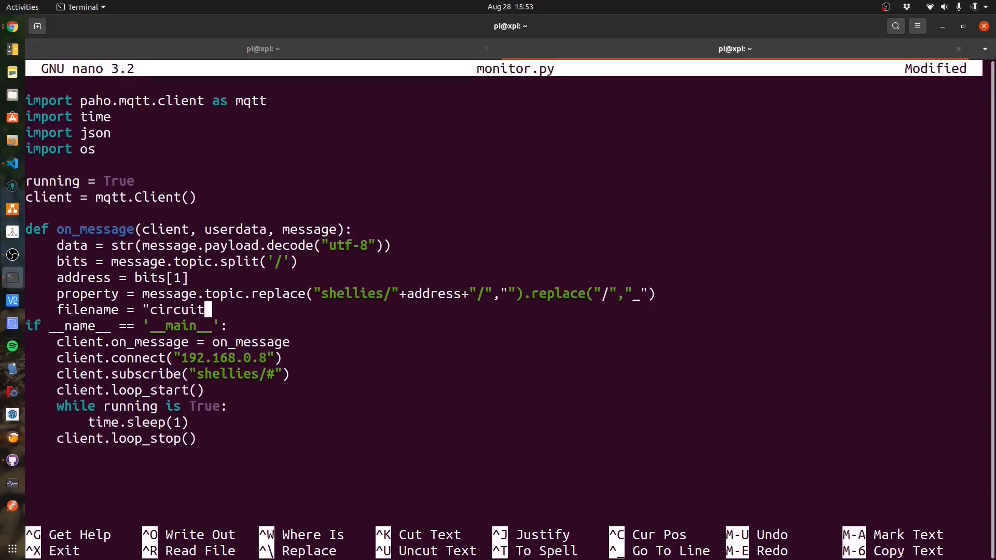
{"action": "type", "text": "state_\"+ad"}
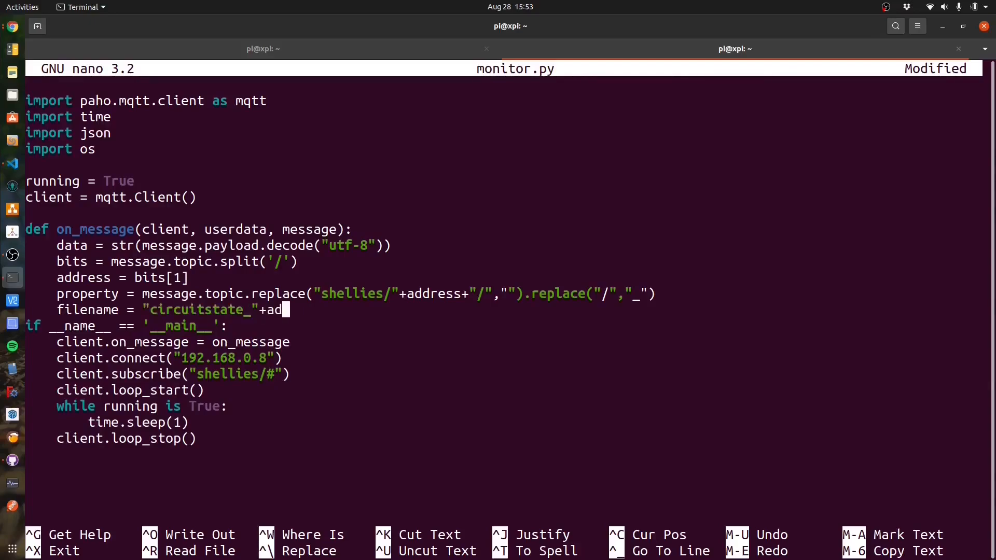
{"action": "type", "text": "dress+\".json\""}
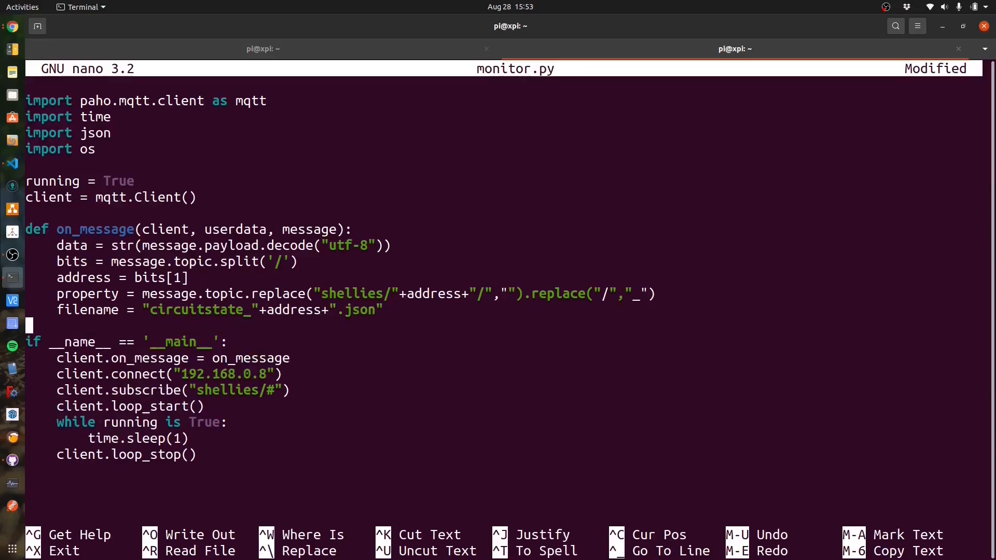
{"action": "type", "text": "if os.p"}
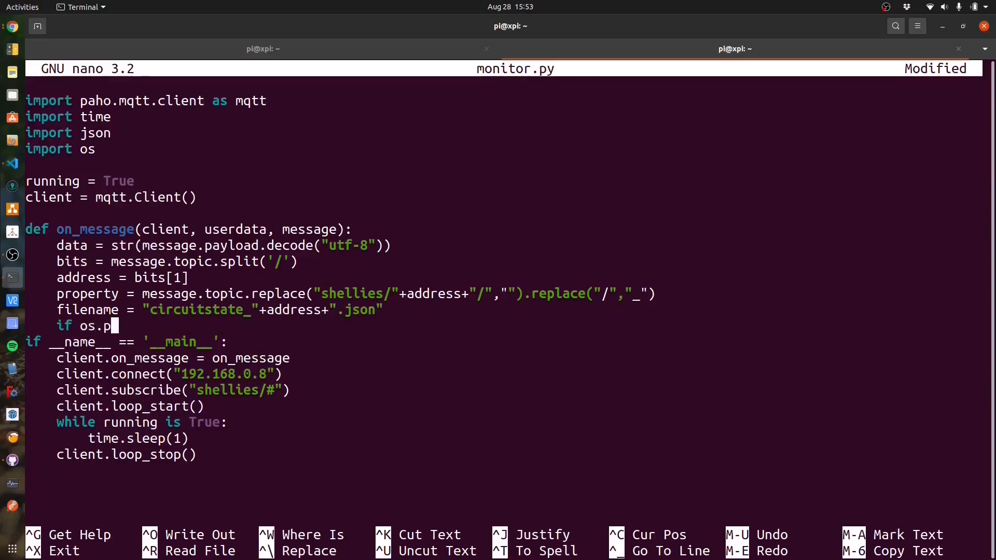
{"action": "type", "text": "ath.exists(filename):"}
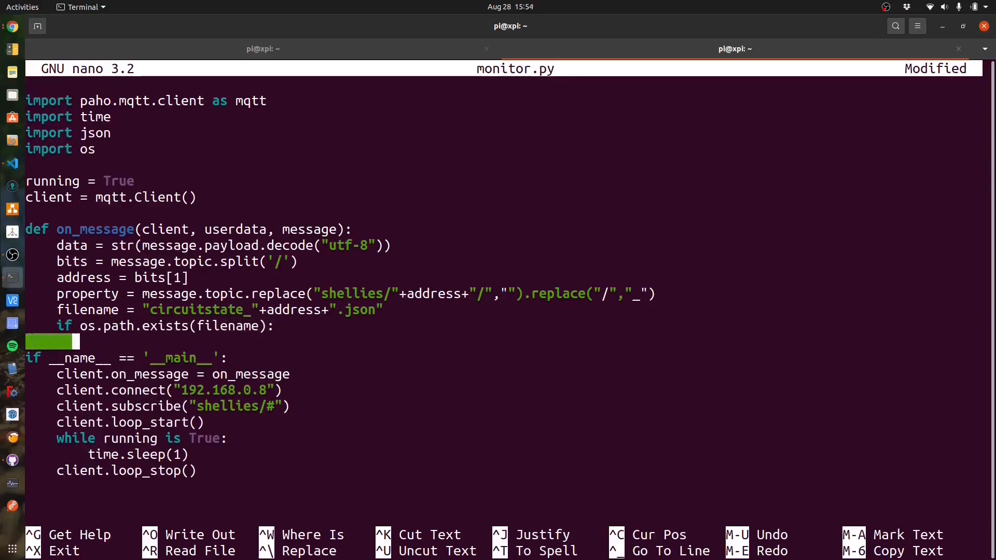
{"action": "type", "text": "read_file = open(filename"}
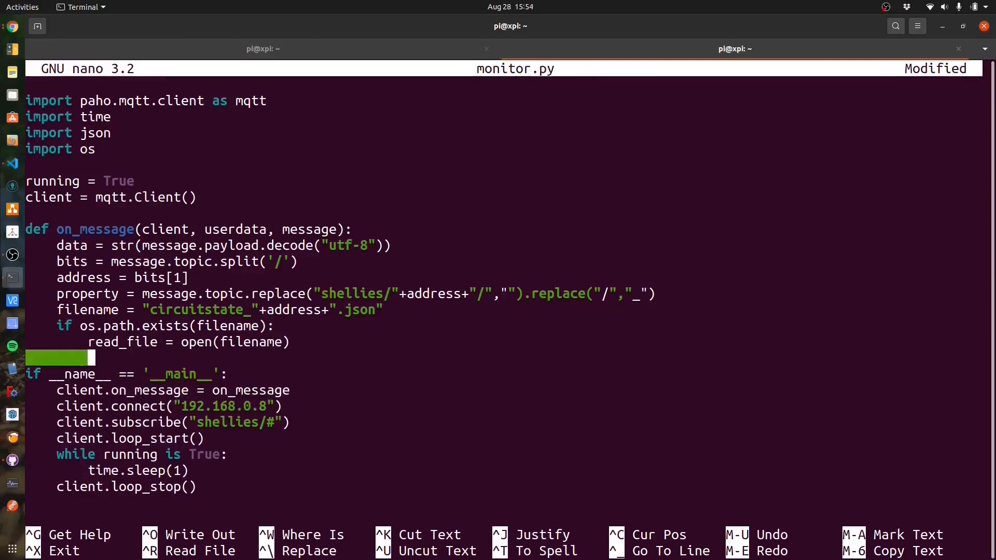
{"action": "type", "text": "state = json."}
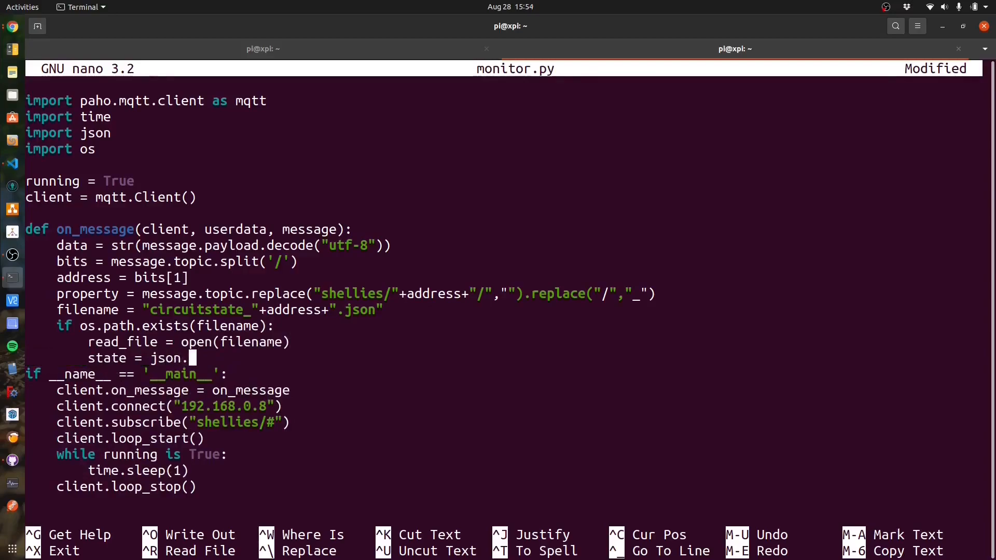
{"action": "type", "text": "load(read_file"}
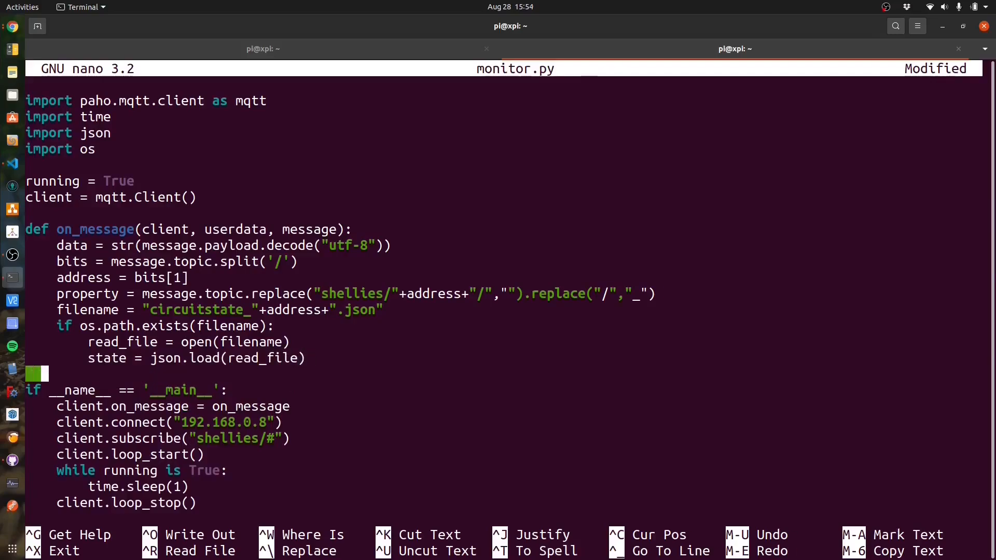
{"action": "type", "text": "else:"}
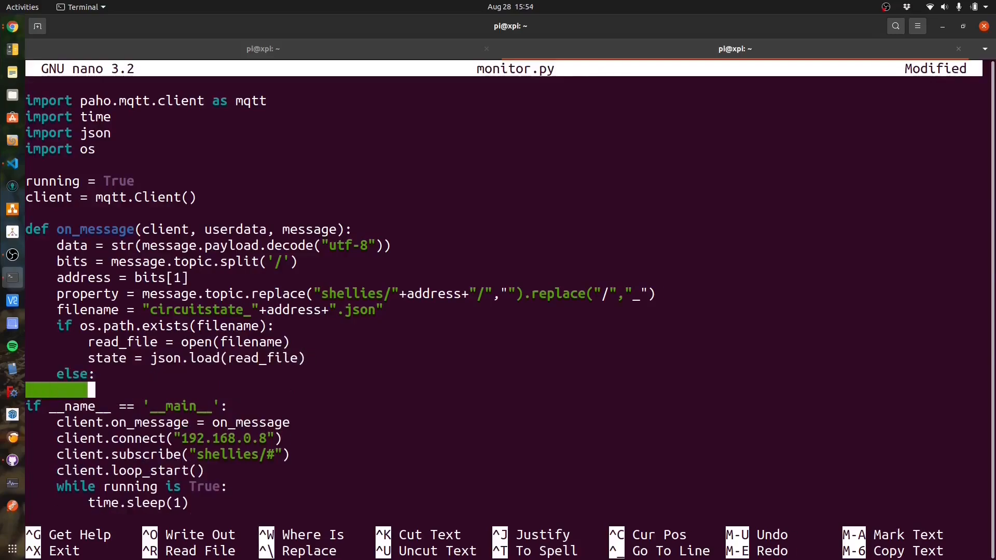
{"action": "type", "text": "state = {}"}
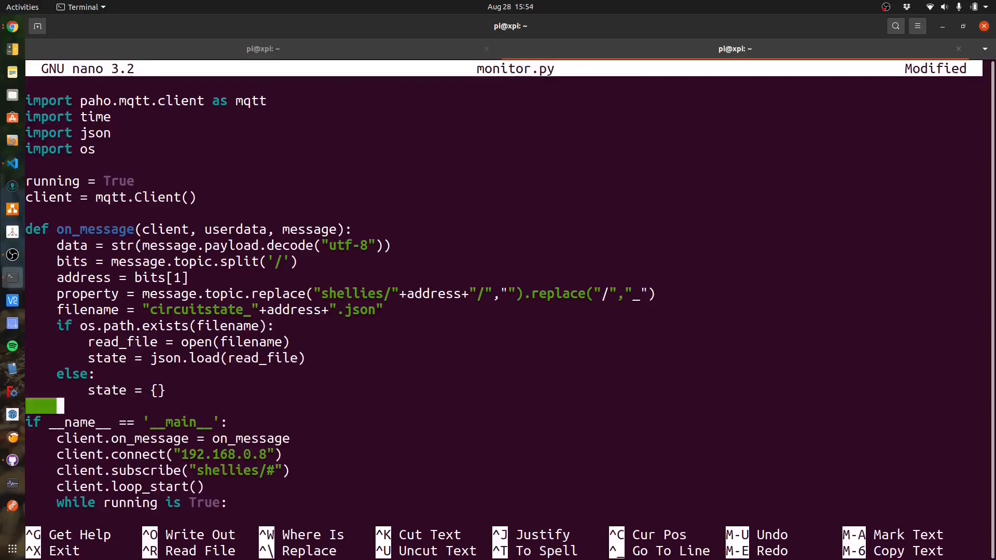
Step: Store data under state[property], json.dump state to the file opened for writing, and add client.disconnect()
{"action": "type", "text": "state[property] ="}
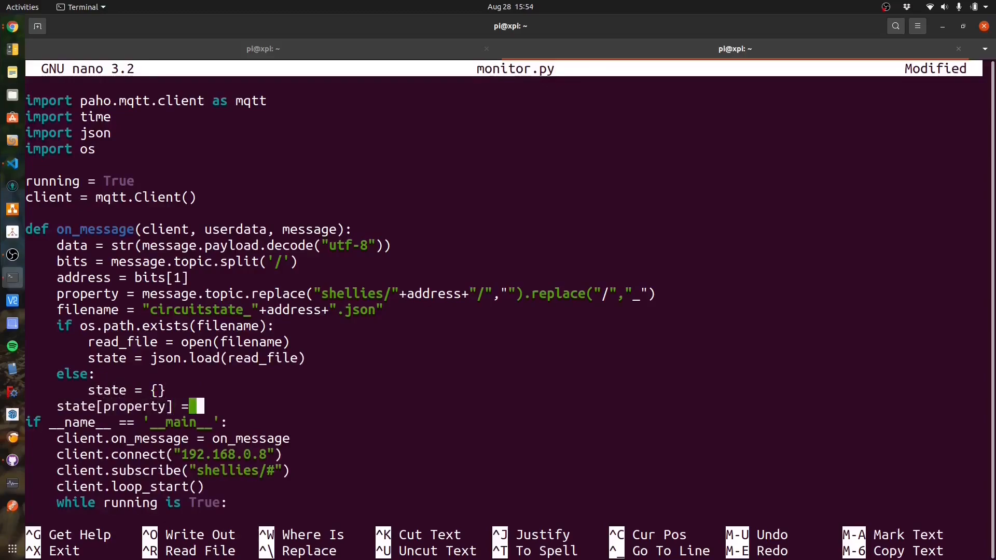
{"action": "type", "text": "data"}
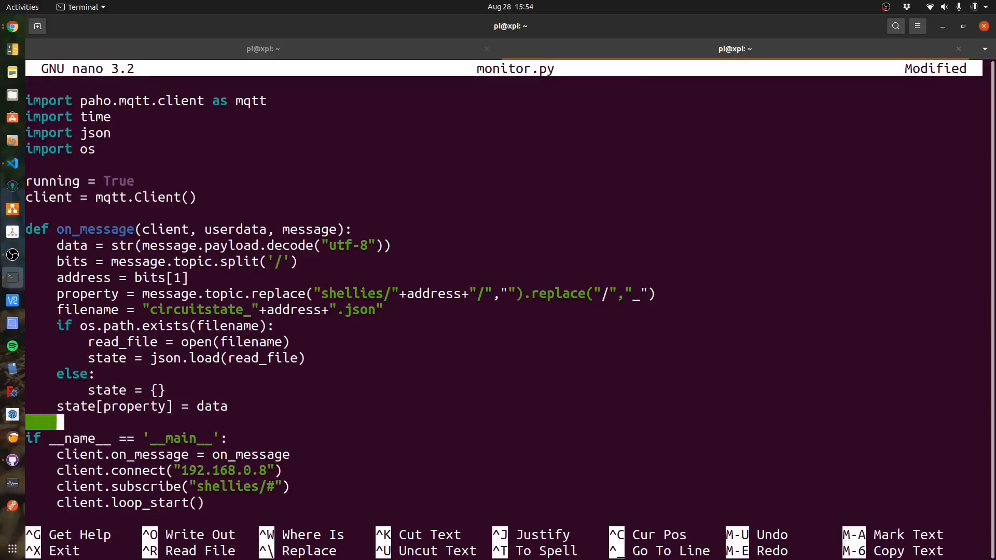
{"action": "type", "text": "write_file = open(f"}
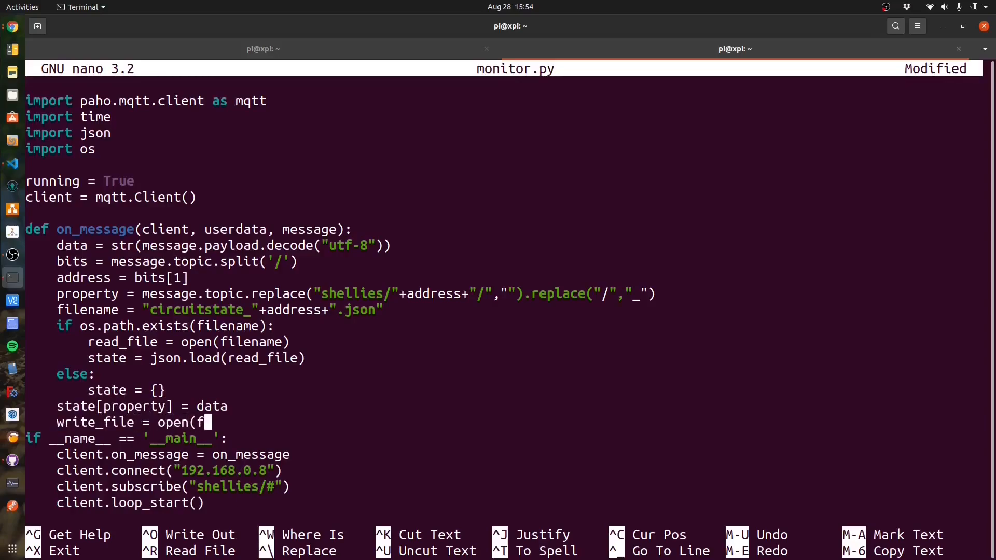
{"action": "type", "text": "ilename, \"w\")"}
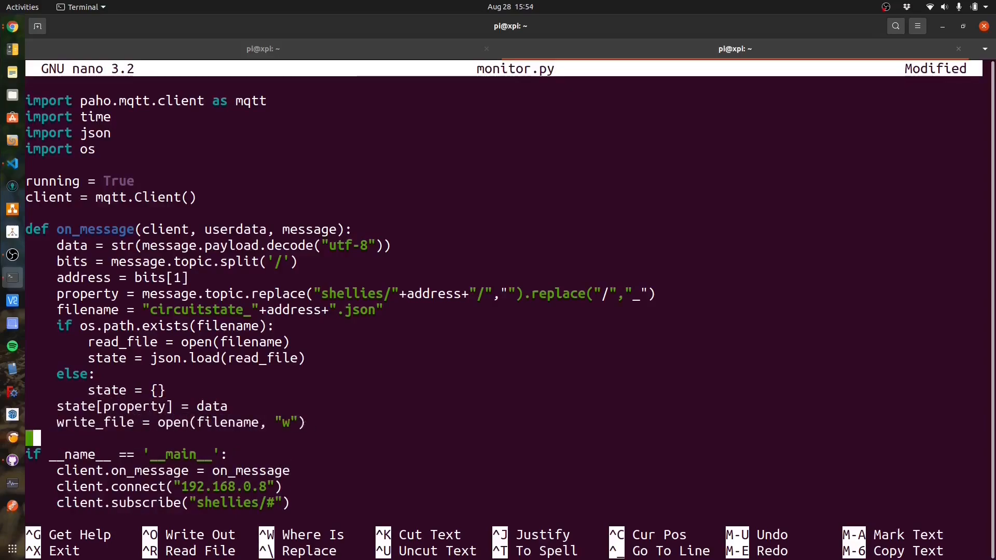
{"action": "type", "text": "json.dump("}
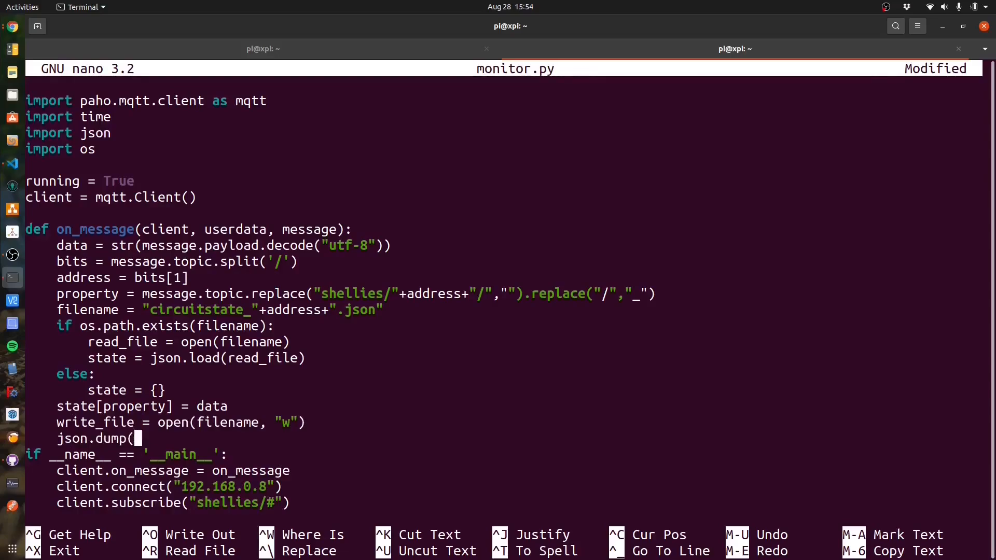
{"action": "type", "text": "obj"}
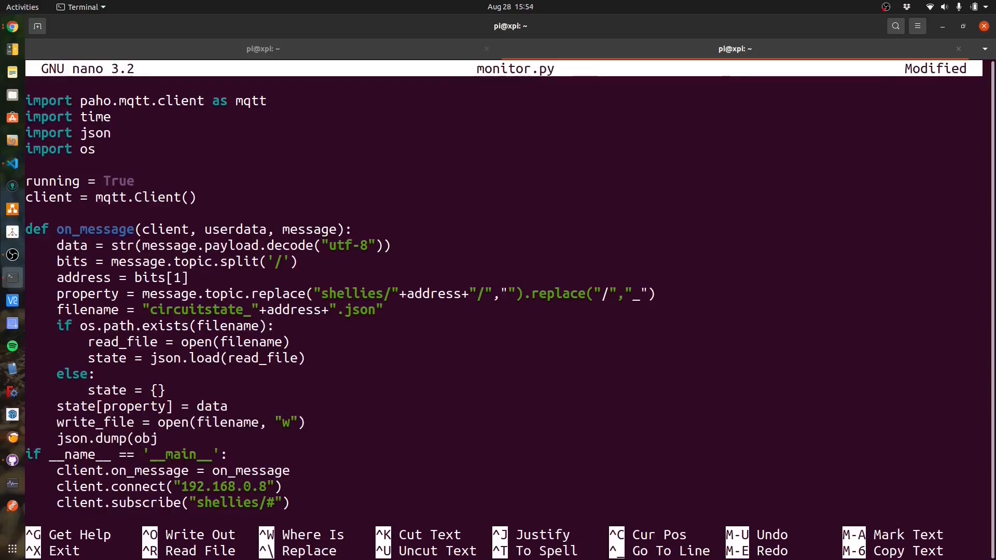
{"action": "type", "text": "=state, fp"}
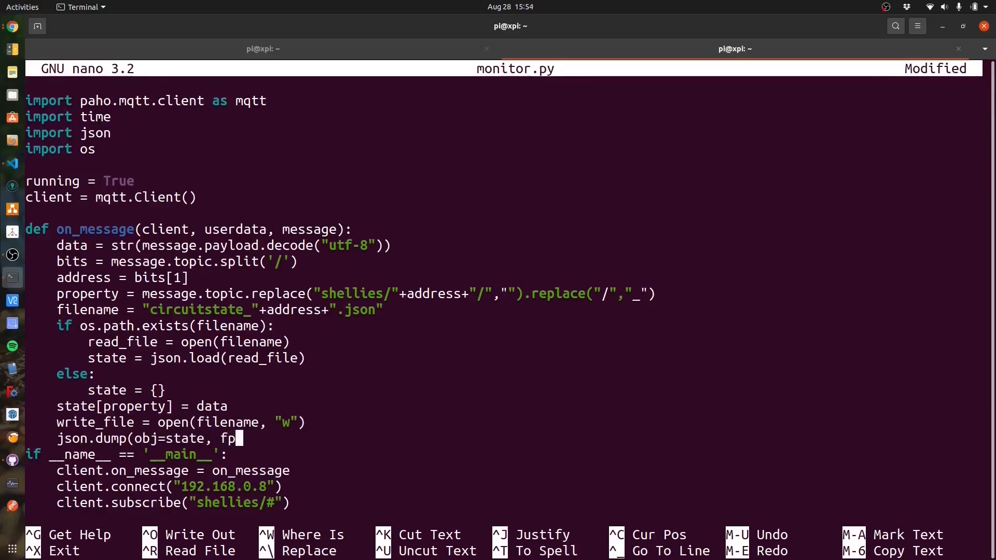
{"action": "type", "text": "=write_file"}
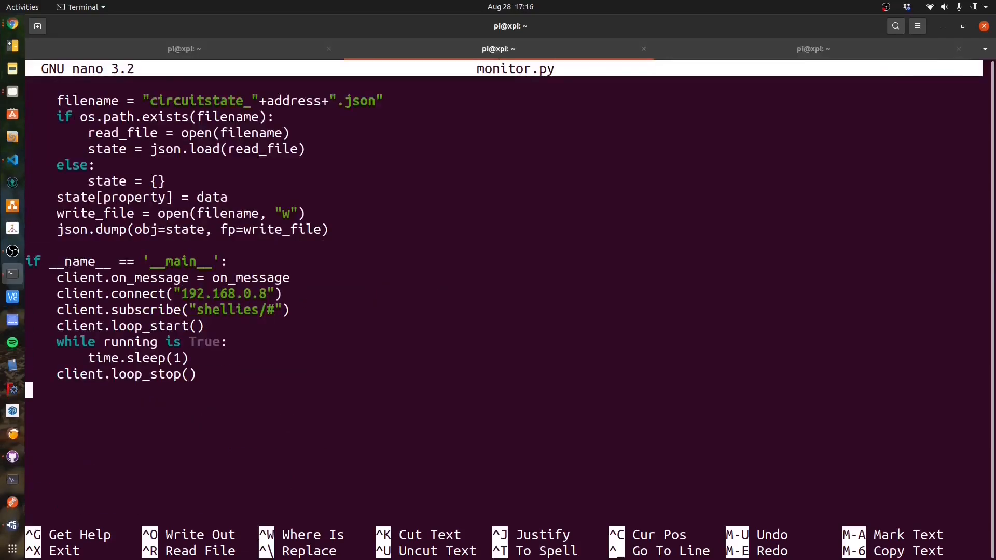
{"action": "type", "text": "client.disconnec"}
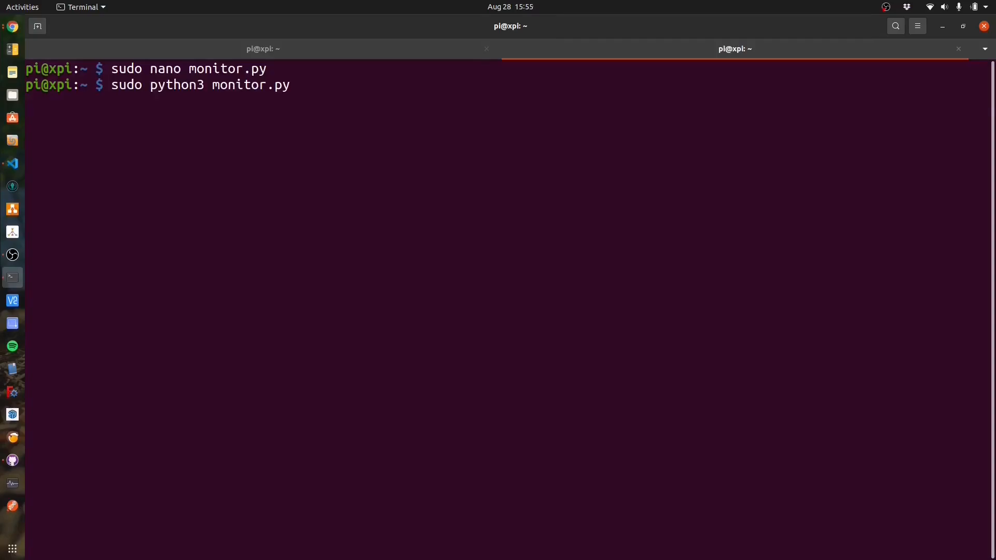
Step: Open a new Terminal tab for a fresh shell session
{"action": "left_click", "coordinate": [37, 26]}
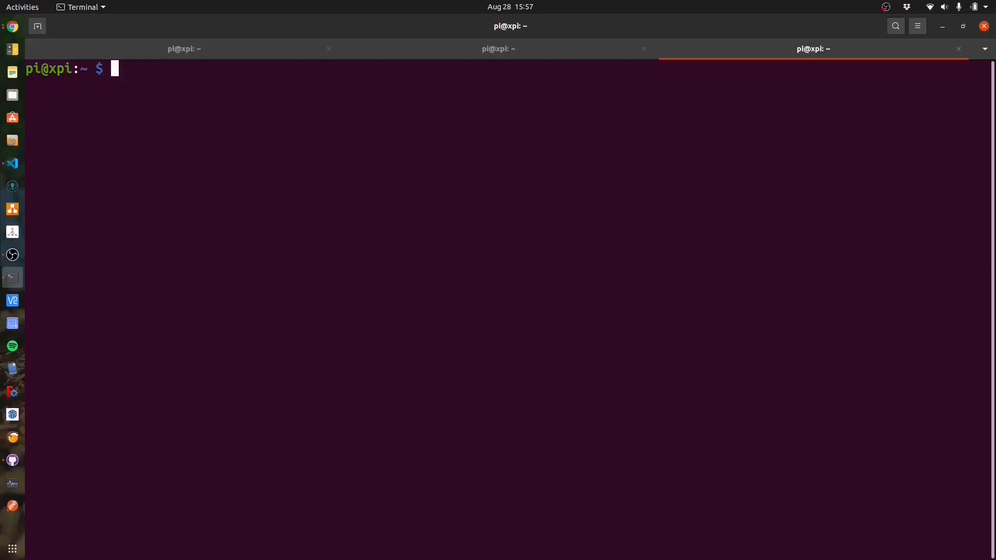
Step: Open touchcontrol.py in sudo nano and import tkinter as tk, time, requests and json
{"action": "type", "text": "sudo nano"}
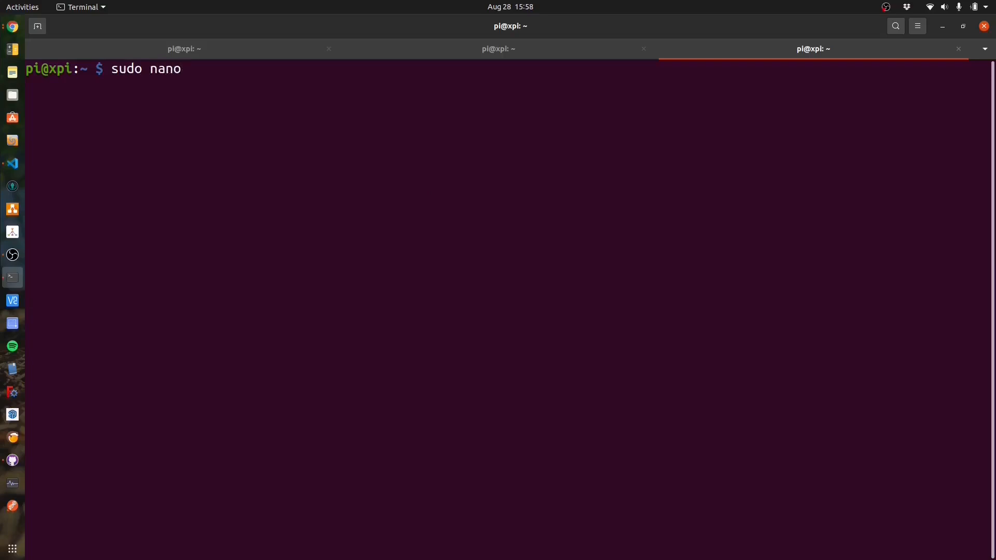
{"action": "type", "text": "touchcontrol.py"}
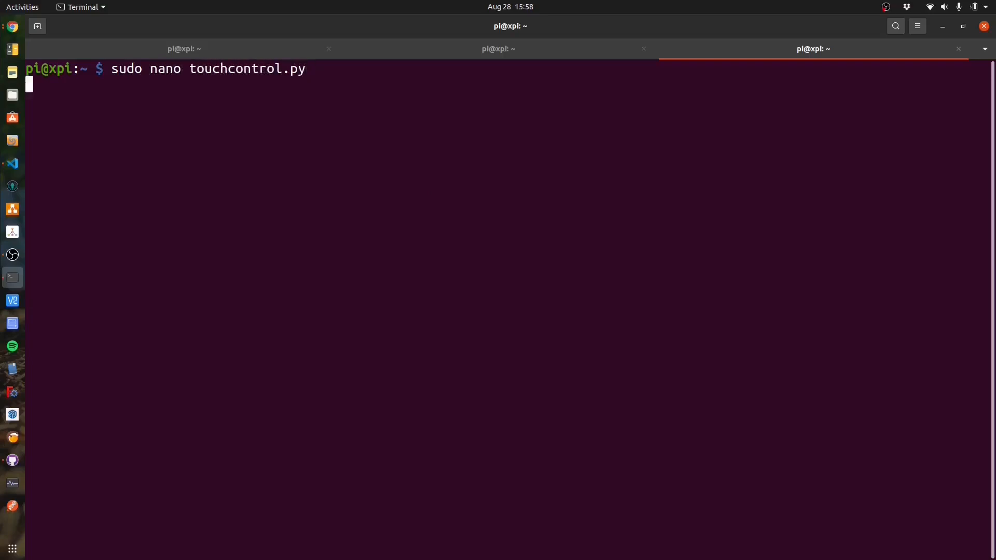
{"action": "type", "text": "import tkinter as"}
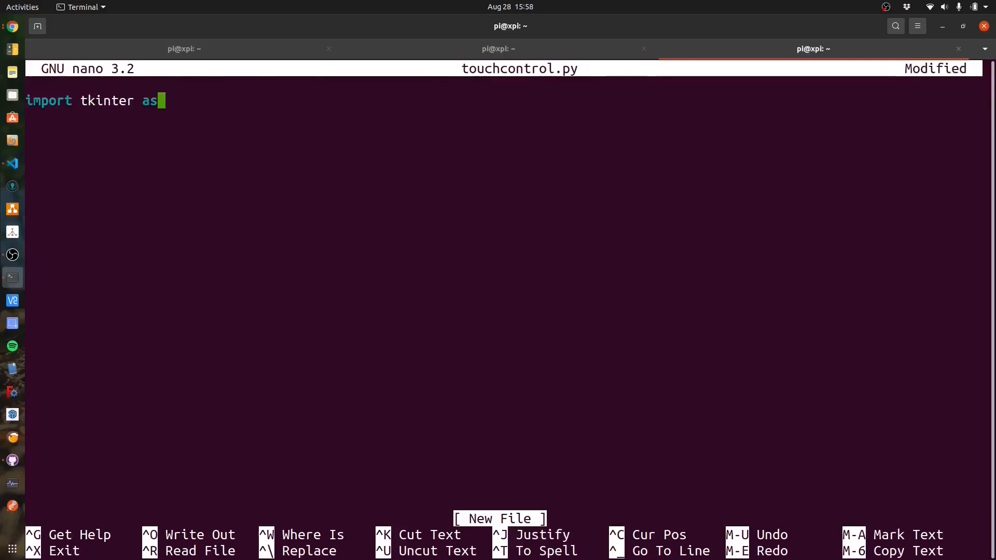
{"action": "type", "text": "tk"}
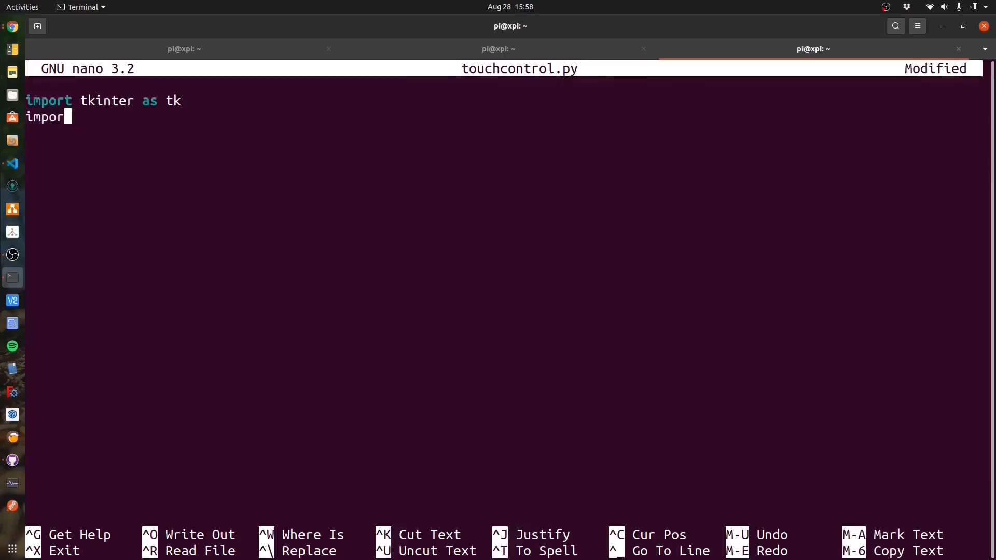
{"action": "type", "text": "time"}
{"action": "type", "text": "import requests"}
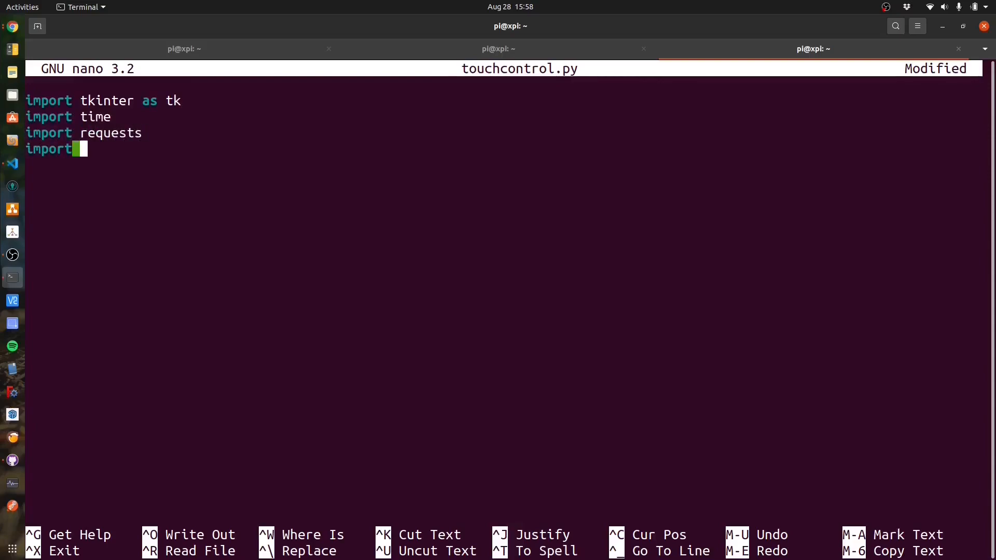
{"action": "type", "text": "json"}
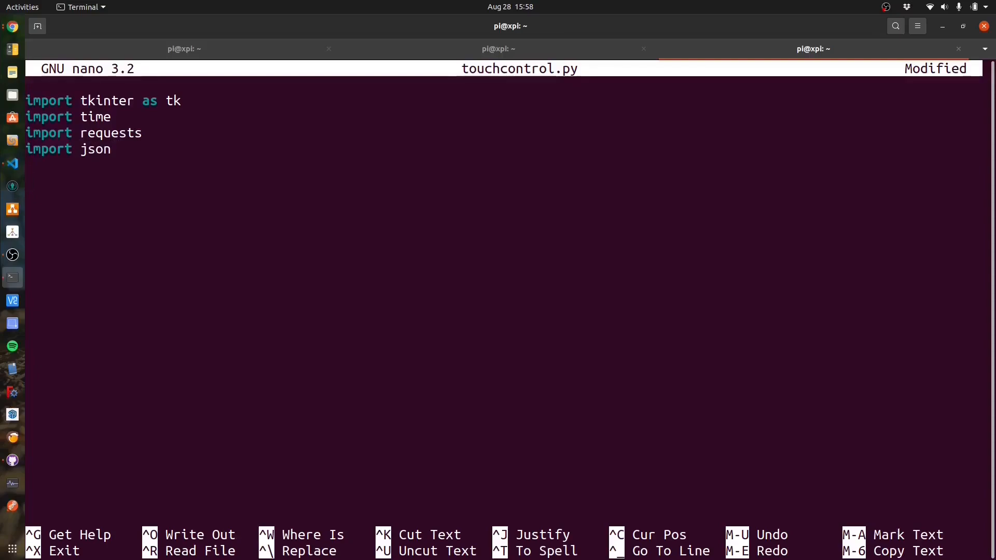
{"action": "key", "text": "Return"}
{"action": "type", "text": "if"}
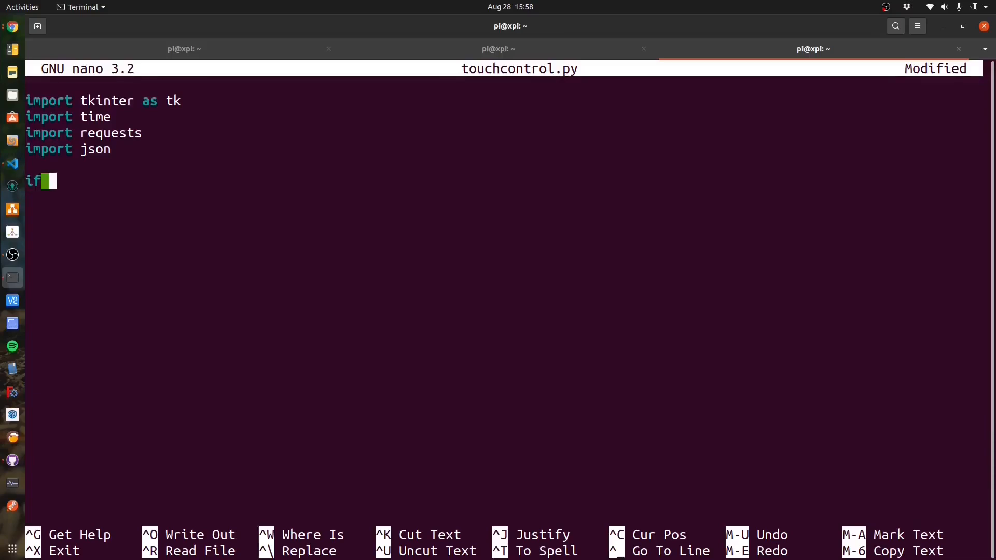
Step: In the __main__ block create window = tk.Tk() and read screen width and height via winfo
{"action": "type", "text": "__name__ == '"}
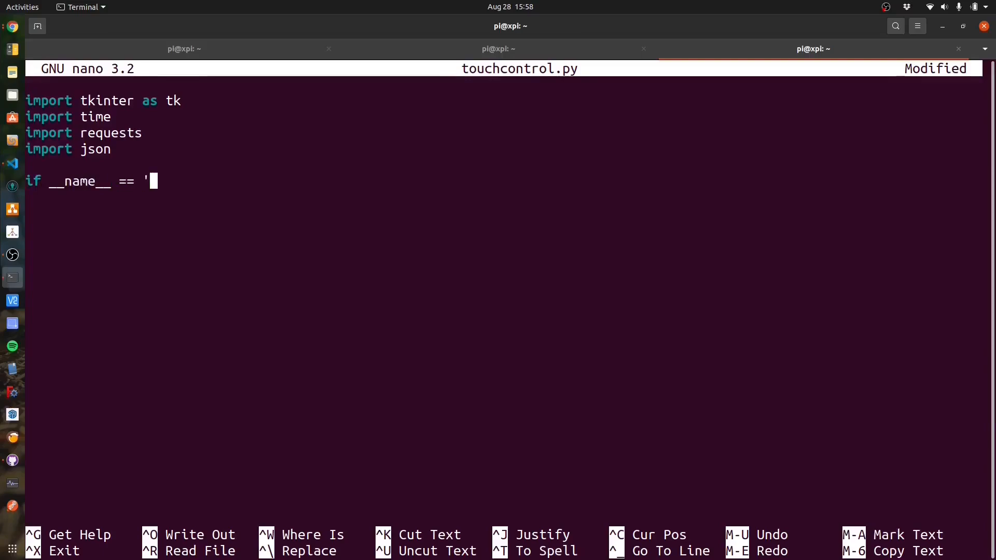
{"action": "type", "text": "__main__':"}
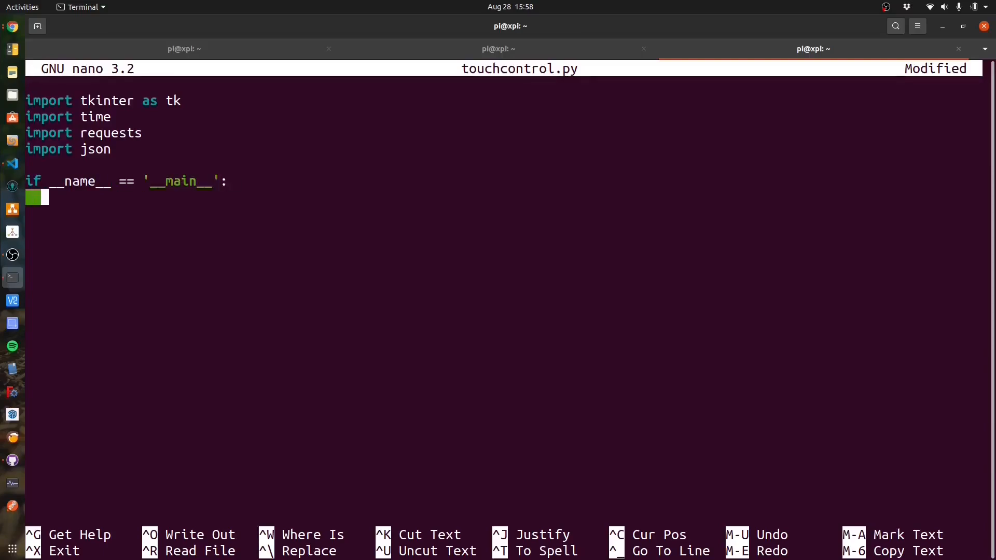
{"action": "type", "text": "window = tk."}
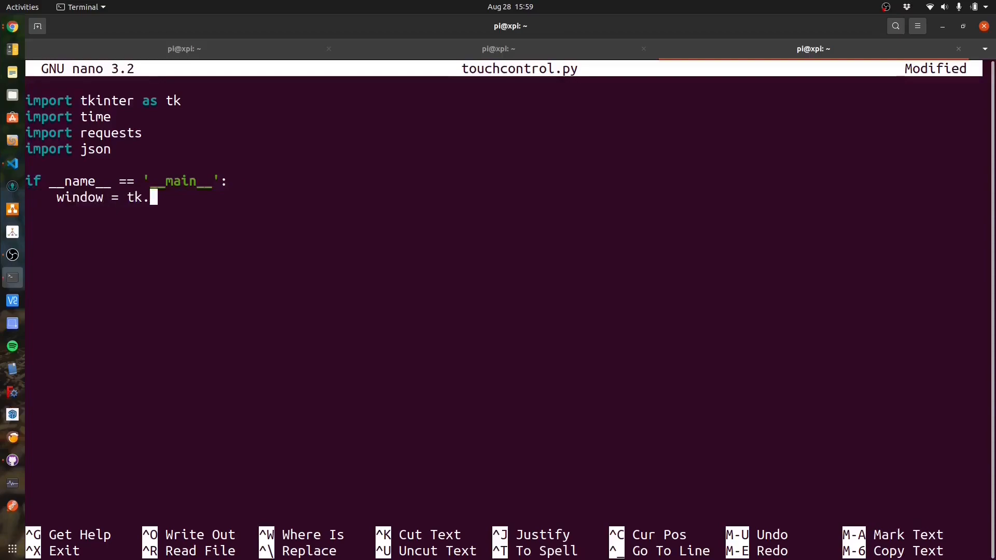
{"action": "type", "text": "Tk()"}
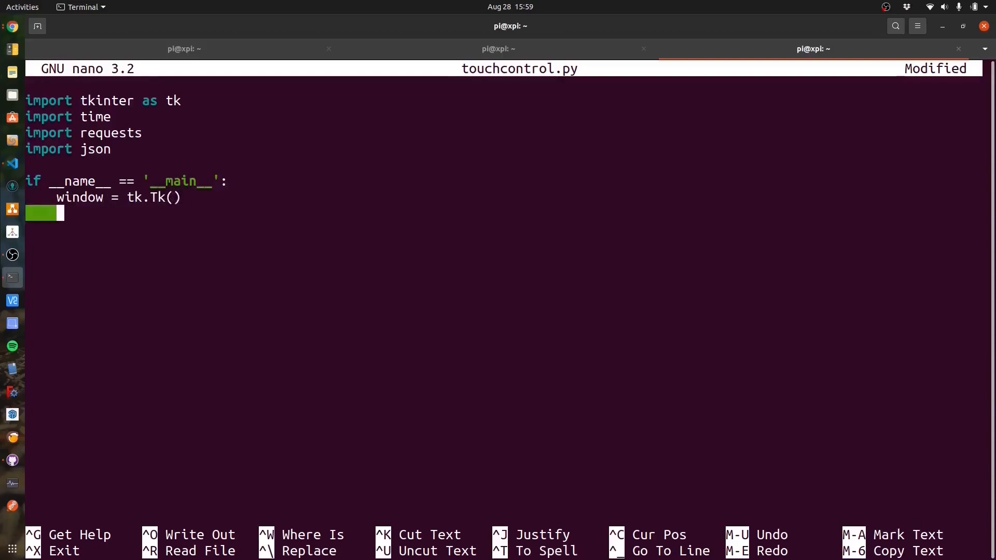
{"action": "type", "text": "width = window."}
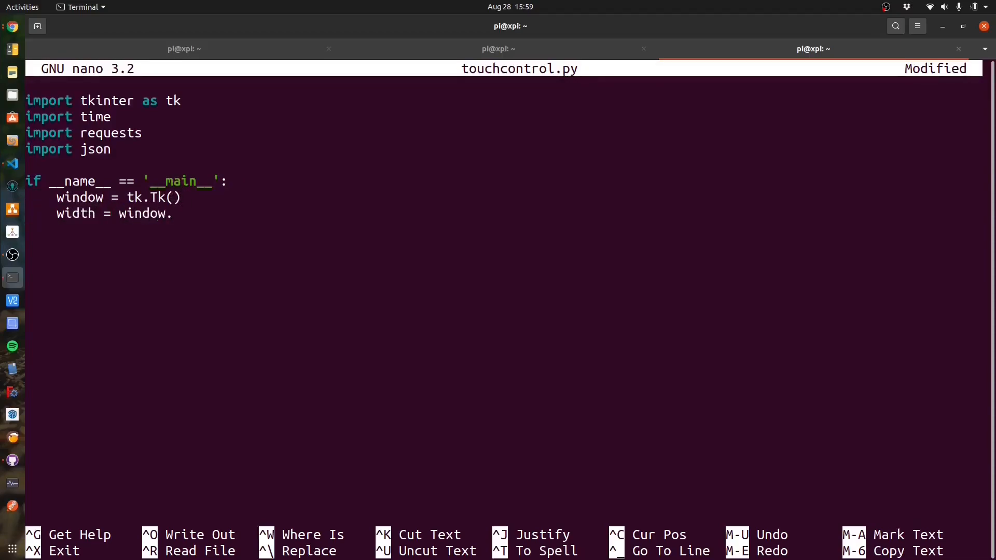
{"action": "type", "text": "winfo_screenwidt"}
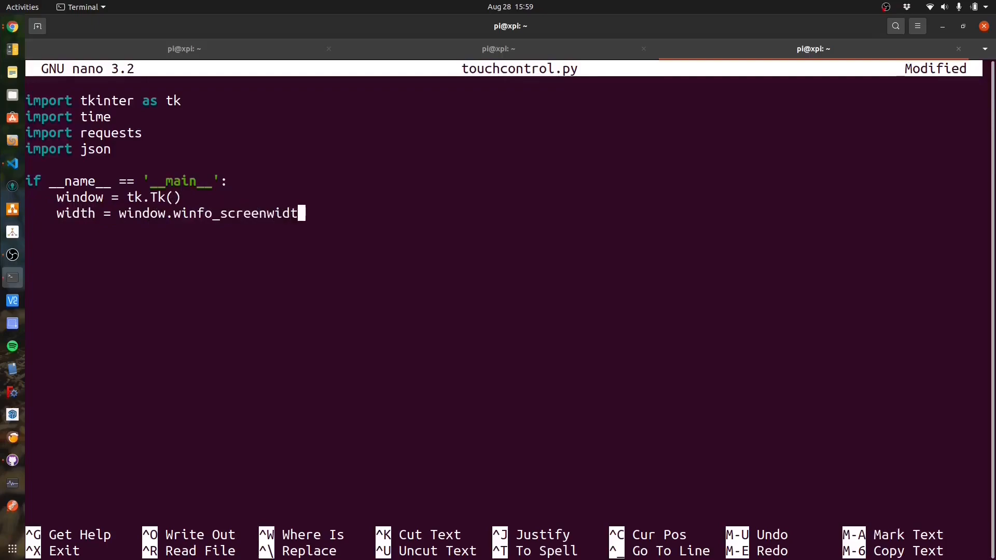
{"action": "type", "text": "h()"}
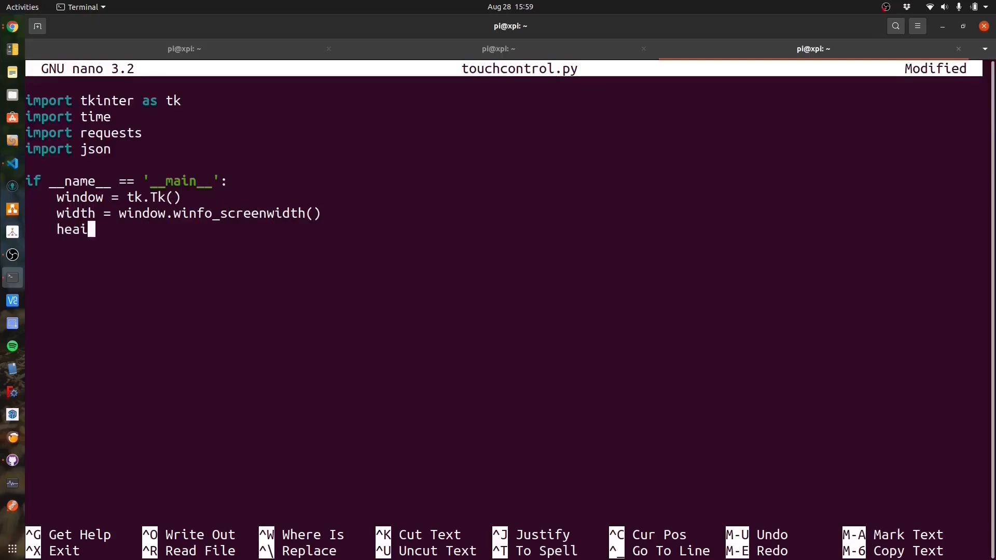
{"action": "type", "text": "ght = window."}
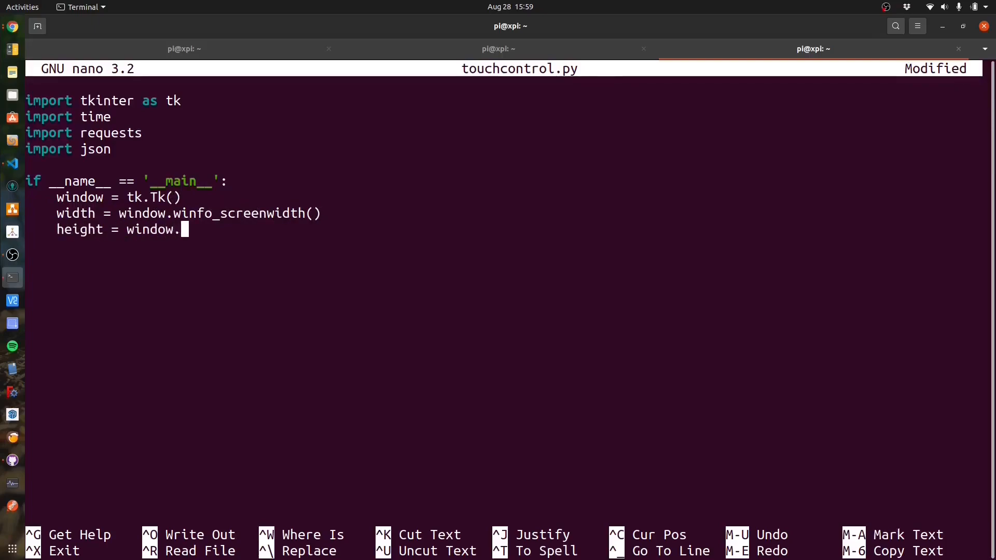
{"action": "type", "text": "winfo_screen"}
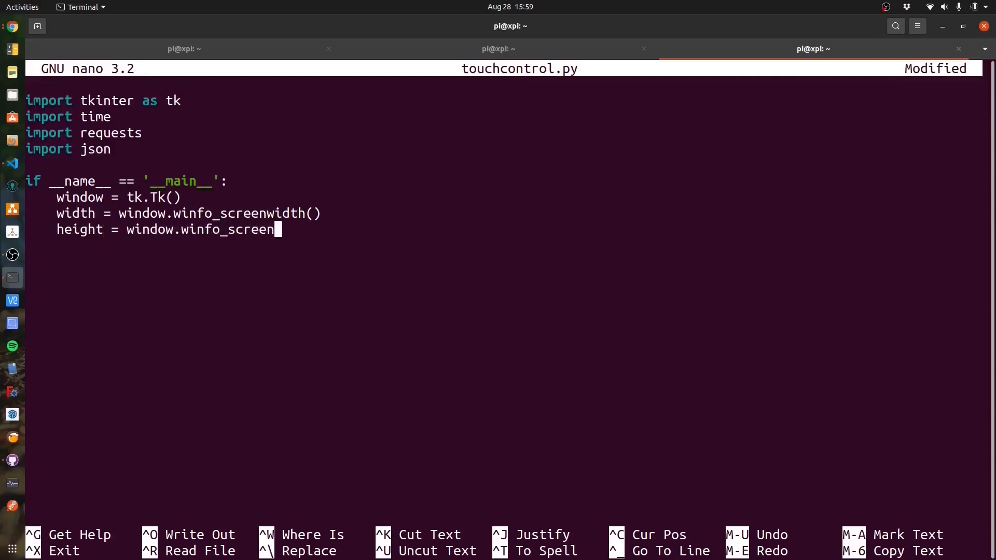
{"action": "type", "text": "height()"}
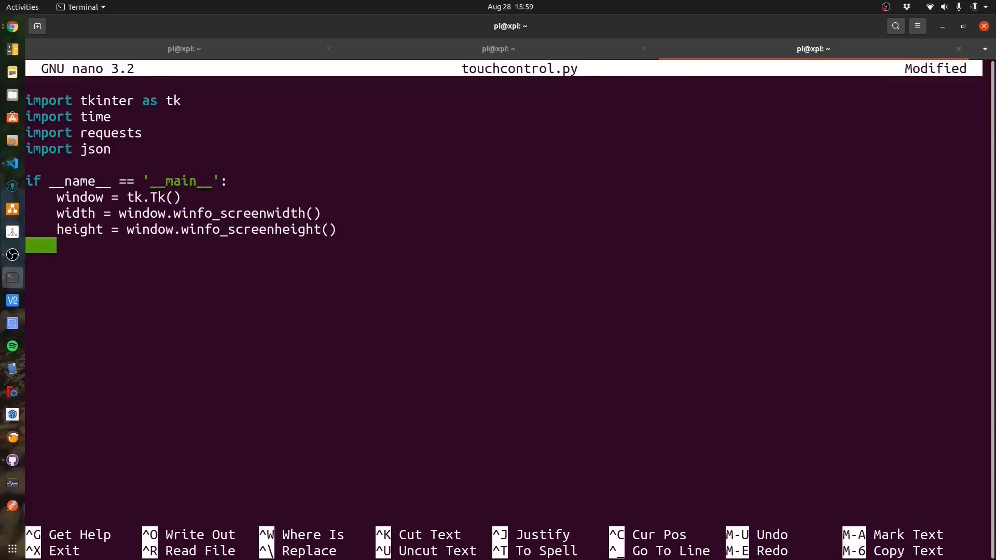
Step: Make the window fullscreen, set its geometry to width x height and configure a black background
{"action": "type", "text": "window.att"}
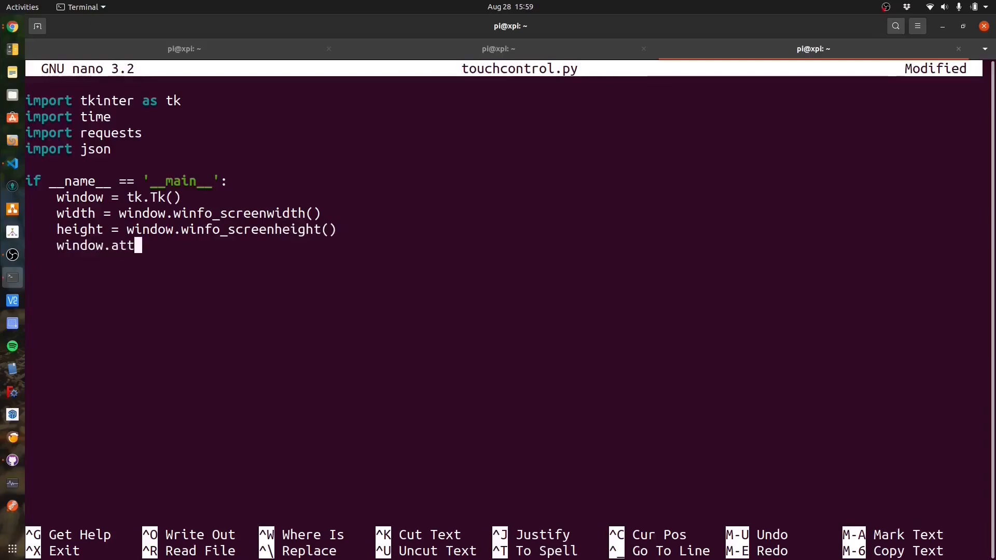
{"action": "type", "text": "ributes(\"-f"}
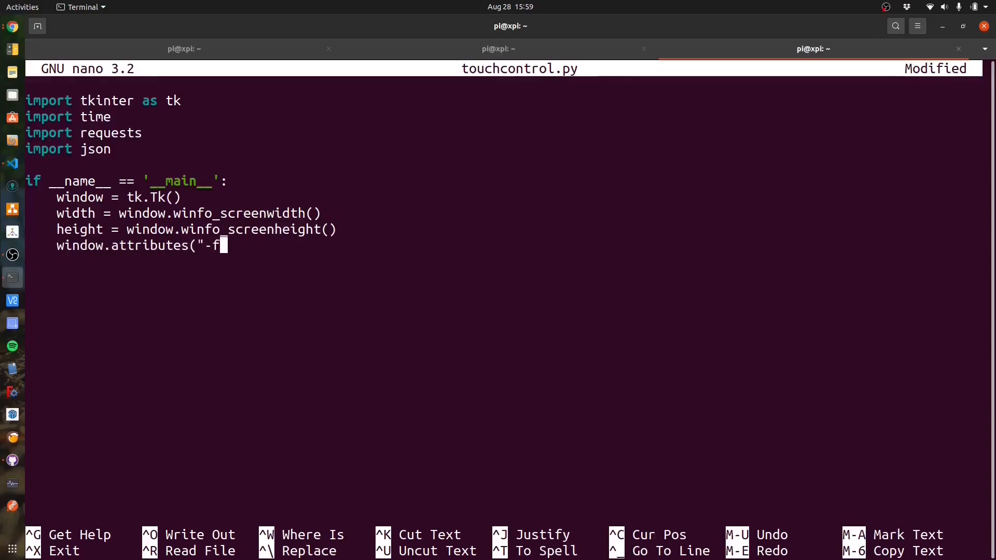
{"action": "type", "text": "ullscreen"}
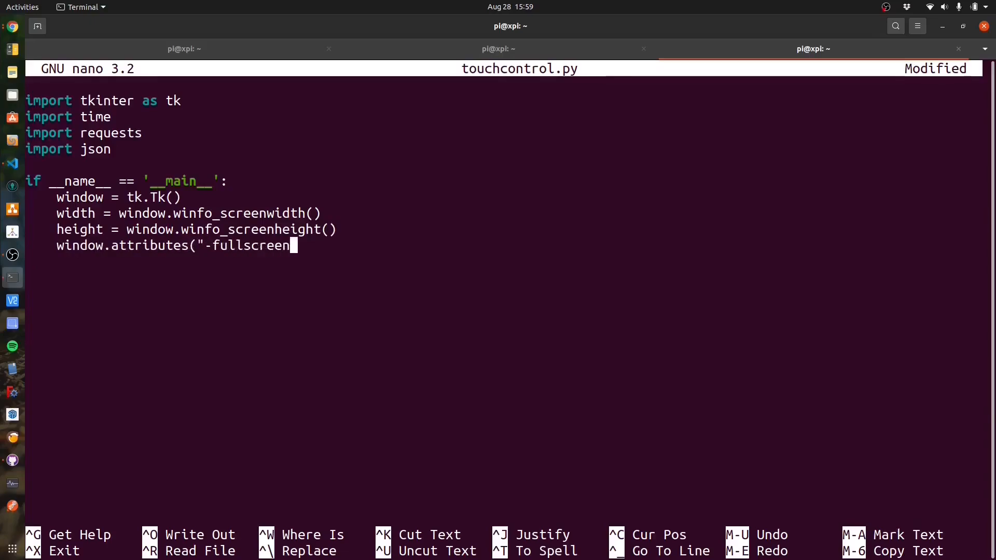
{"action": "type", "text": "\", 1)"}
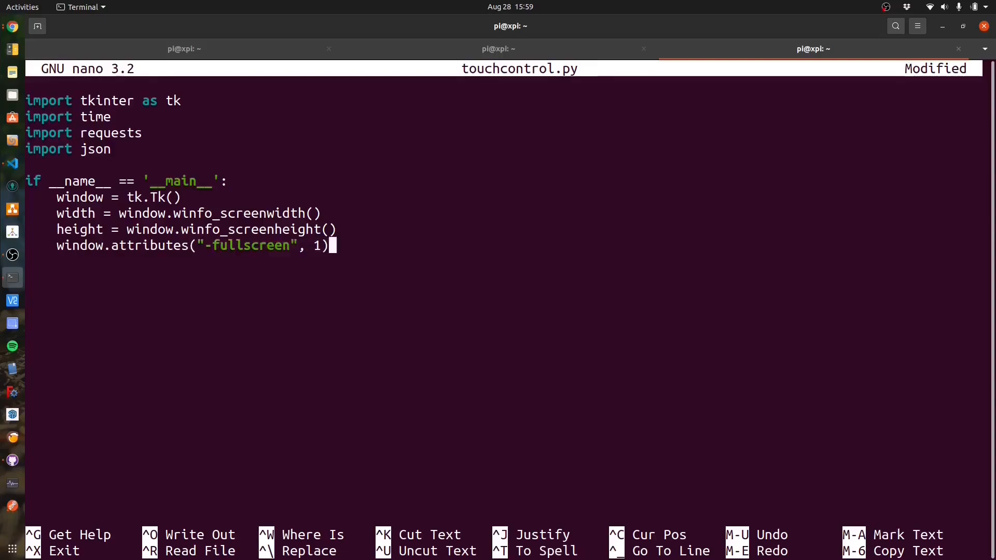
{"action": "type", "text": "window.geo"}
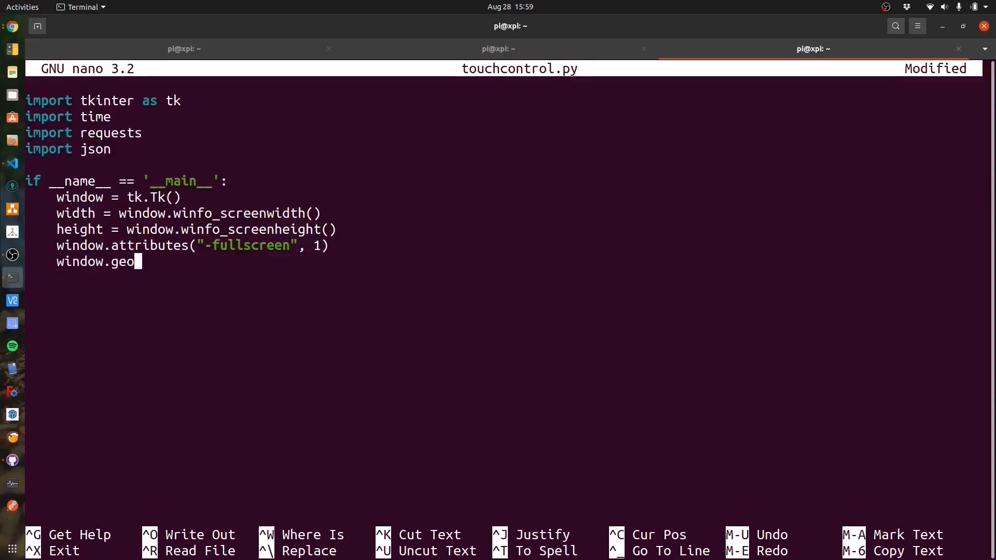
{"action": "type", "text": "metry("}
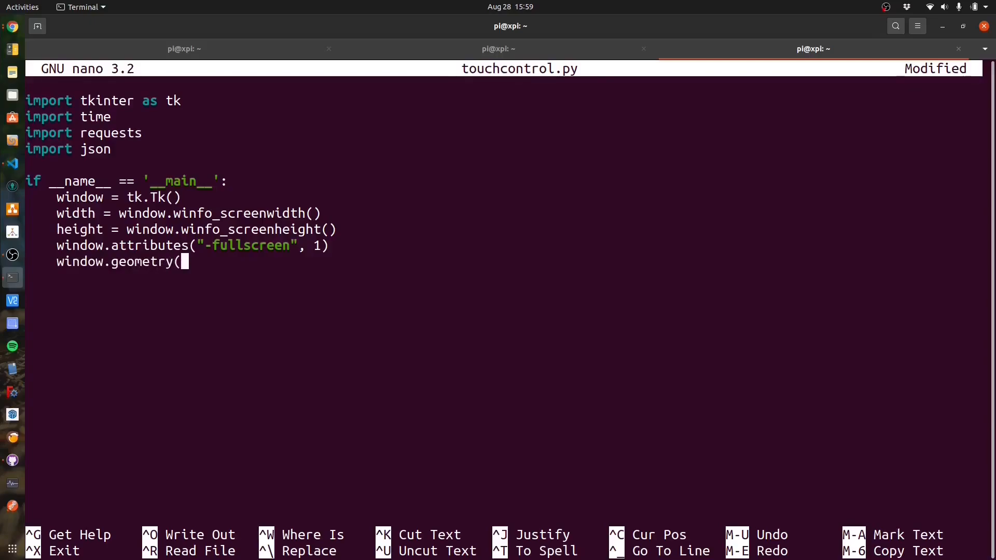
{"action": "type", "text": "str(width)+\""}
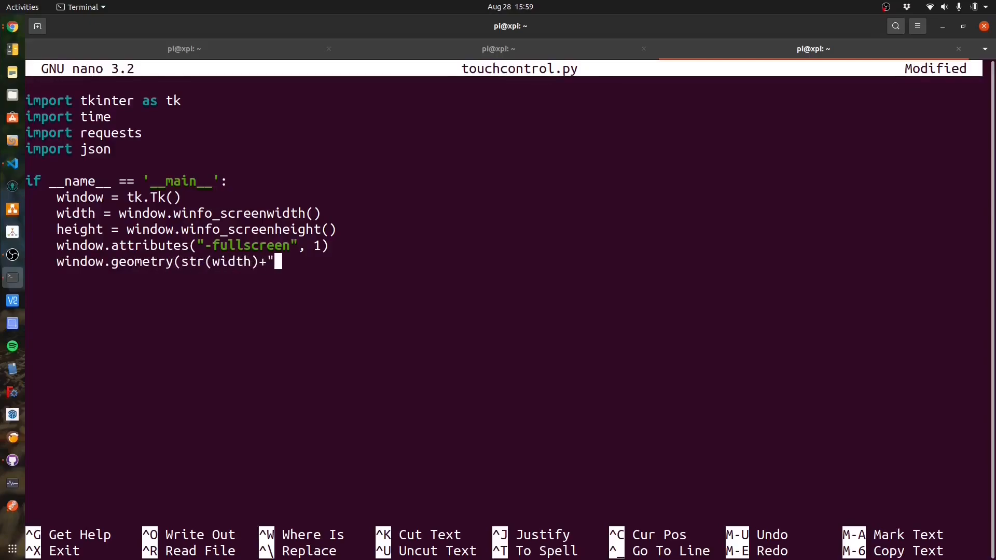
{"action": "type", "text": "x\"+str"}
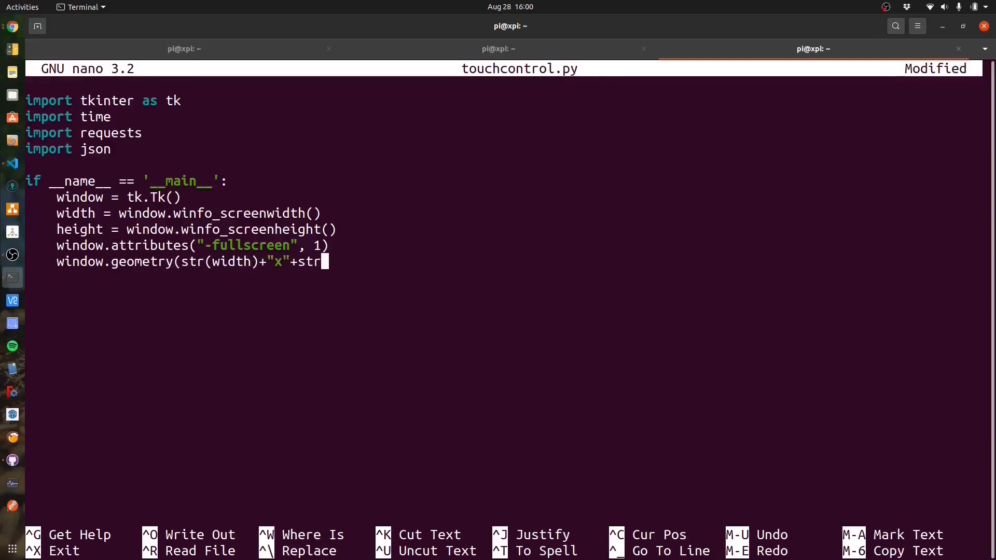
{"action": "type", "text": "(height))"}
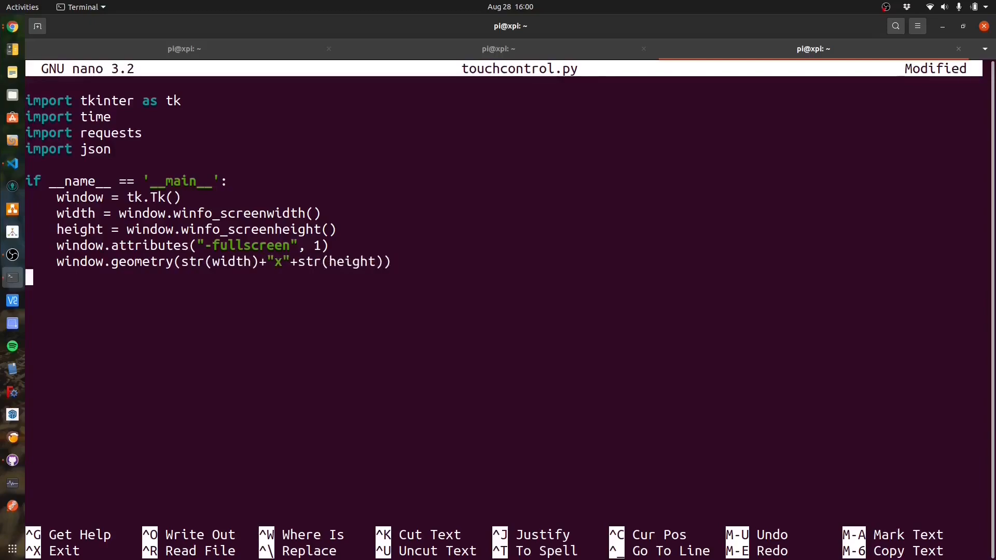
{"action": "type", "text": "win"}
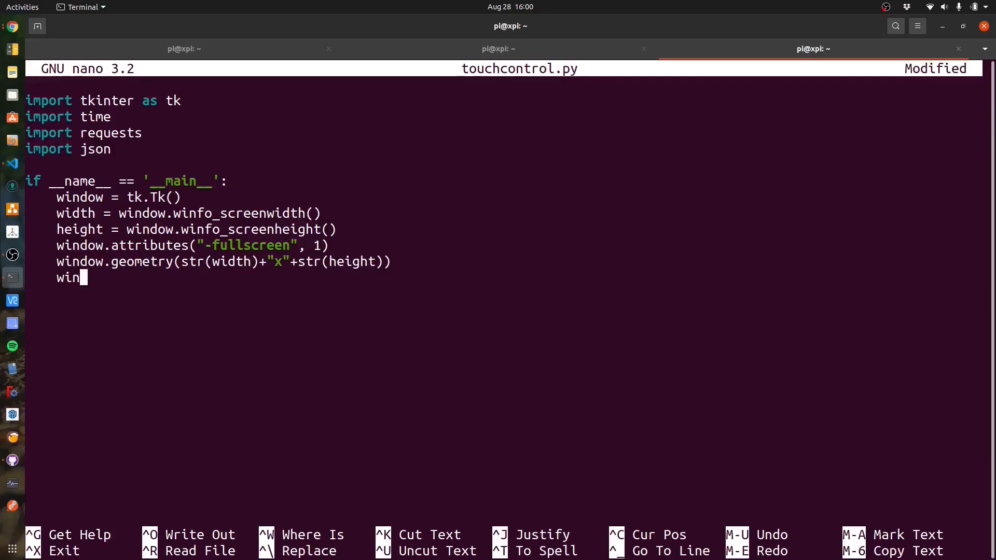
{"action": "type", "text": "dow.configure"}
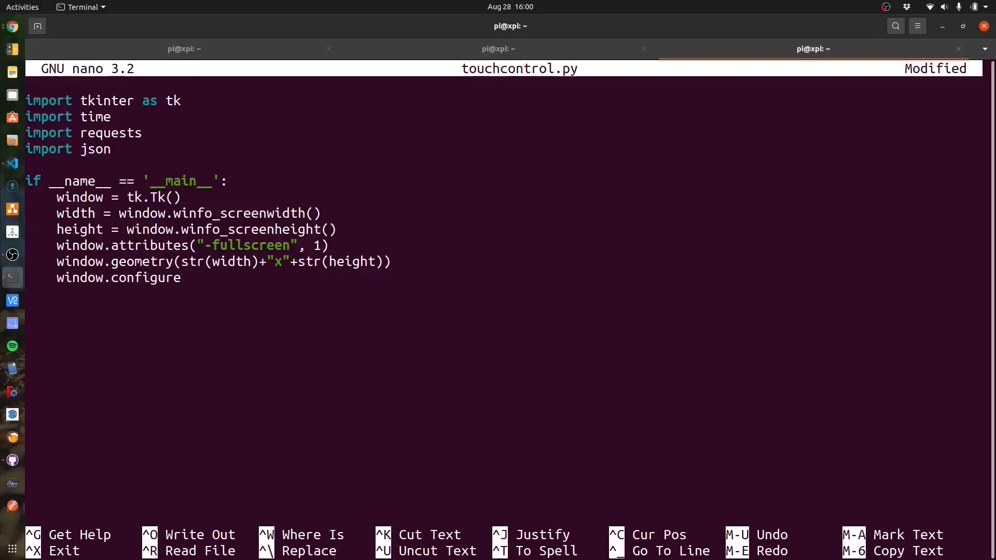
{"action": "type", "text": "(bg=\"black"}
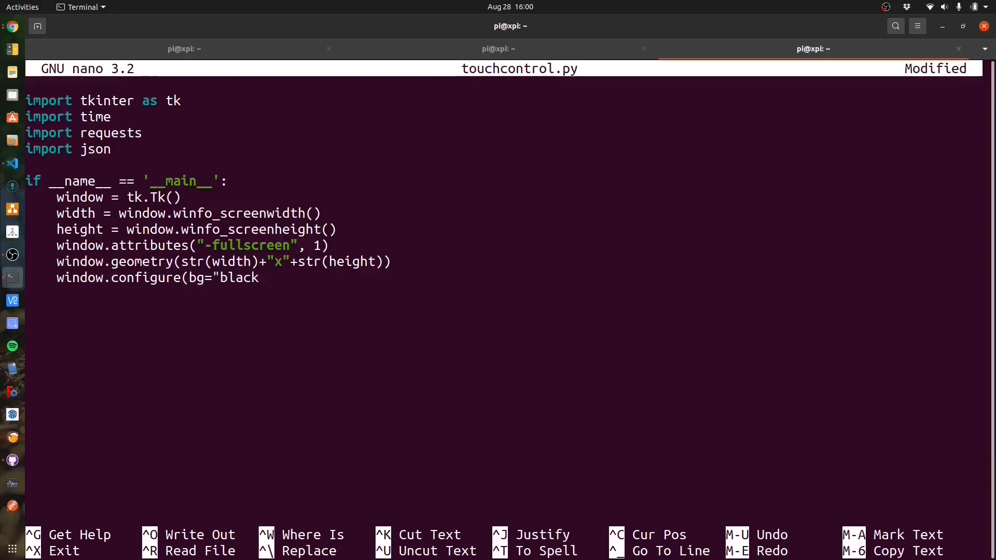
{"action": "type", "text": "\")"}
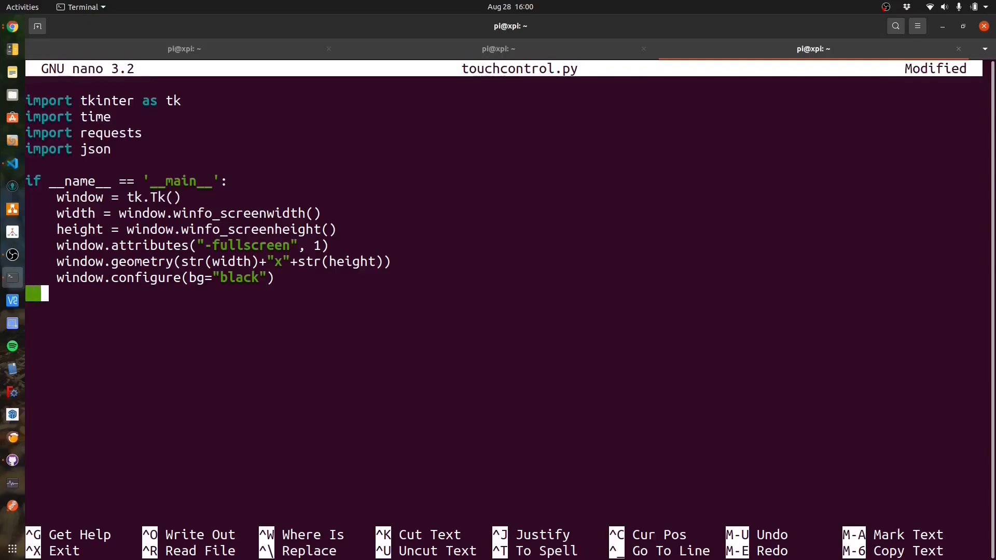
Step: Configure columns 0, 1 and 2 each with minsize=width/3
{"action": "type", "text": "window"}
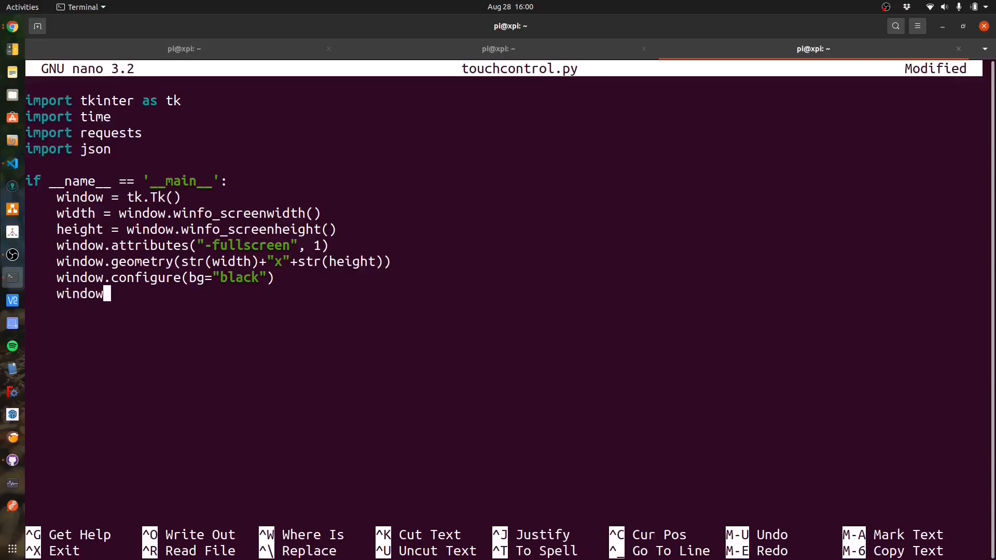
{"action": "type", "text": ".columnconfi"}
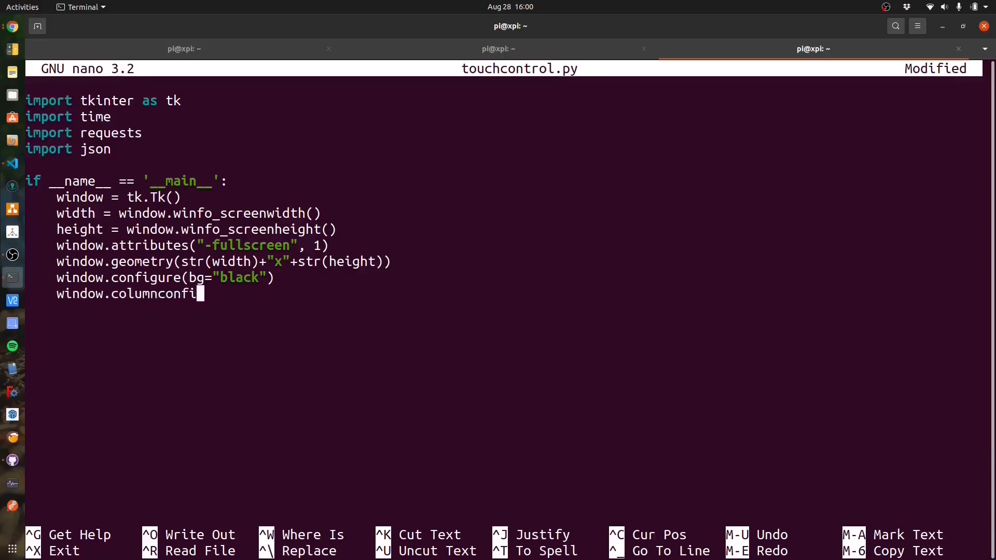
{"action": "type", "text": "gure(0,"}
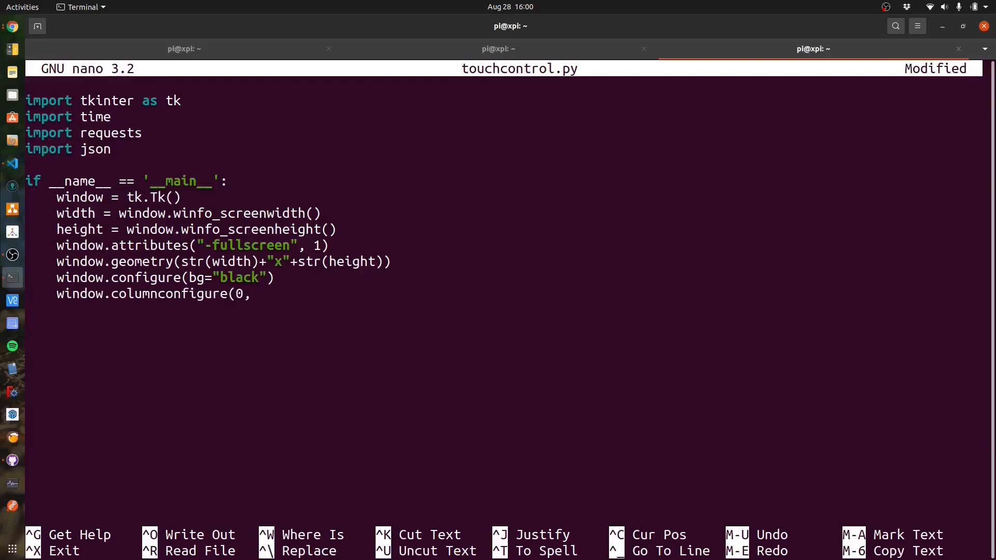
{"action": "type", "text": "minsize"}
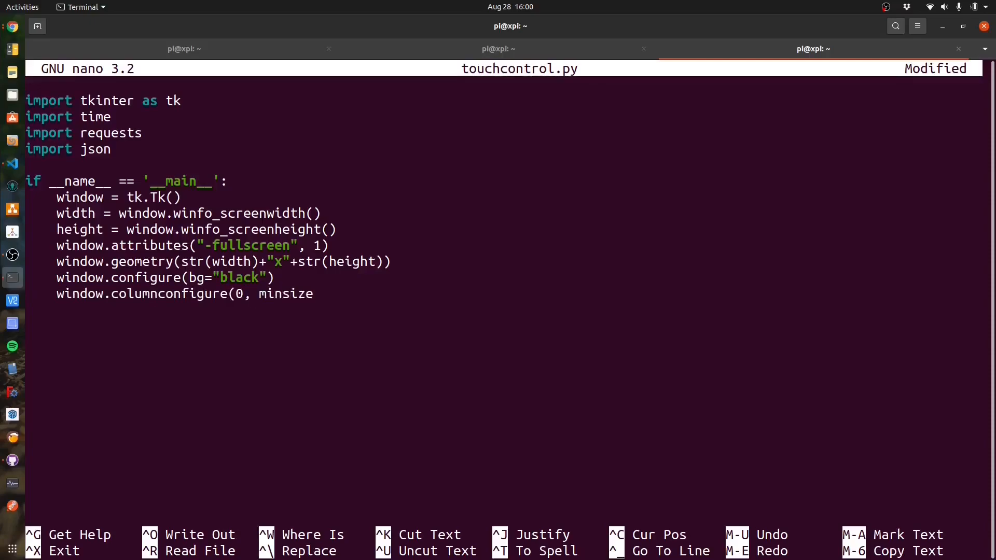
{"action": "type", "text": "=width/3)"}
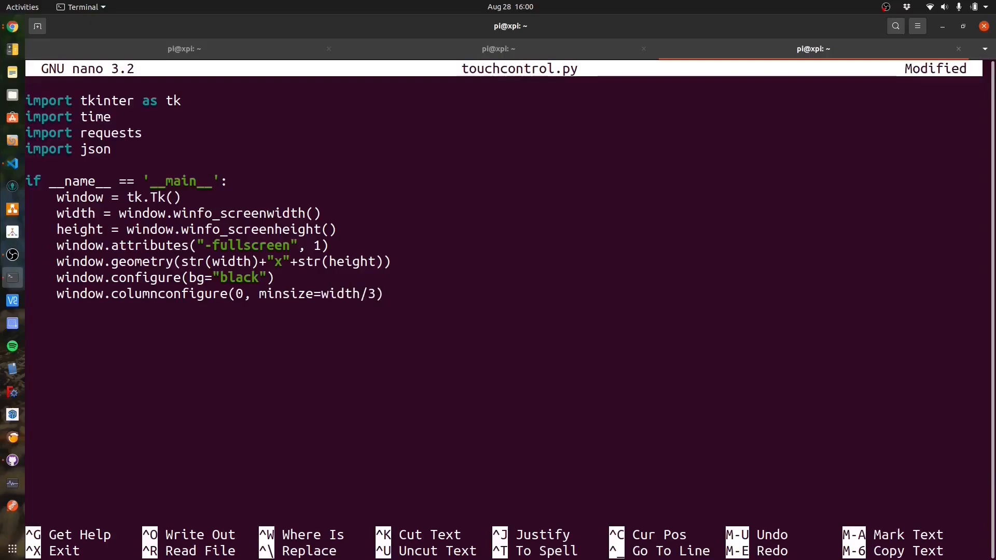
{"action": "type", "text": "window."}
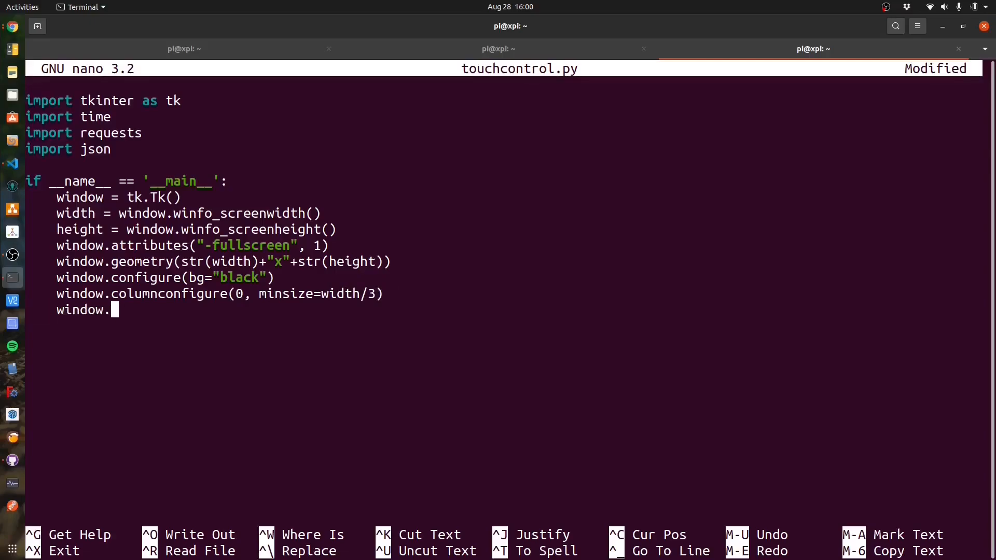
{"action": "type", "text": "columnconfigure"}
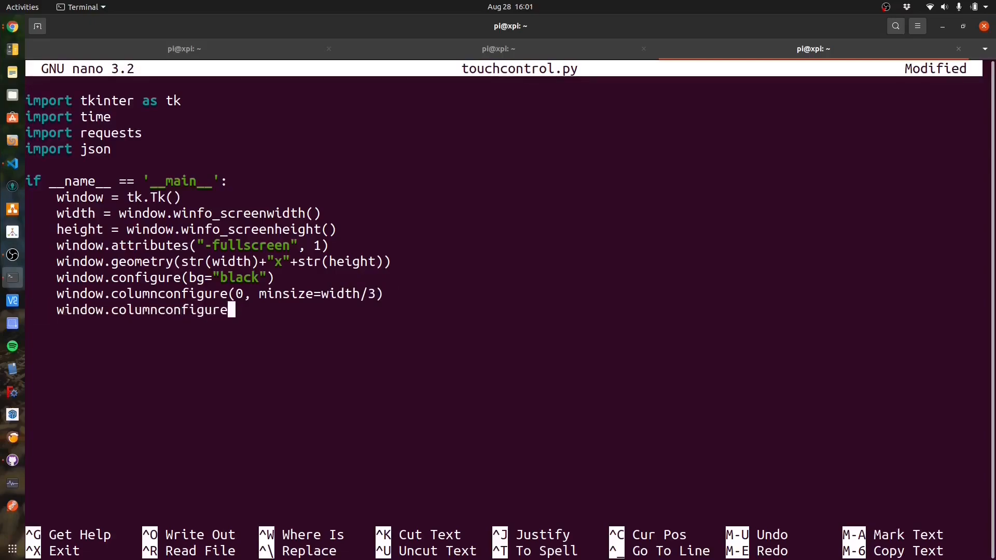
{"action": "type", "text": "(1, minsize"}
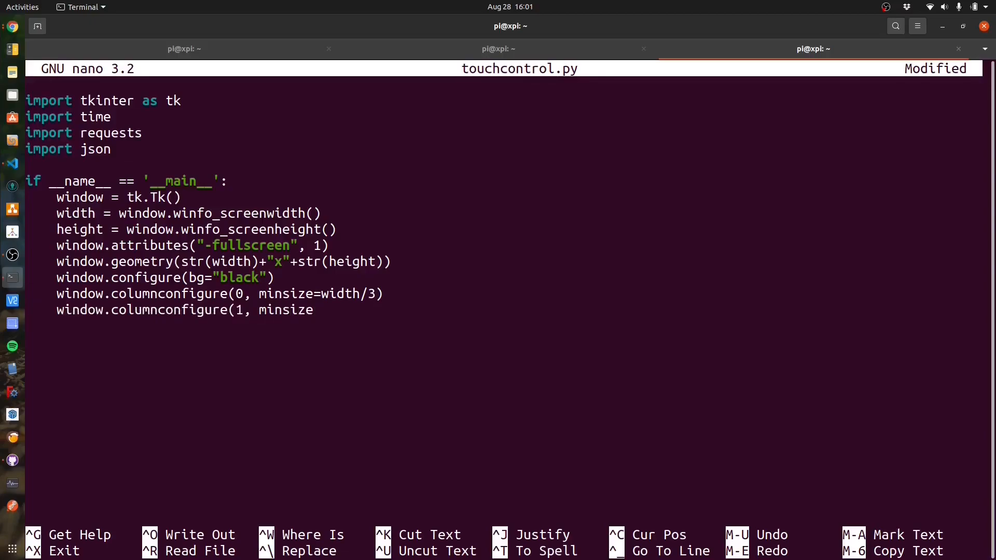
{"action": "type", "text": "=width/3)"}
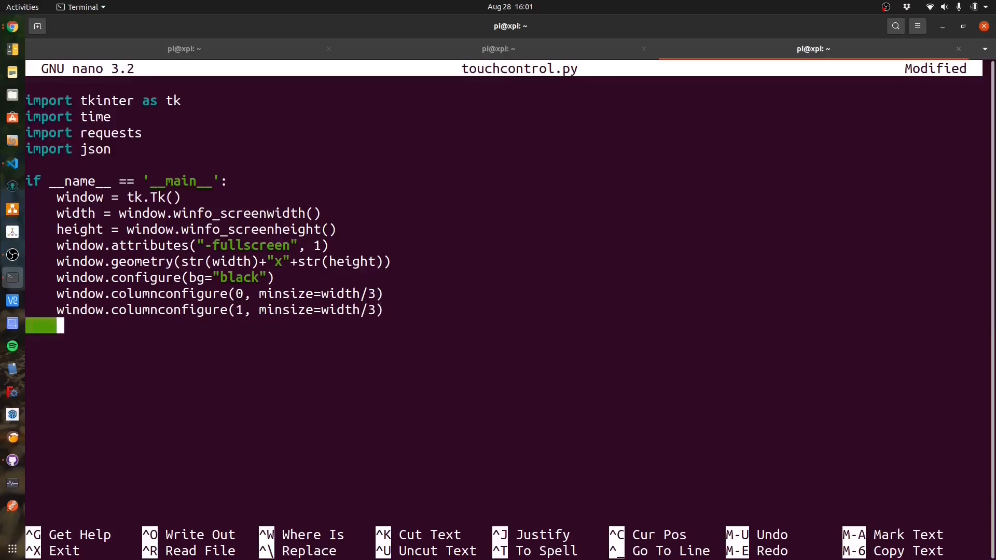
{"action": "type", "text": "window.columnconfigure("}
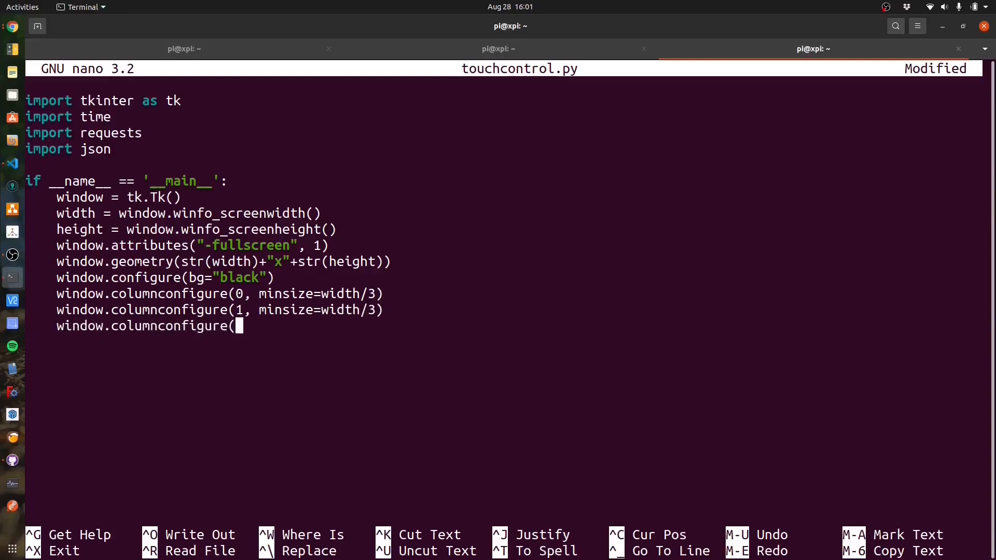
{"action": "type", "text": "2, minsize=width"}
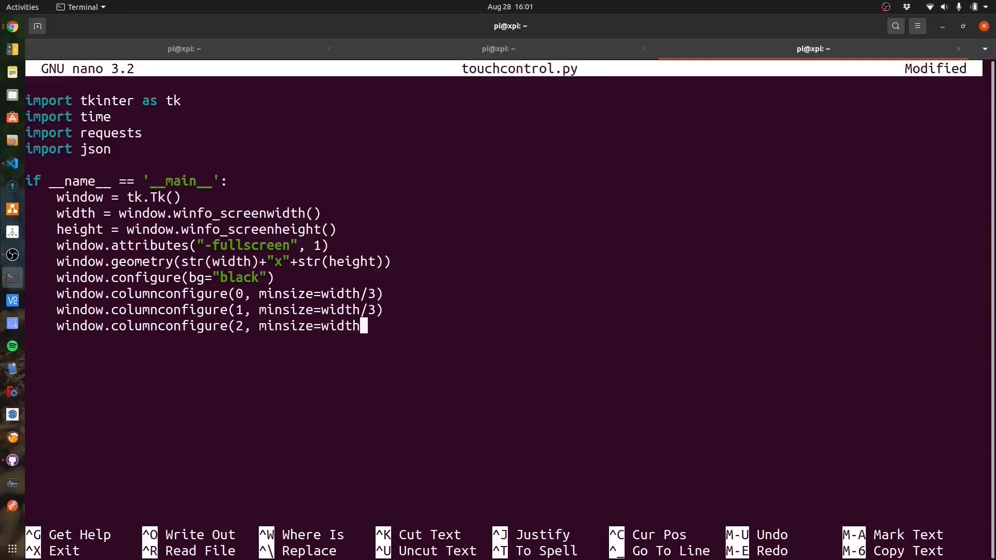
{"action": "type", "text": "/3)"}
{"action": "left_click", "coordinate": [503, 165]}
{"action": "type", "text": "m"}
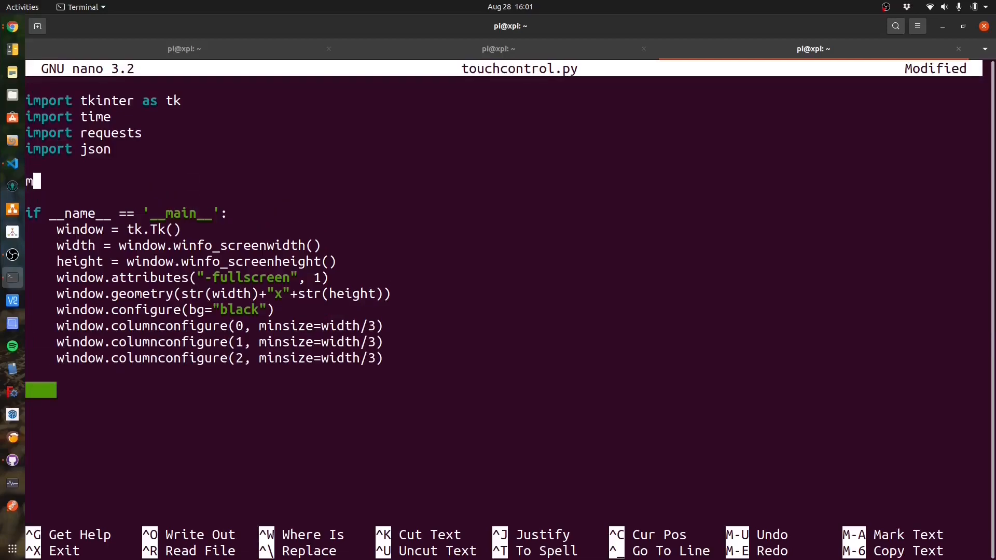
Step: Set my_circuit = "Reading Lamp" and create a tk.Label with it in Times 20, black bg, white fg
{"action": "type", "text": "y_circuit = \"reading"}
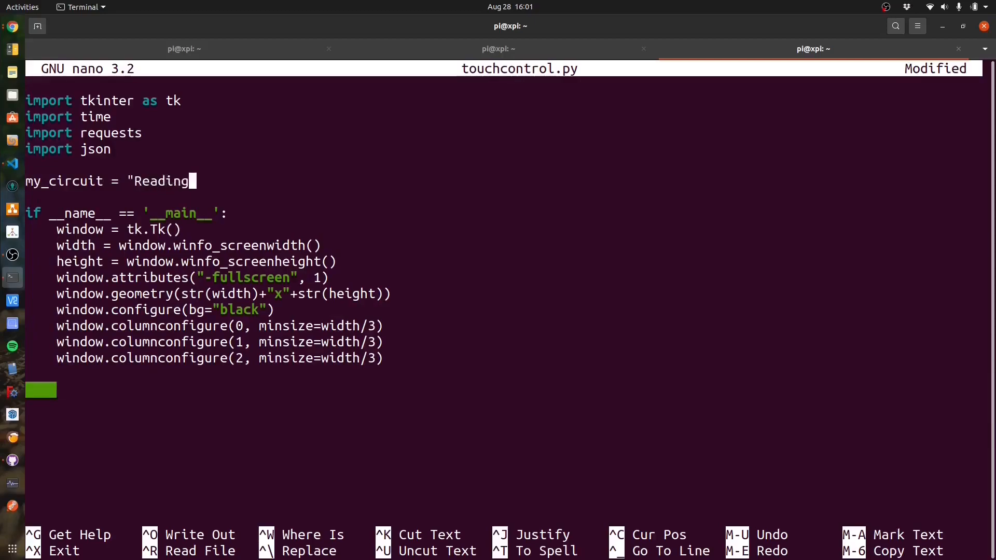
{"action": "type", "text": "Lamp\""}
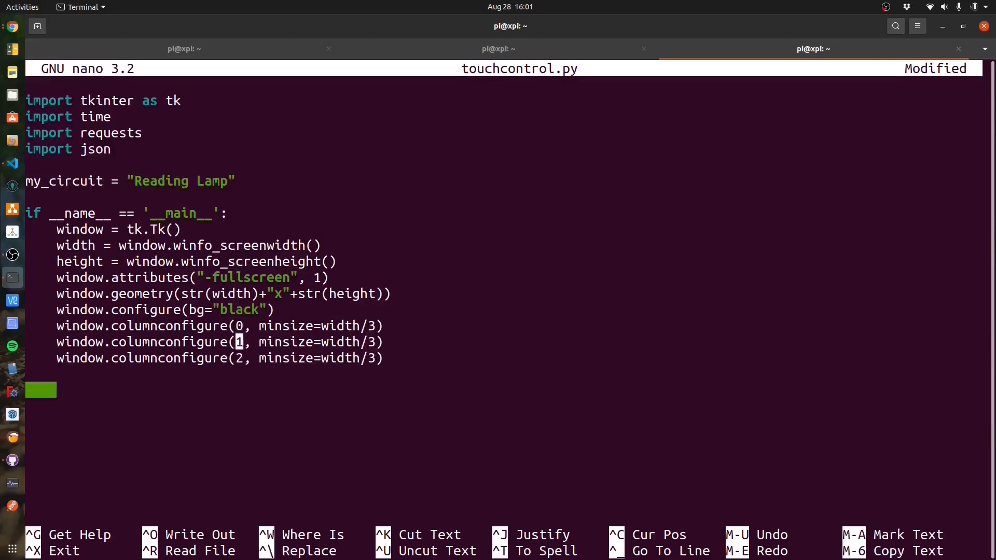
{"action": "type", "text": "label ="}
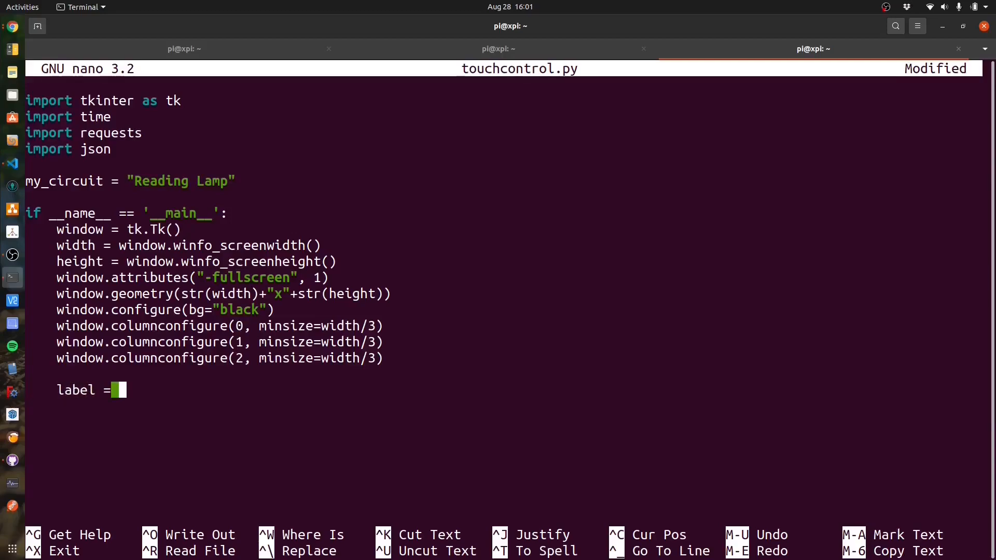
{"action": "type", "text": "tk.Label"}
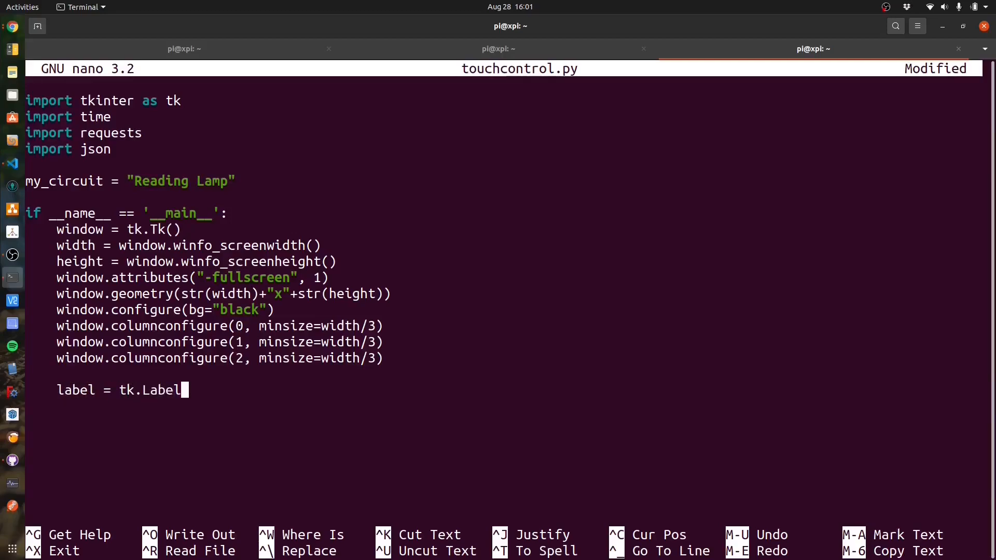
{"action": "type", "text": "(text=my_ci"}
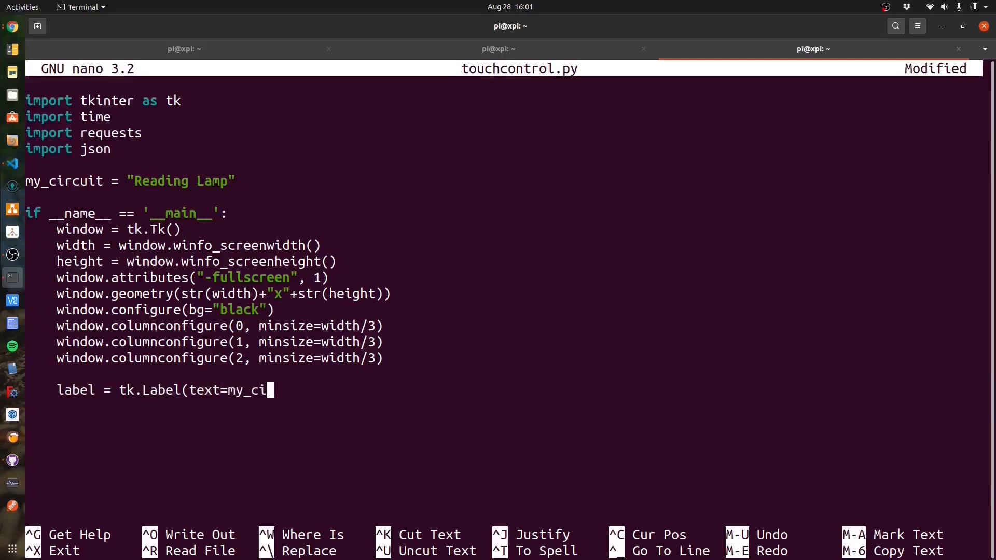
{"action": "type", "text": "rcuit, font"}
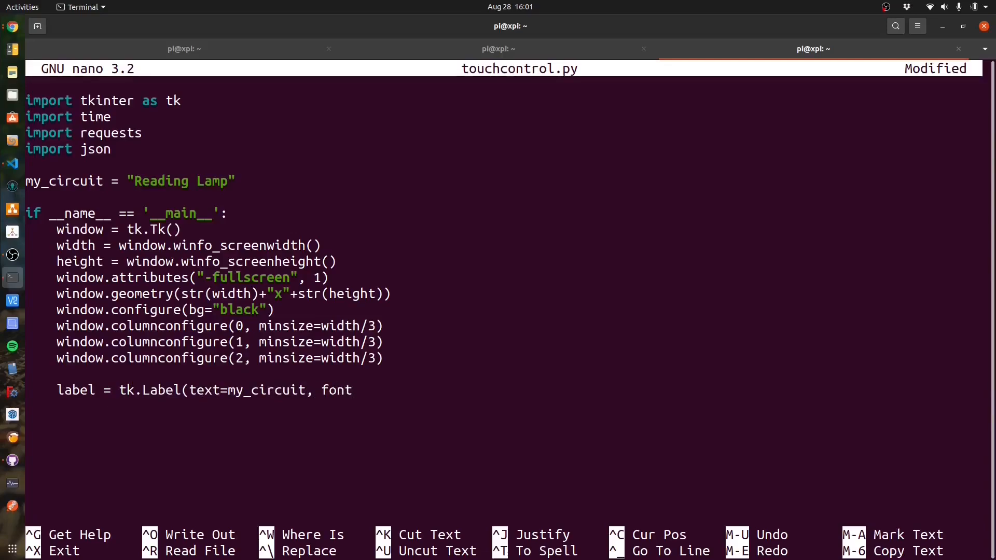
{"action": "type", "text": "(\"Times\","}
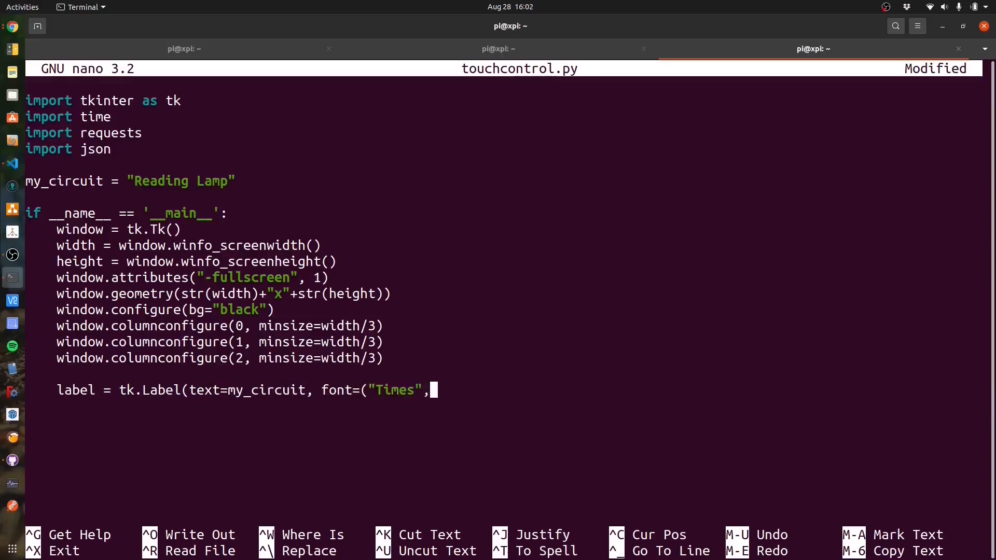
{"action": "type", "text": "20),"}
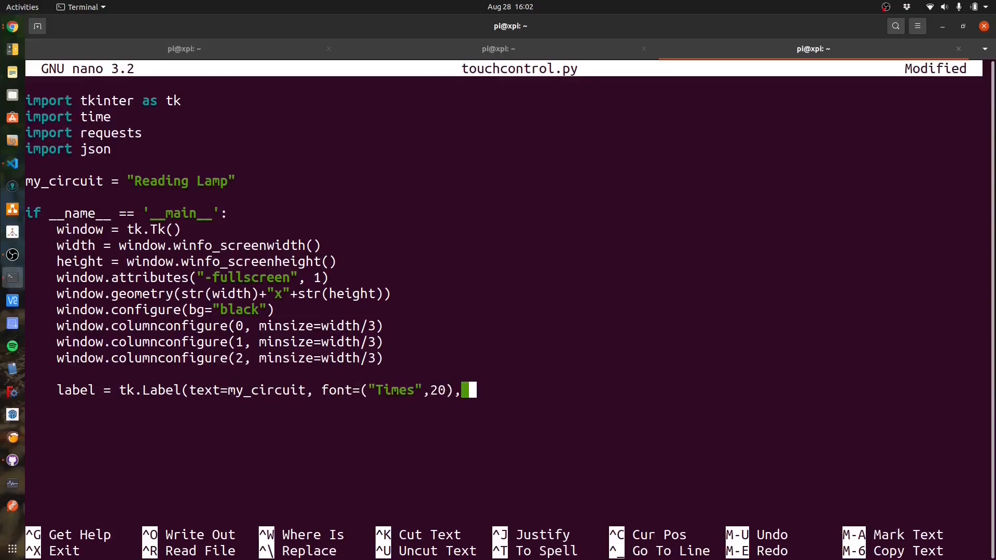
{"action": "type", "text": "bg=\"black\""}
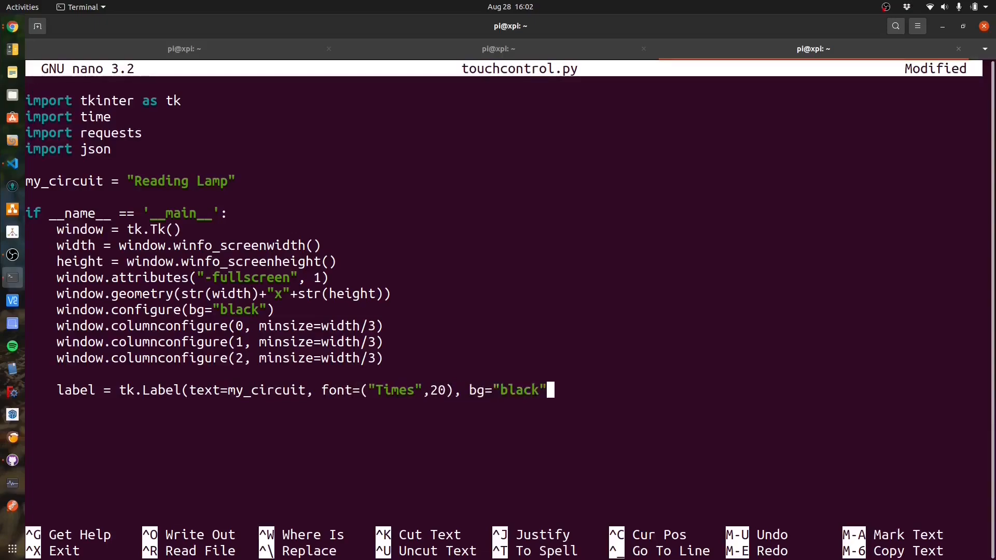
{"action": "type", "text": ", fg=\"white\""}
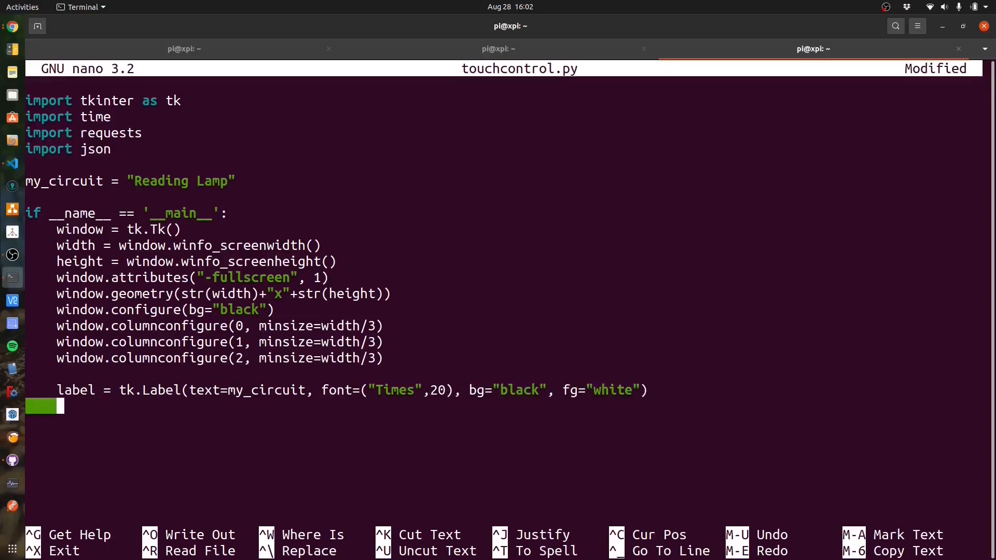
Step: Grid the label at row 0, column 1 with sticky nesw and padx/pady 5
{"action": "type", "text": "label.grid(ro"}
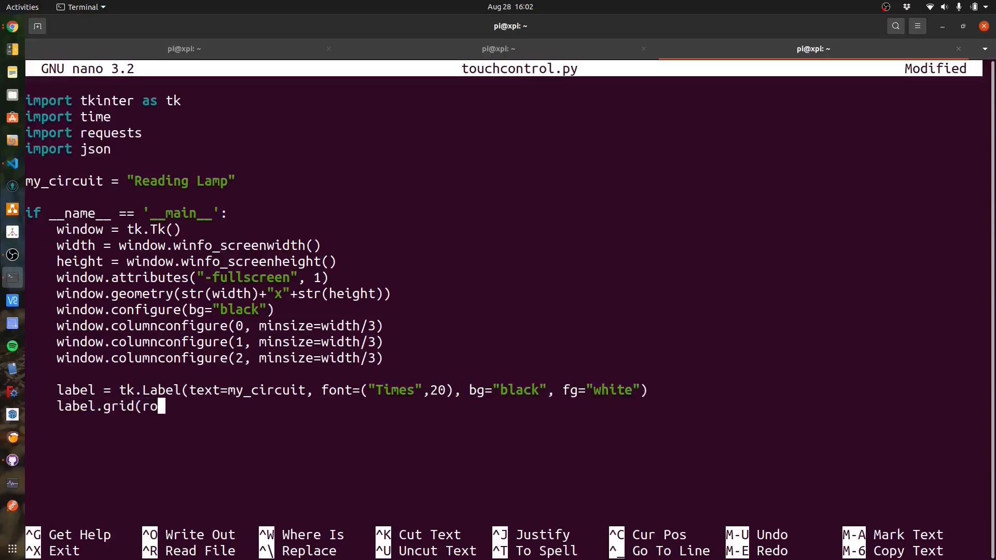
{"action": "type", "text": "w=0, column"}
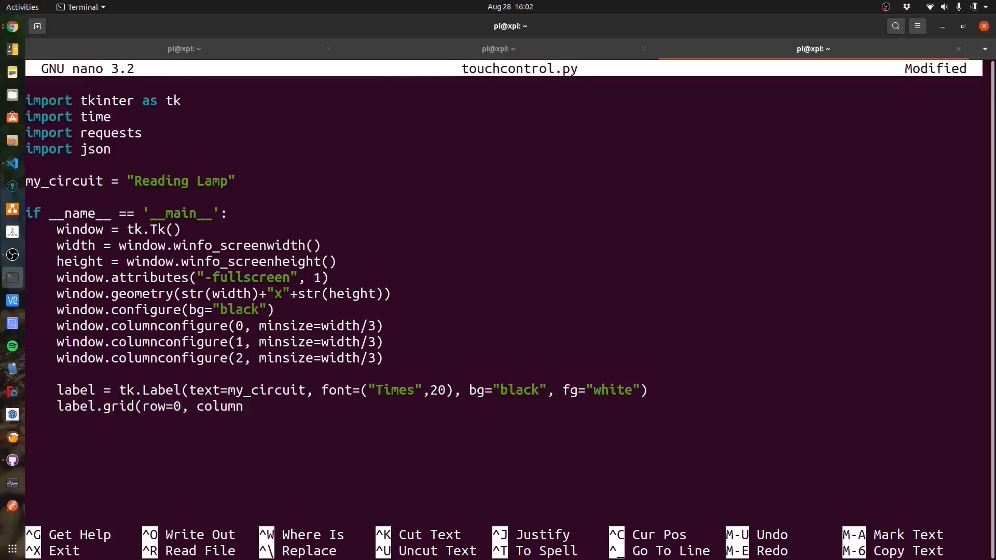
{"action": "type", "text": "=1, sticky=\""}
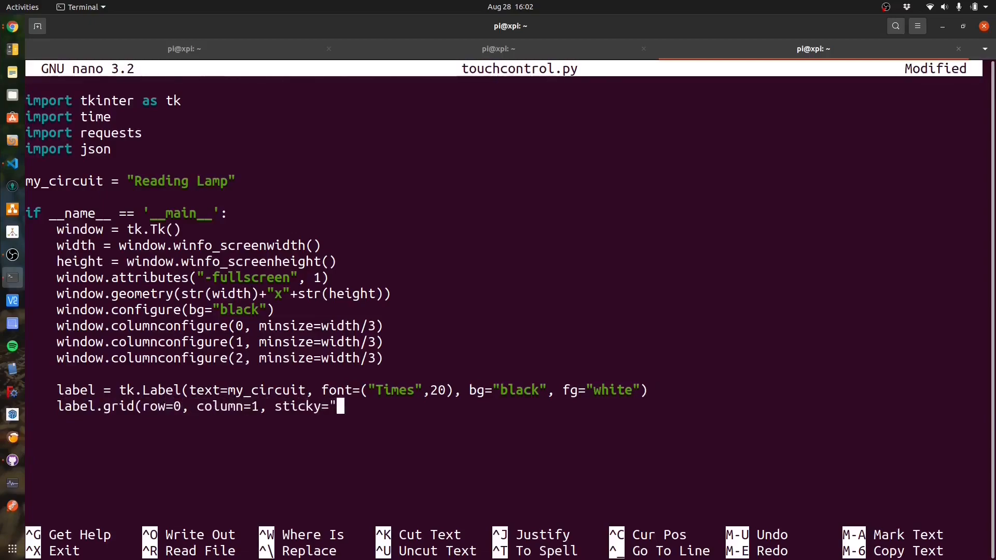
{"action": "type", "text": "nesw\", padx=5, pad"}
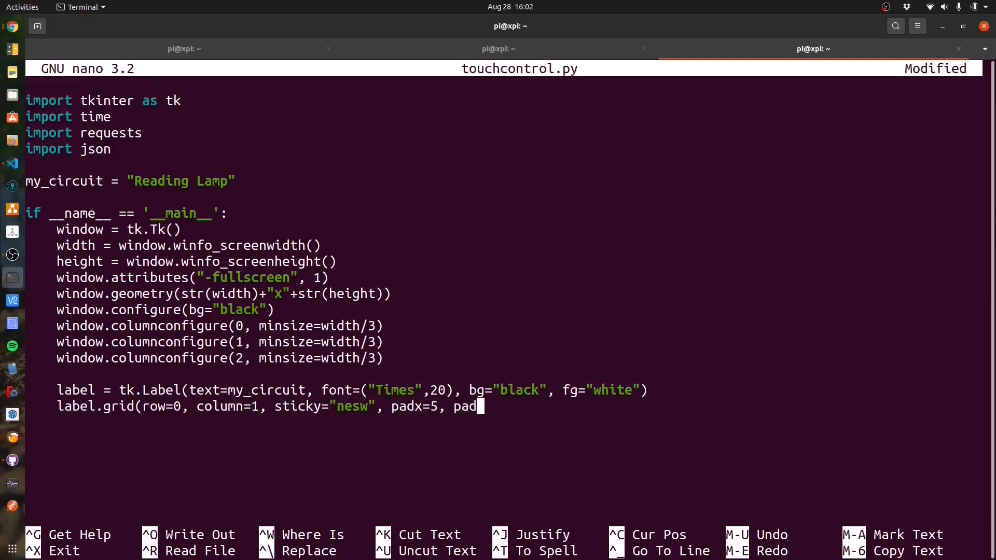
{"action": "type", "text": "y=5)"}
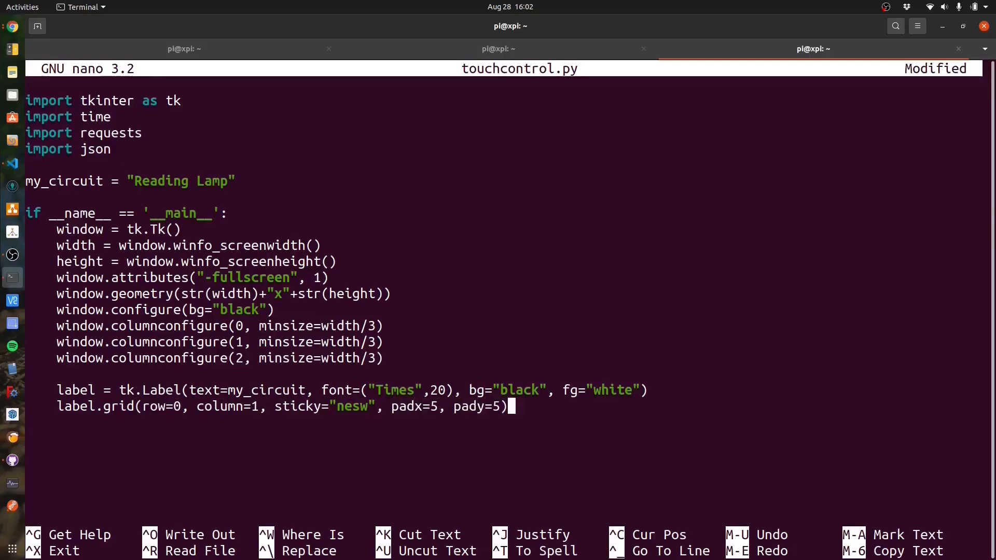
Step: Create on_button as a tk.Button calling on_click, height 3, Times 16, darkgreen bg, white fg
{"action": "type", "text": "on_"}
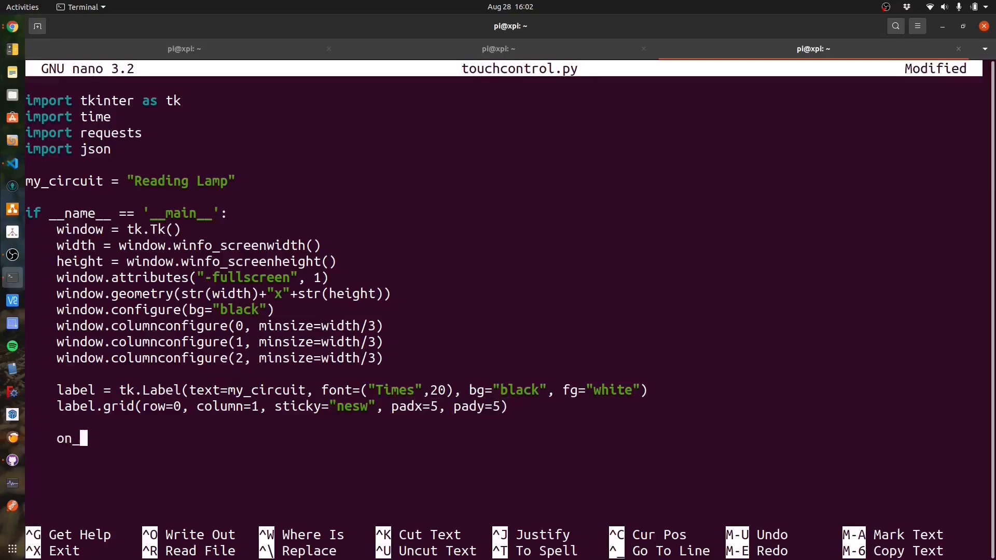
{"action": "type", "text": "button = tk.Button(text=\"ON"}
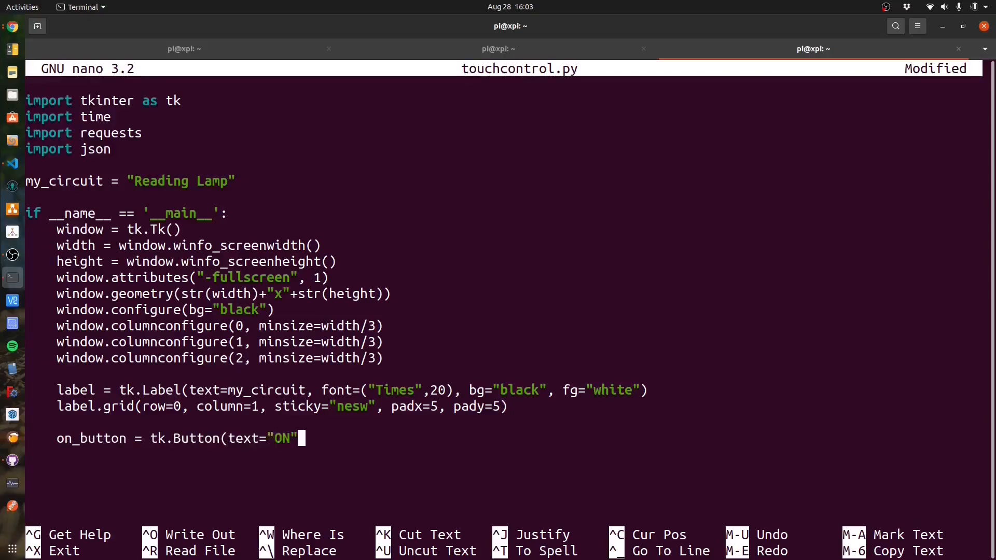
{"action": "type", "text": ", command=on"}
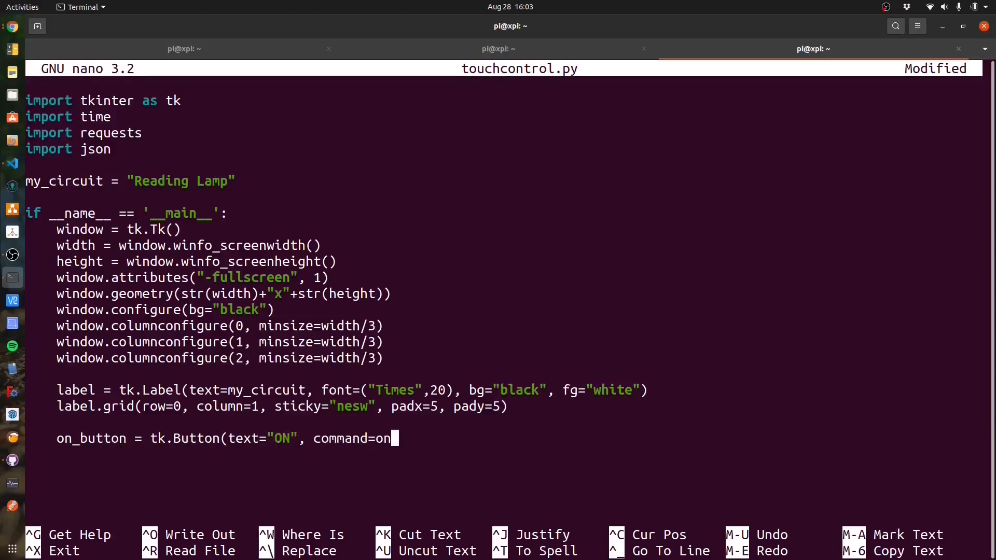
{"action": "type", "text": "_click, height"}
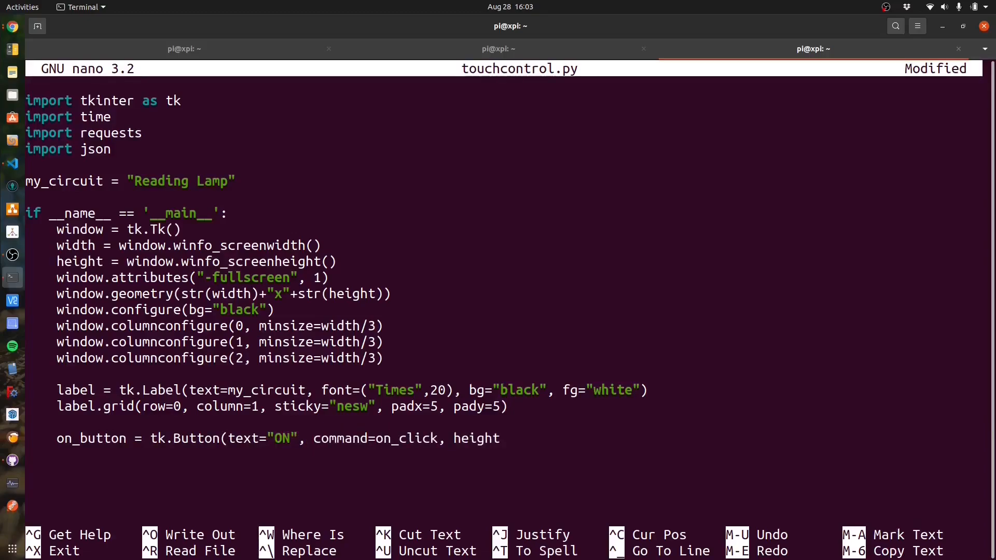
{"action": "type", "text": "=3,"}
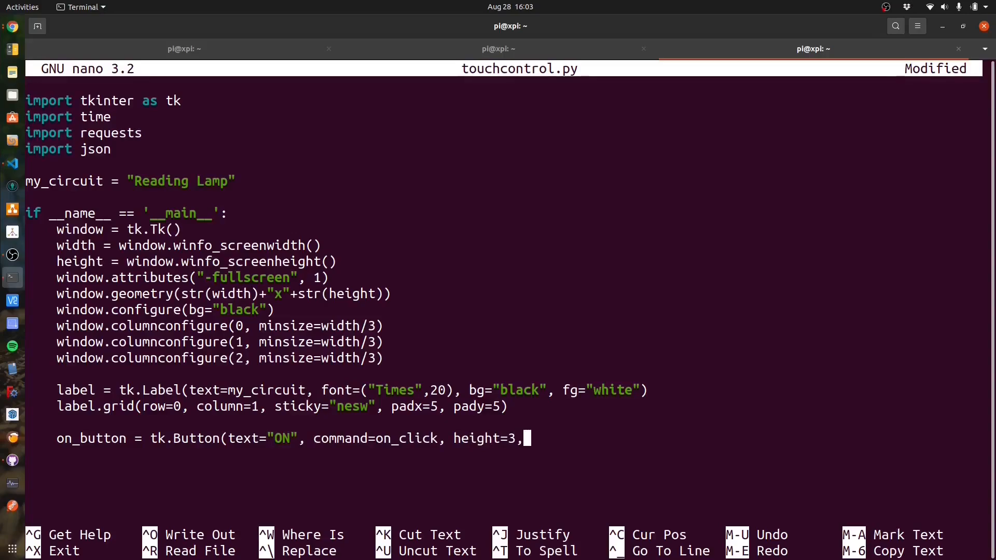
{"action": "type", "text": "font=(\"Times"}
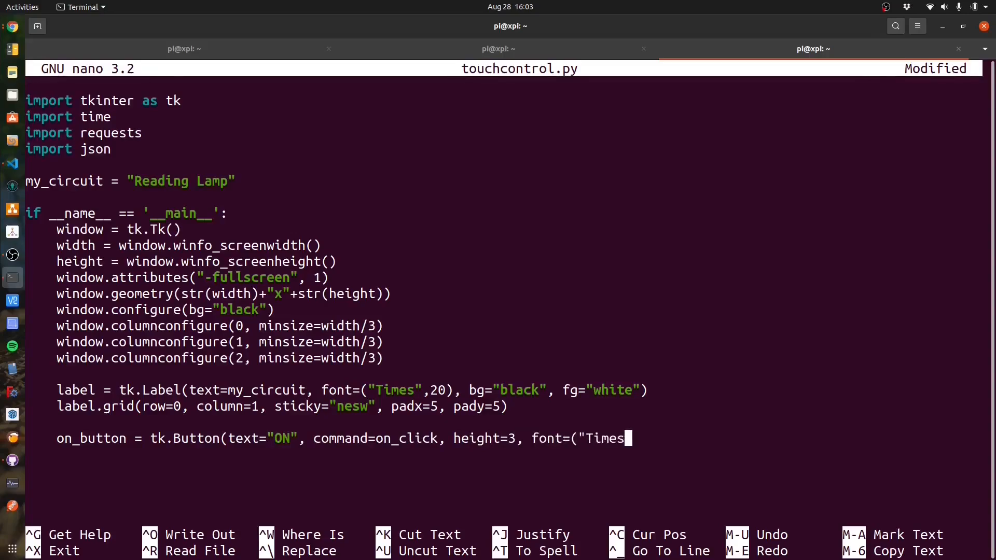
{"action": "type", "text": "\",16),"}
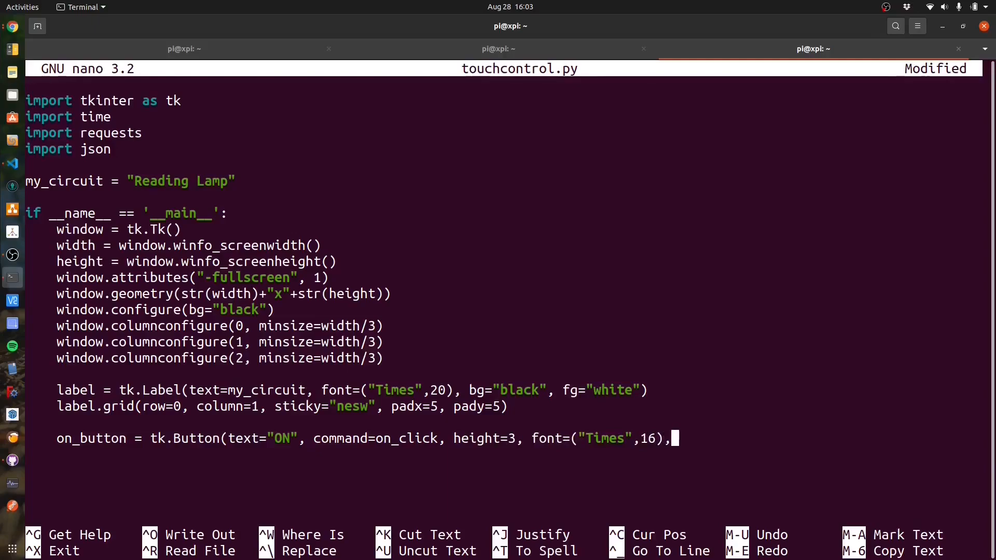
{"action": "type", "text": "bg=\"darkgreen\""}
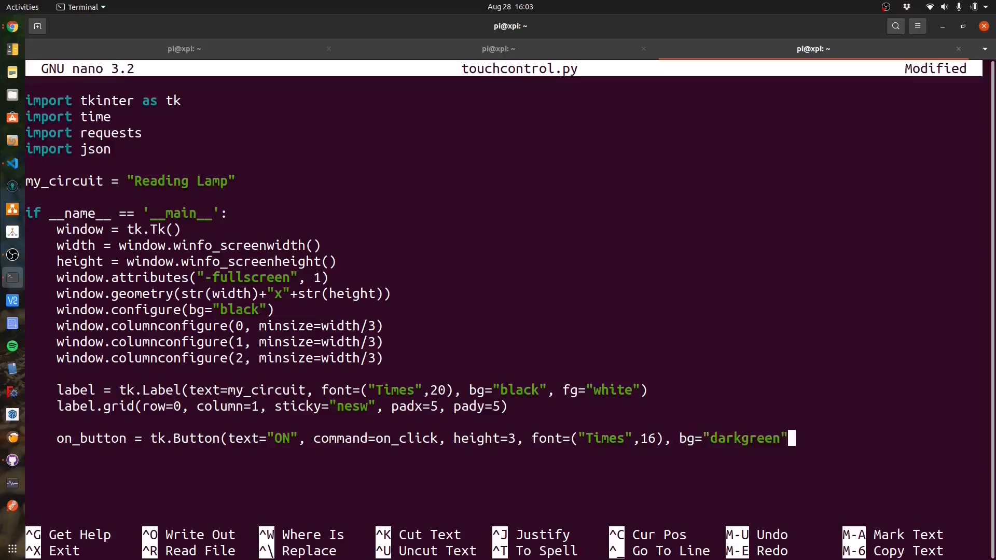
{"action": "type", "text": ", fg=\"white"}
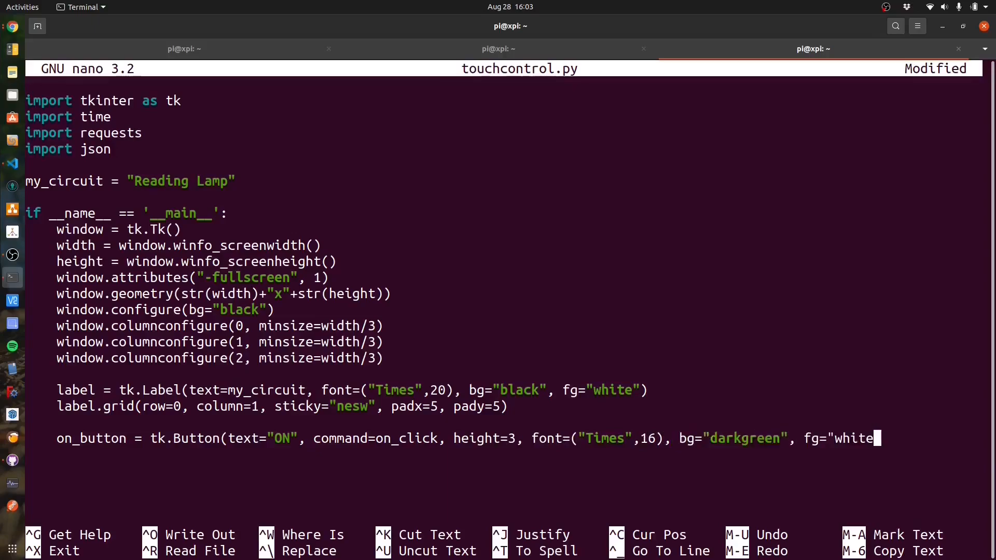
{"action": "type", "text": "\")"}
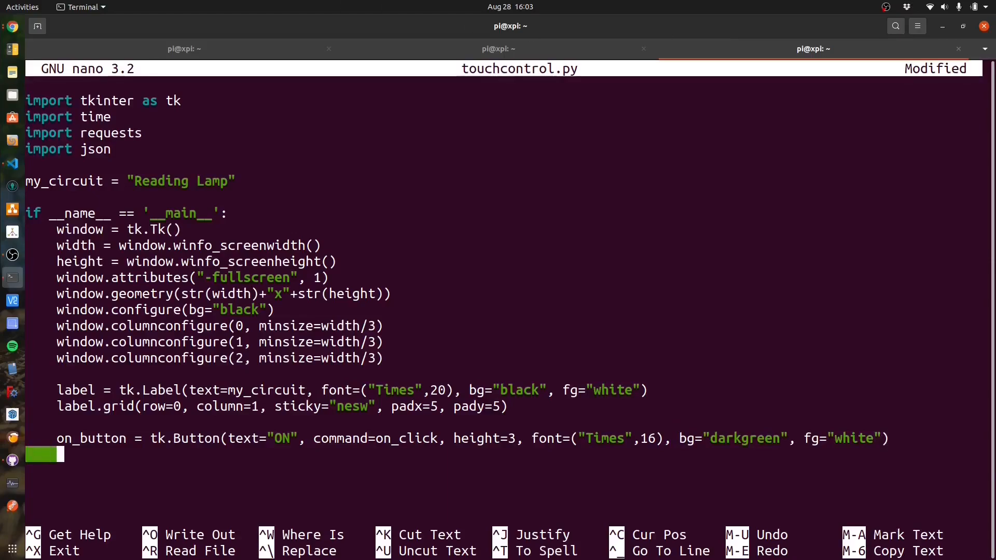
Step: Grid on_button at row 1, column 1 with sticky nesw and padx/pady 5
{"action": "type", "text": "on_button.grid"}
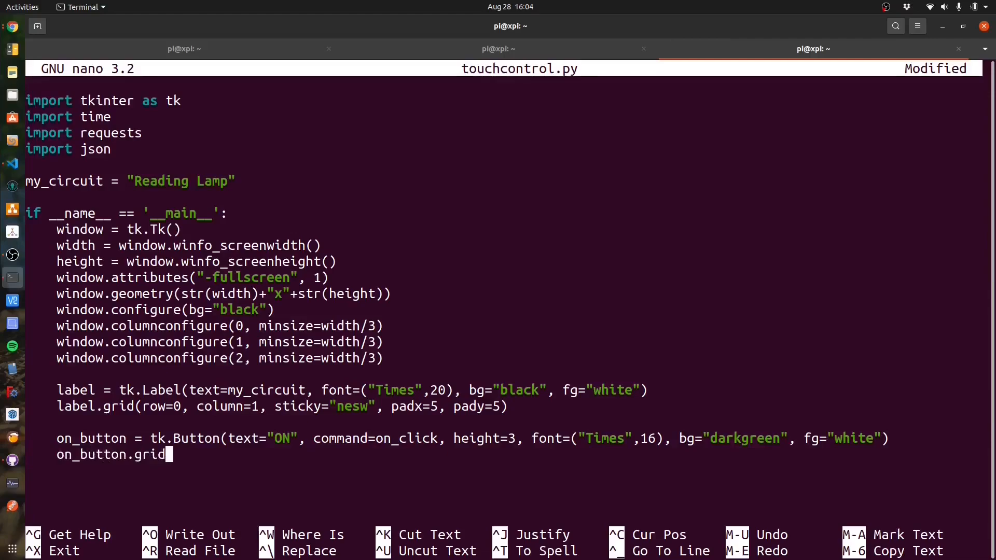
{"action": "type", "text": "(row=1"}
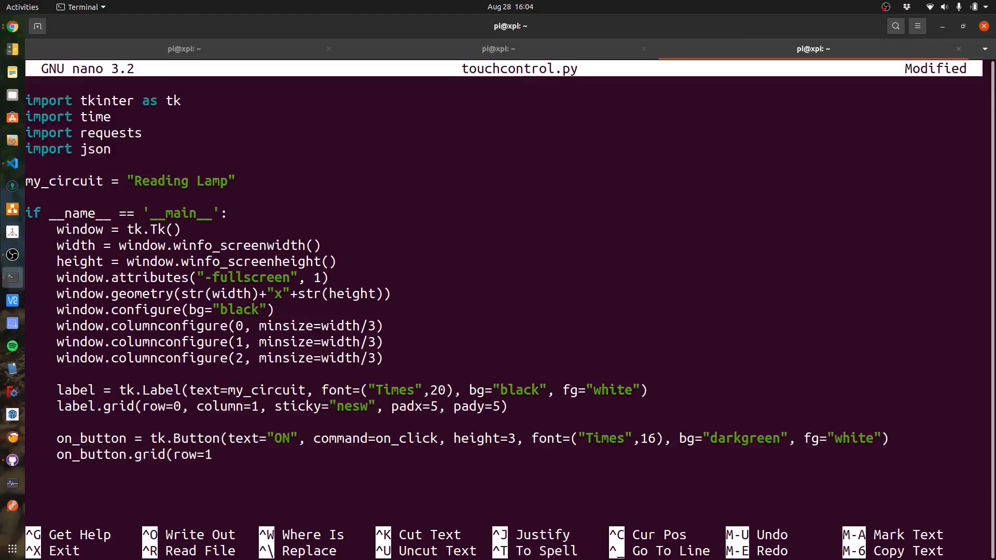
{"action": "type", "text": ", column=1,"}
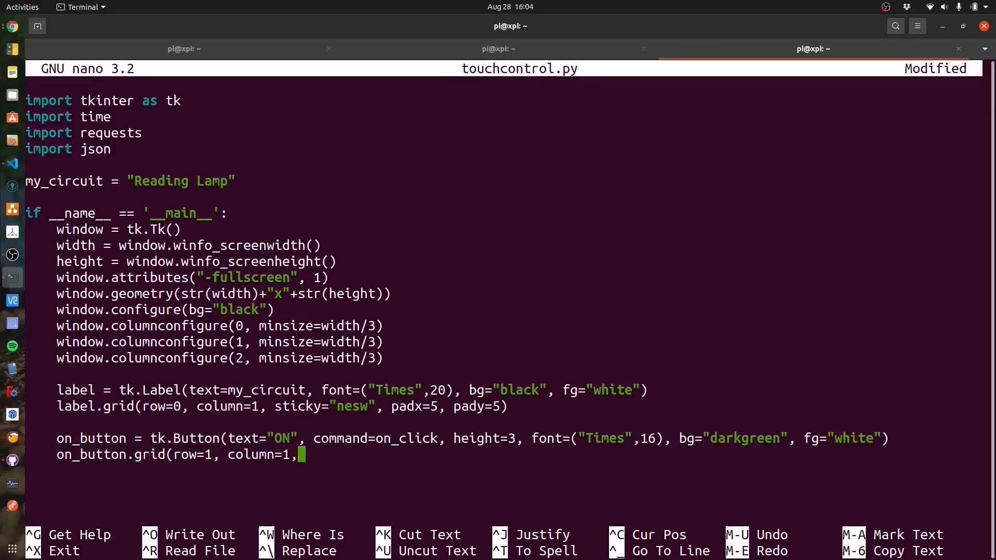
{"action": "type", "text": "sticky="}
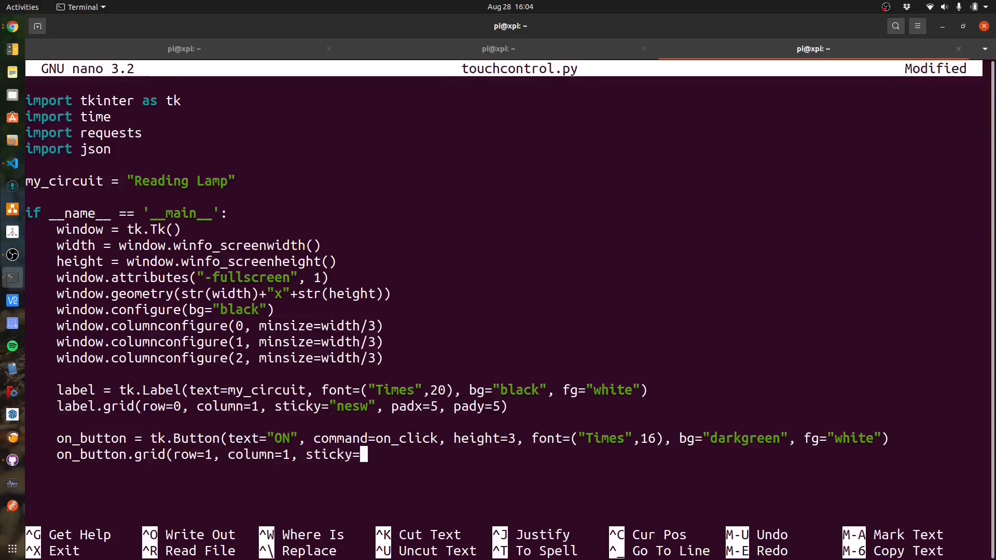
{"action": "type", "text": "nesw\", p"}
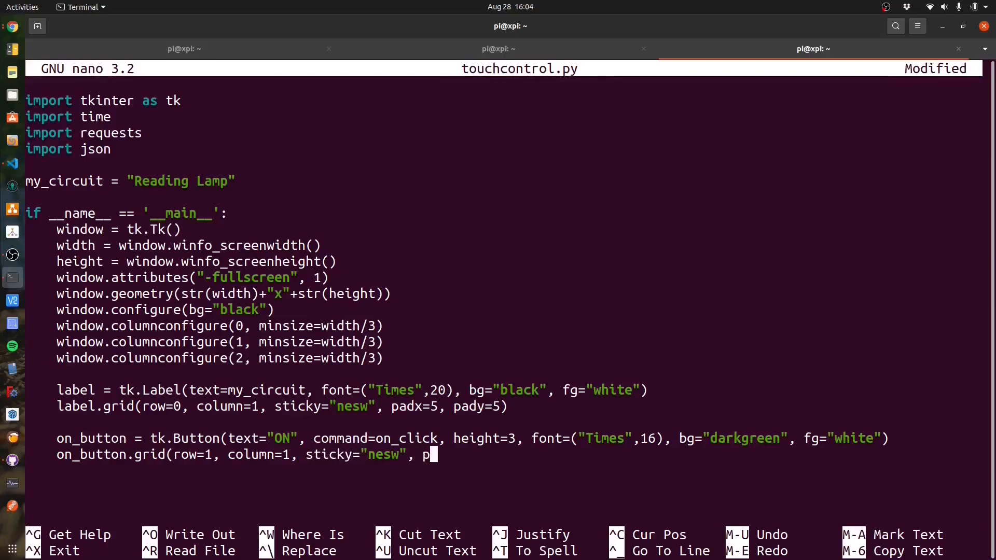
{"action": "type", "text": "adx=5, pady-5"}
{"action": "left_click", "coordinate": [503, 486]}
{"action": "type", "text": "o"}
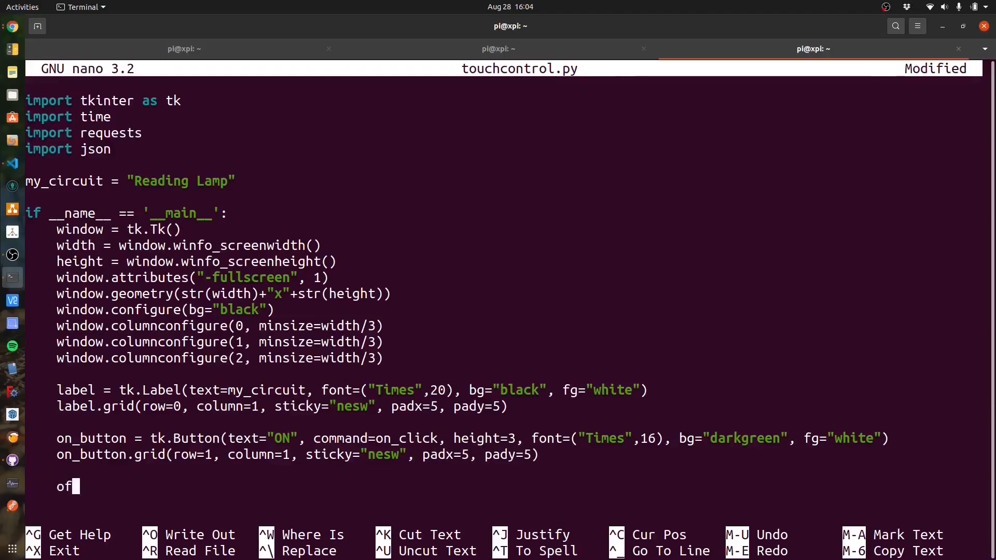
Step: Create off_button as a tk.Button with text "OFF", command off_click, height 3, Times 16 font, darkred background, white text
{"action": "type", "text": "f_button = tk.B"}
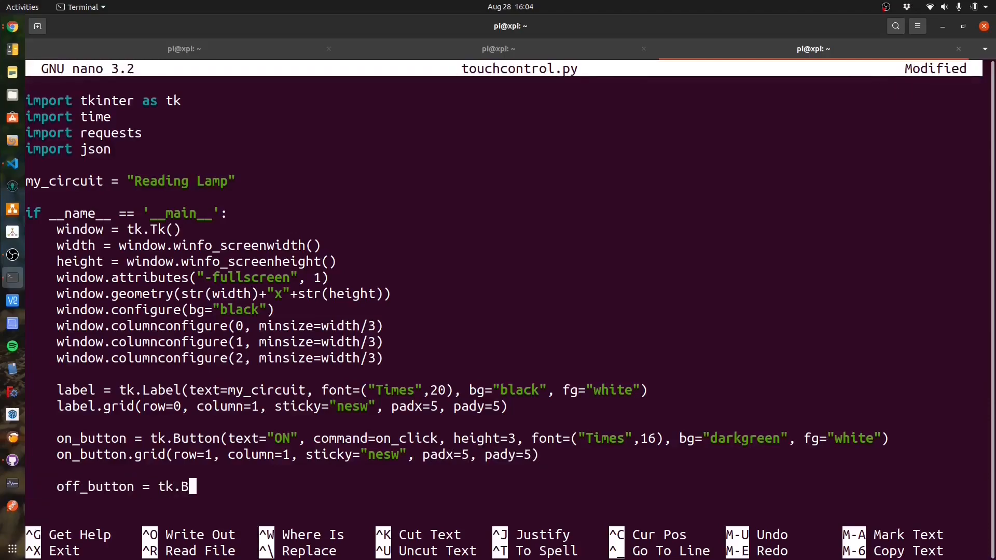
{"action": "type", "text": "utton(text=\""}
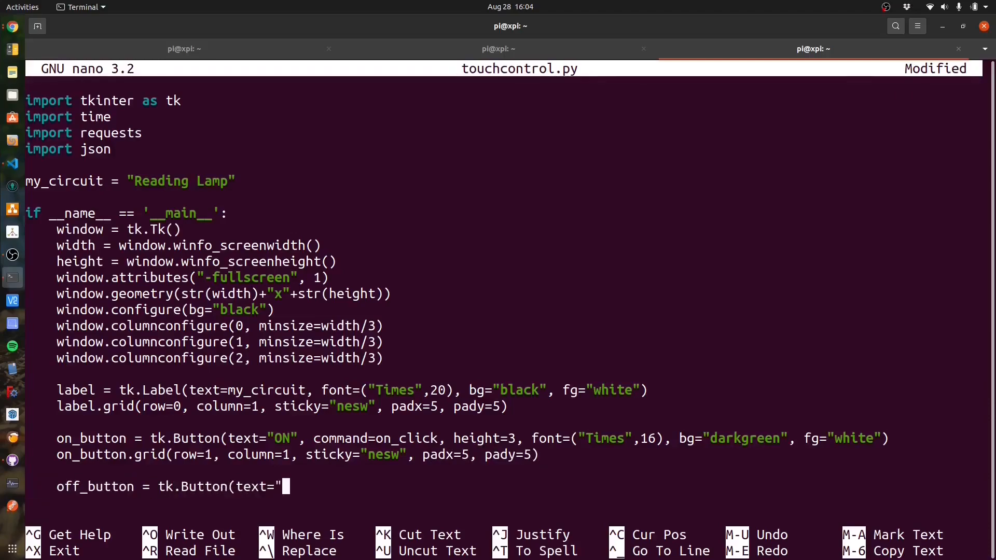
{"action": "type", "text": "OFF\", command=off_click,"}
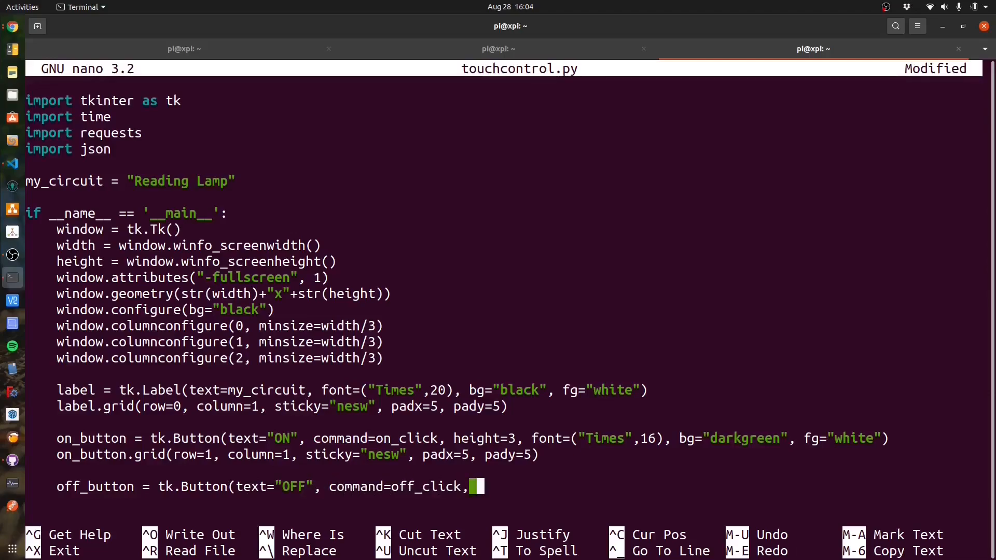
{"action": "type", "text": "height=3, font"}
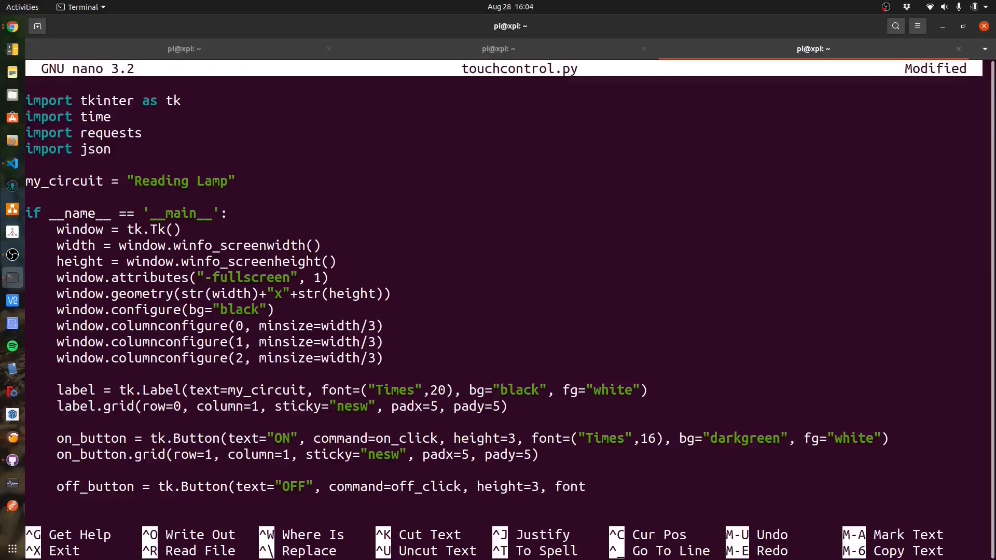
{"action": "type", "text": "=(\"Times\","}
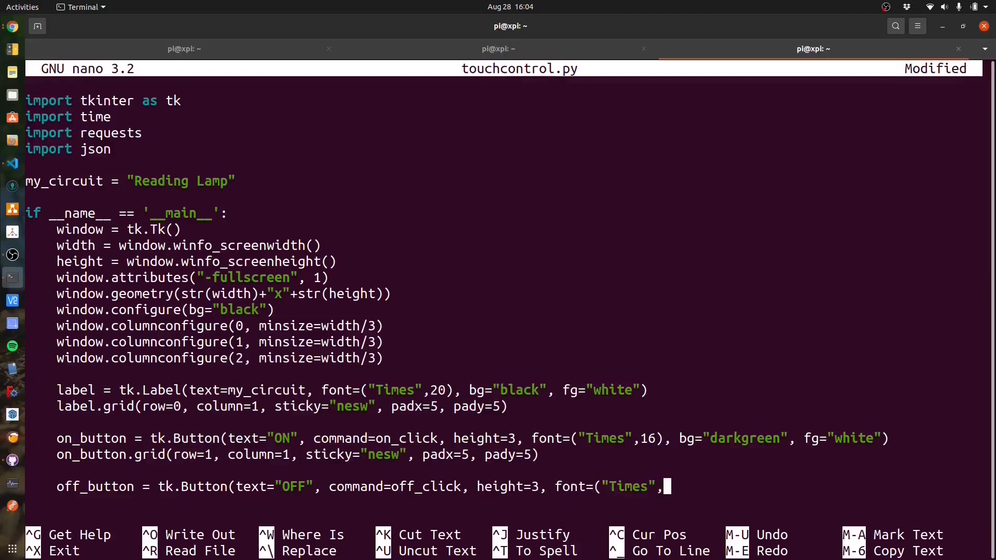
{"action": "type", "text": "16), bg=\""}
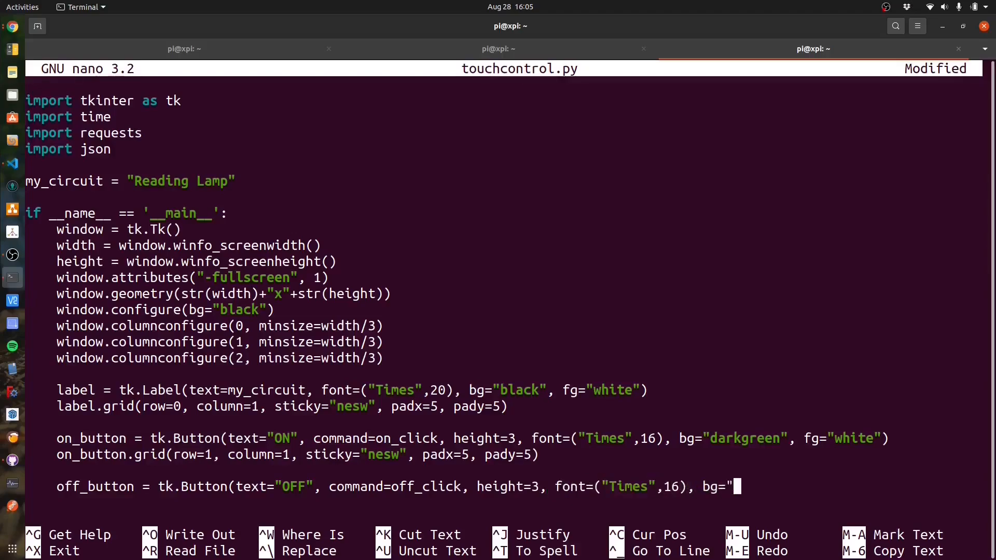
{"action": "type", "text": "darkred\", fg=\"white\""}
{"action": "type", "text": "off"}
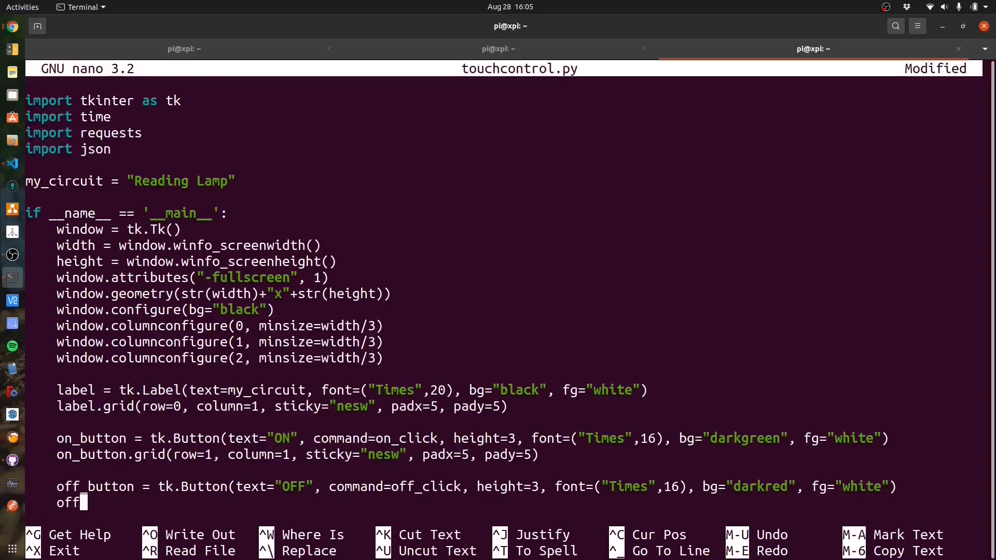
Step: Grid off_button at row 2, column 1 with sticky "nesw" and padding 5
{"action": "type", "text": "_button.grid"}
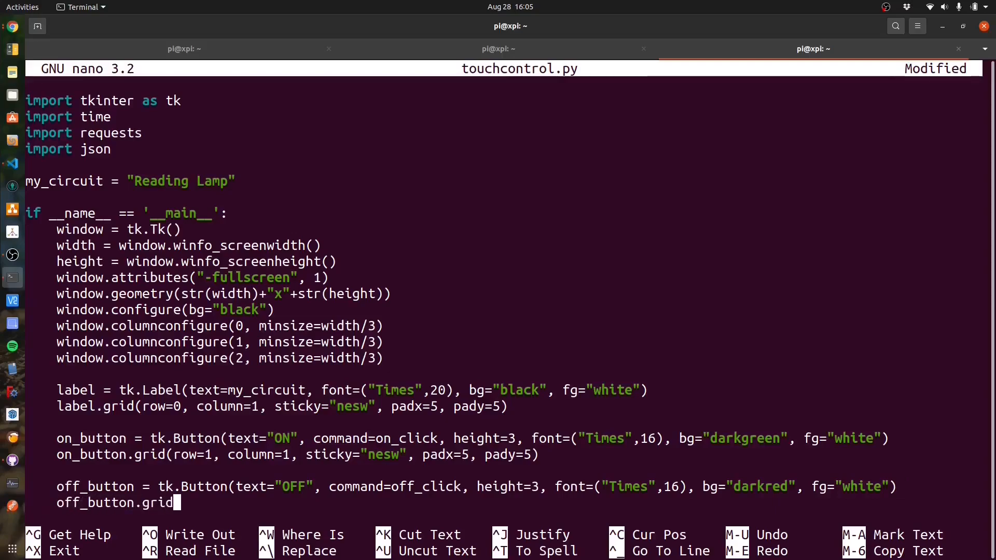
{"action": "type", "text": "(row=2, co"}
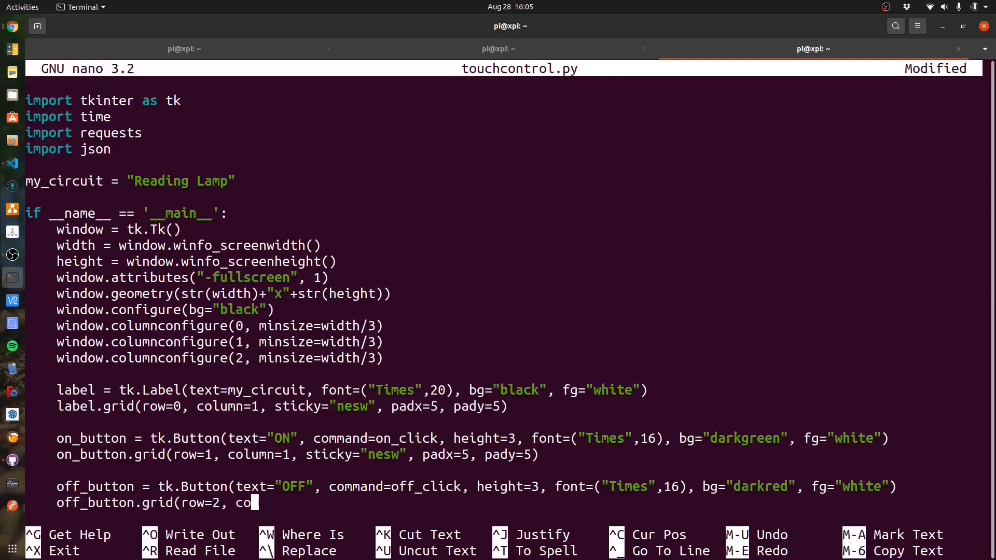
{"action": "type", "text": "lumn=1, stick"}
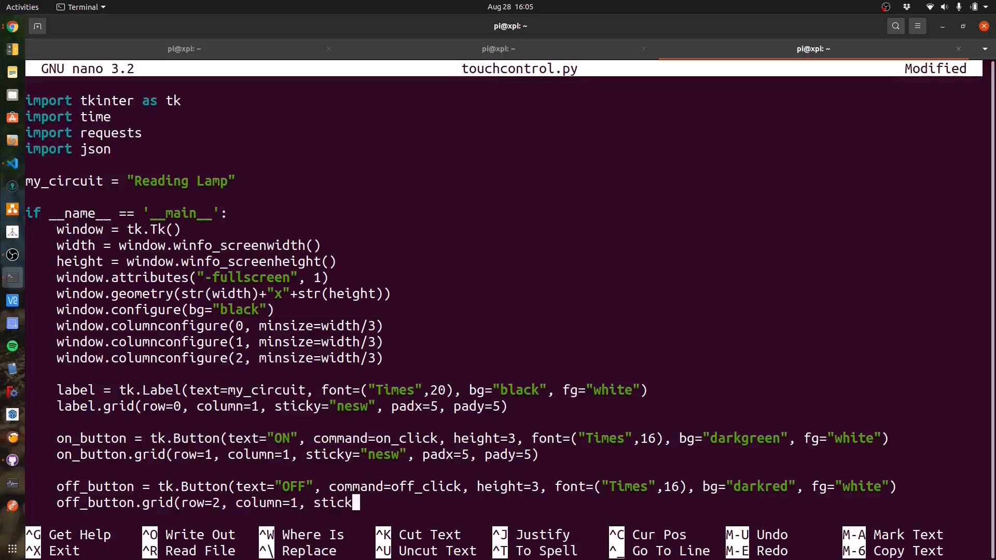
{"action": "type", "text": "=\"nesw\", padx=5, pady=5"}
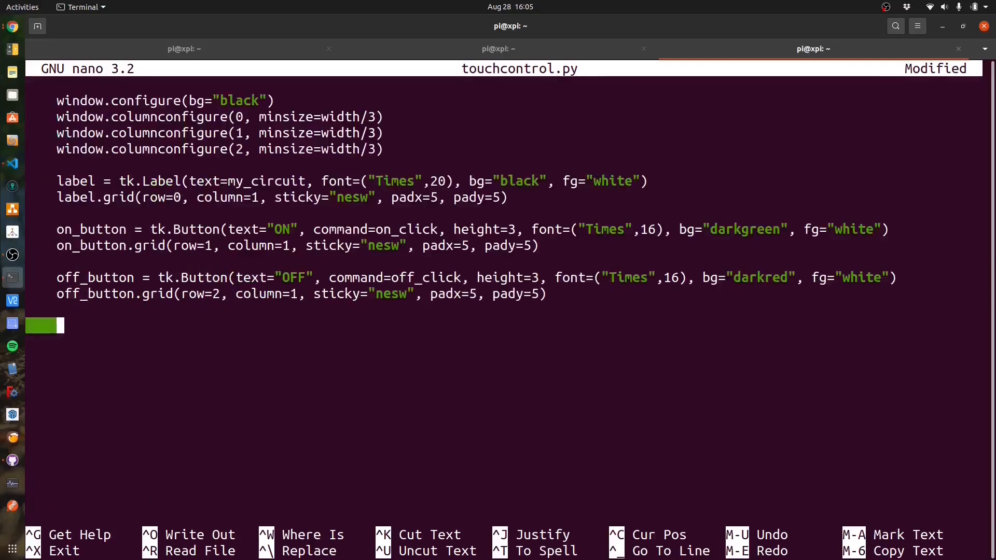
Step: Create close_button as a tk.Button calling close_click, height 1, Times 12 font, orange background, white text
{"action": "type", "text": "close_button = tk"}
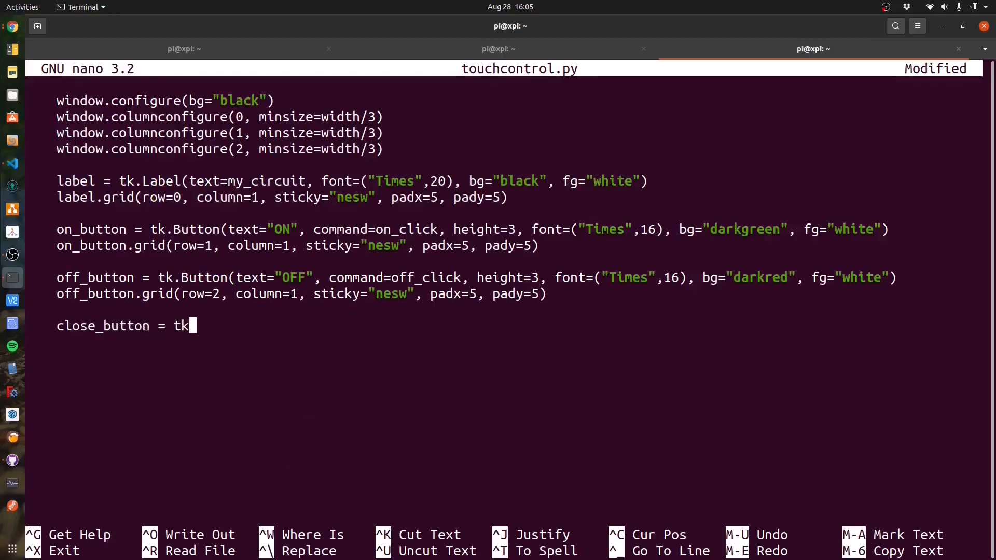
{"action": "type", "text": ".Button(\"text=\"Close"}
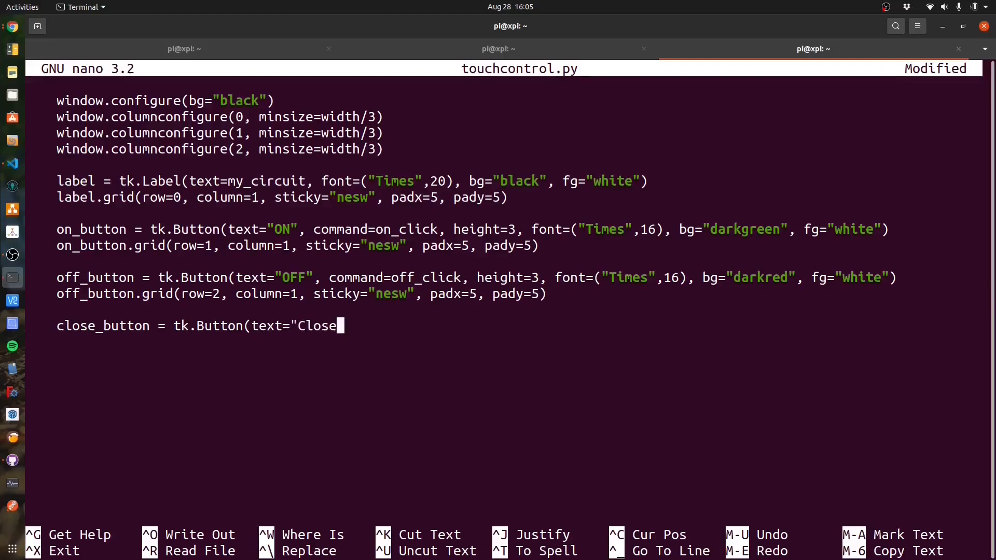
{"action": "type", "text": "\", command="}
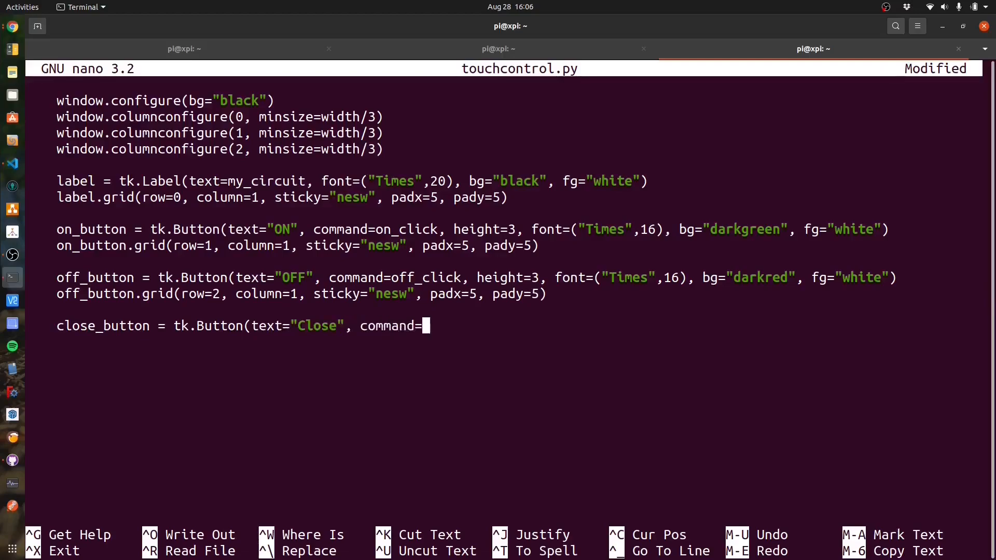
{"action": "type", "text": "close_click, heigh"}
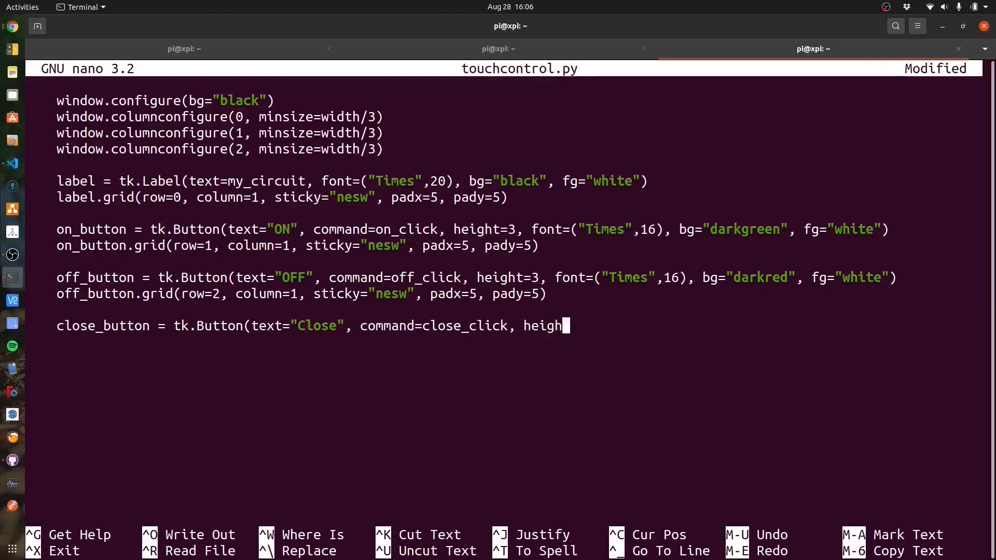
{"action": "type", "text": "t=1,font("}
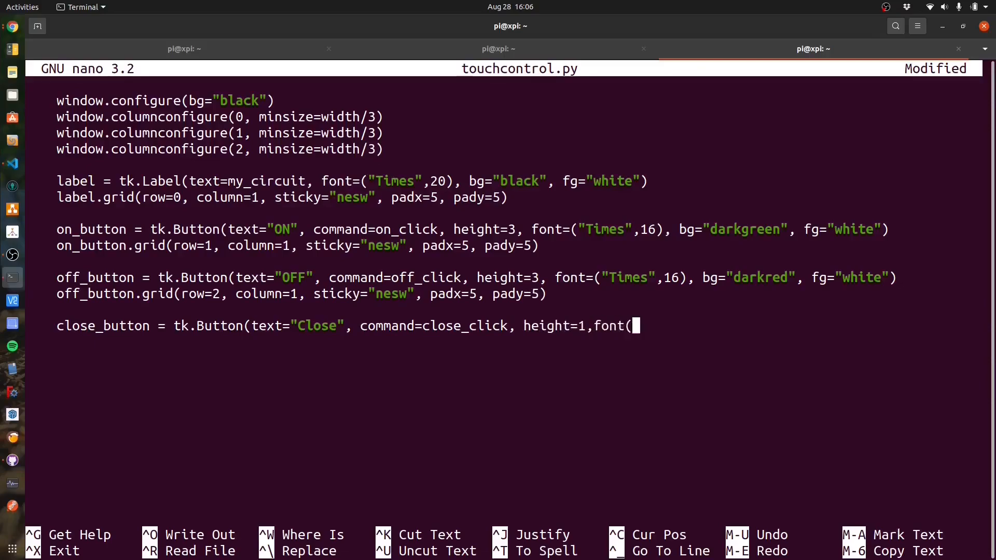
{"action": "type", "text": "\"Times\",12"}
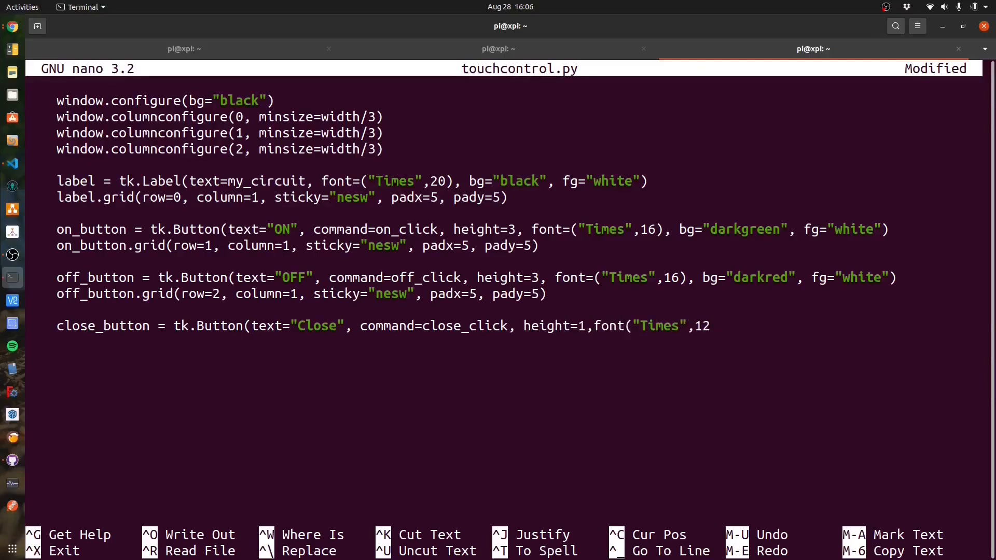
{"action": "type", "text": "), bg="}
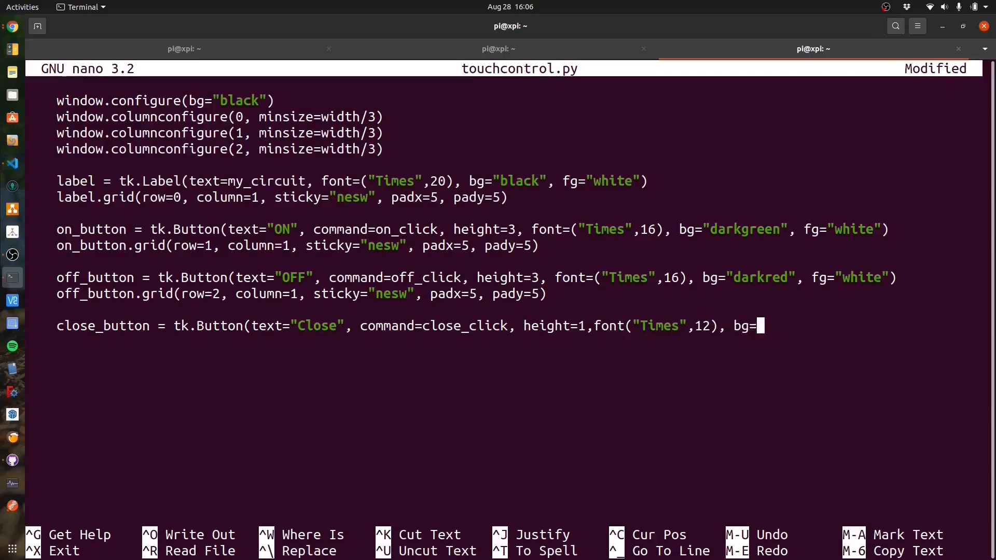
{"action": "type", "text": "\"orange\""}
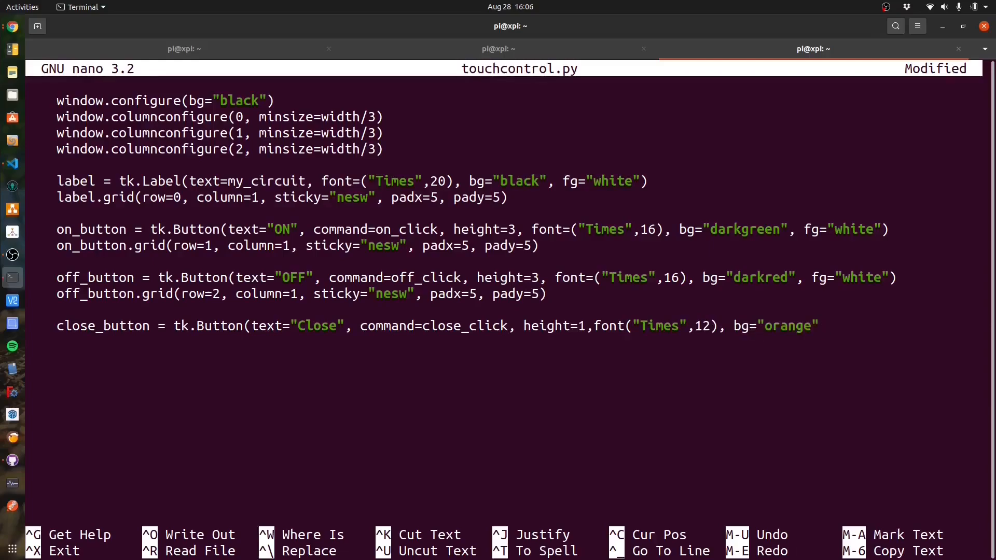
{"action": "type", "text": ", fg=\"white"}
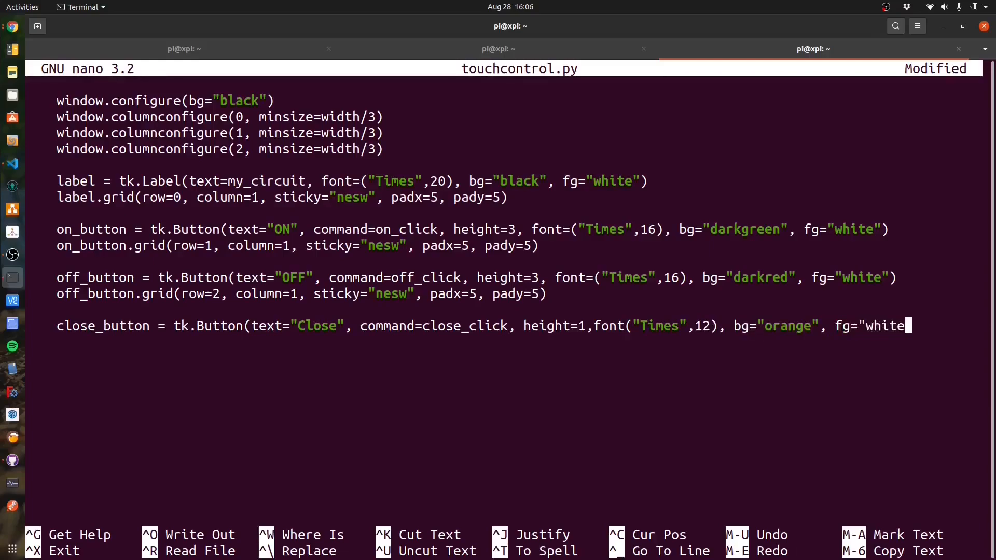
{"action": "type", "text": ")"}
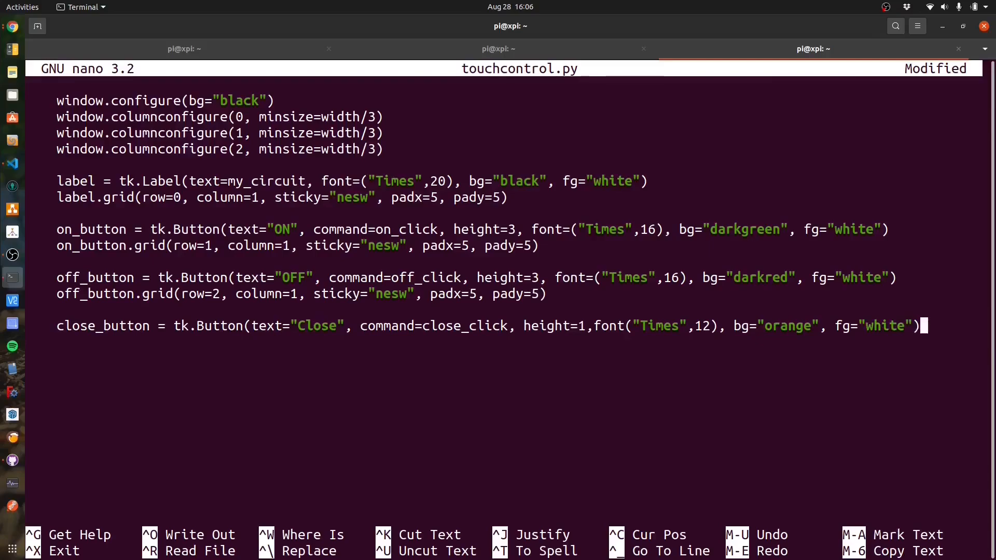
Step: Grid close_button at row 3 with sticky "nesw", padx 5, pady 5, and begin the window.mainloop line
{"action": "type", "text": "close_button"}
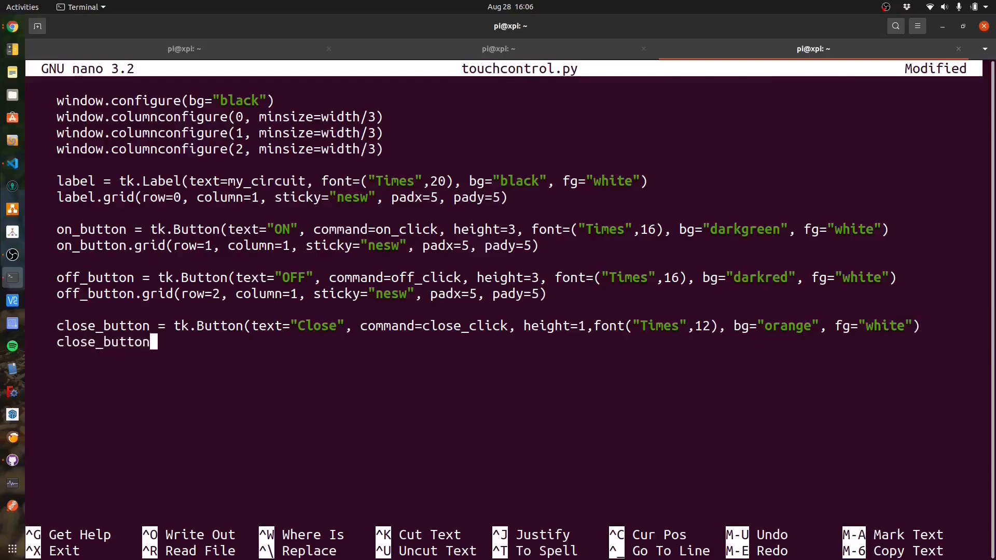
{"action": "type", "text": ".grid(row=3, column=2,"}
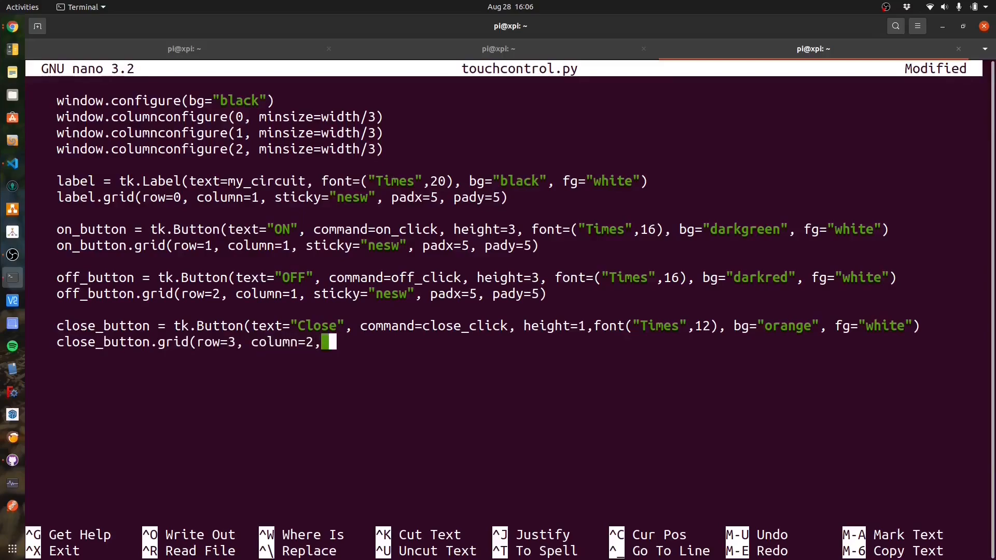
{"action": "type", "text": "sticky=\"nesw\""}
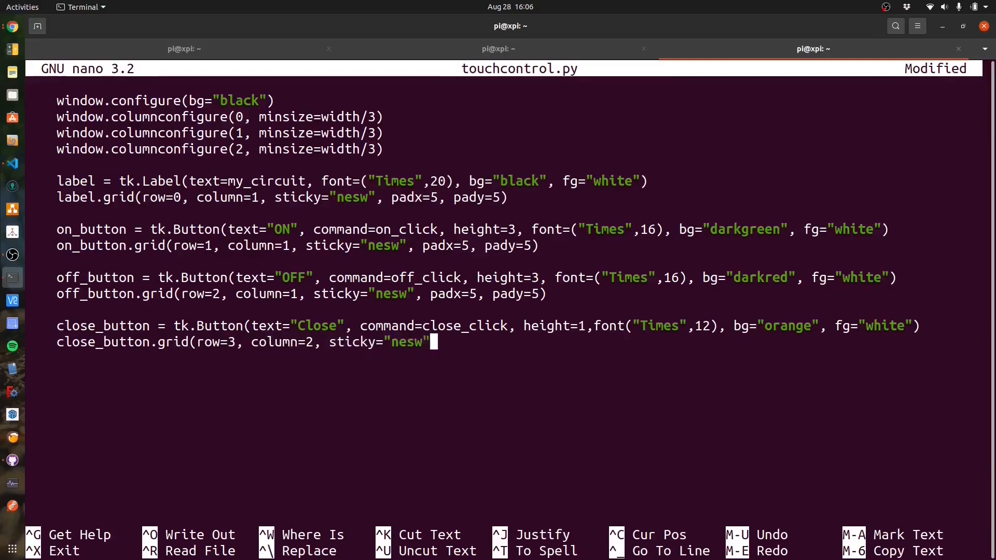
{"action": "type", "text": ", padx=5, pad"}
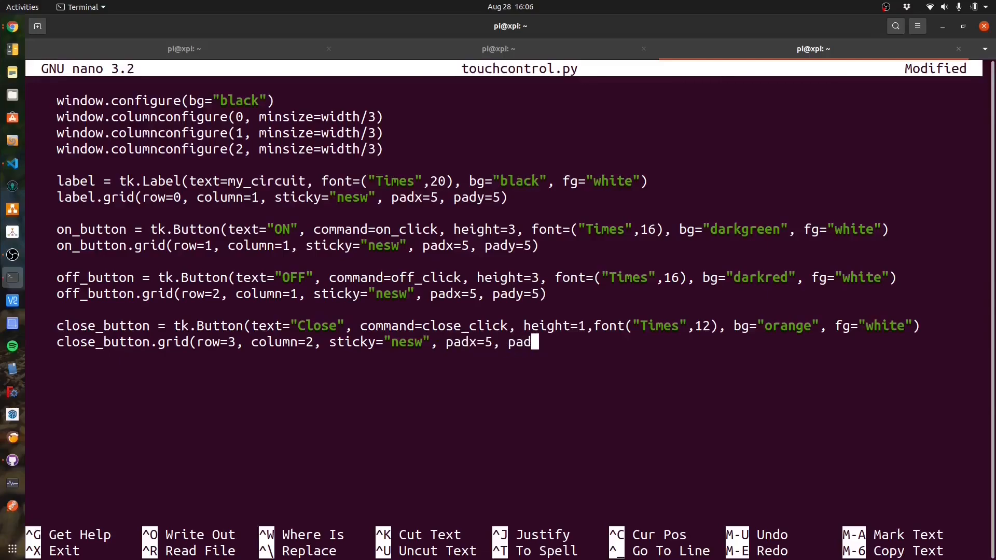
{"action": "type", "text": "y=5)"}
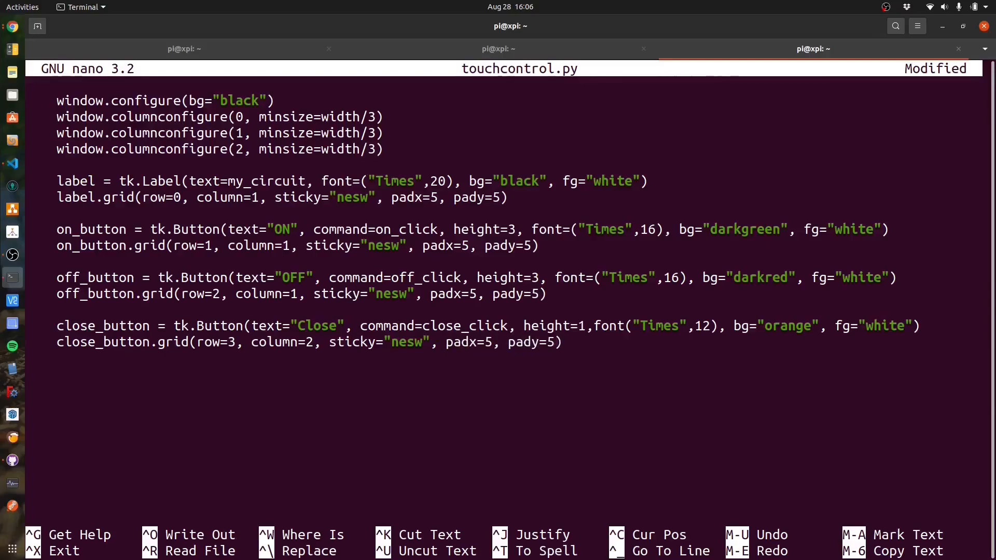
{"action": "type", "text": "window.main"}
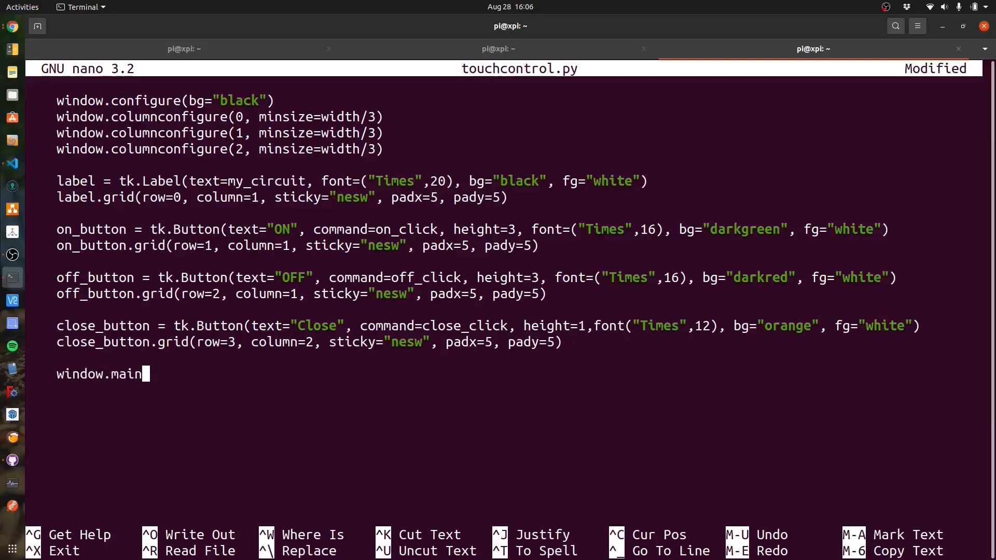
Step: Finish window.mainloop(), then define off_click() and close_click() with exit() in close_click's body
{"action": "type", "text": "loop()"}
{"action": "type", "text": "def"}
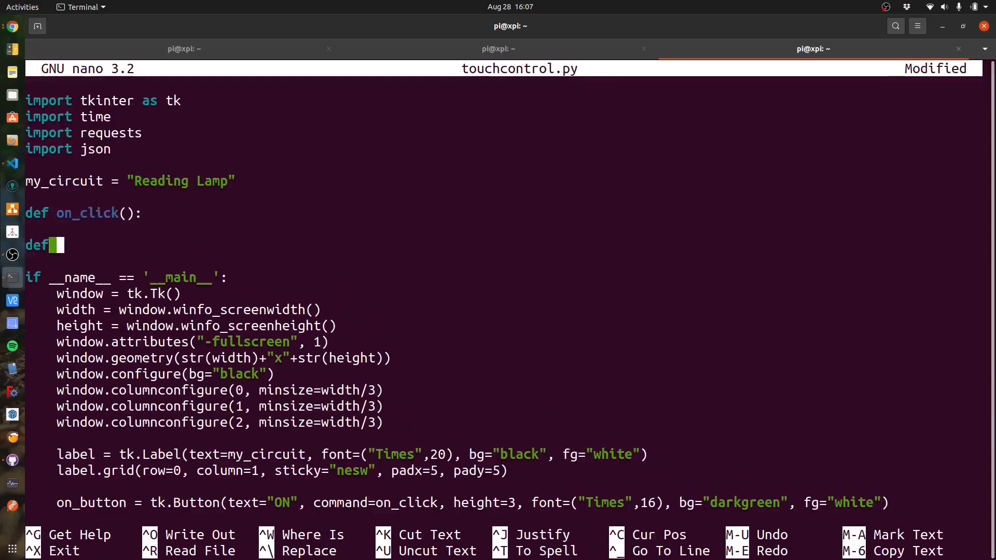
{"action": "type", "text": "off_click():"}
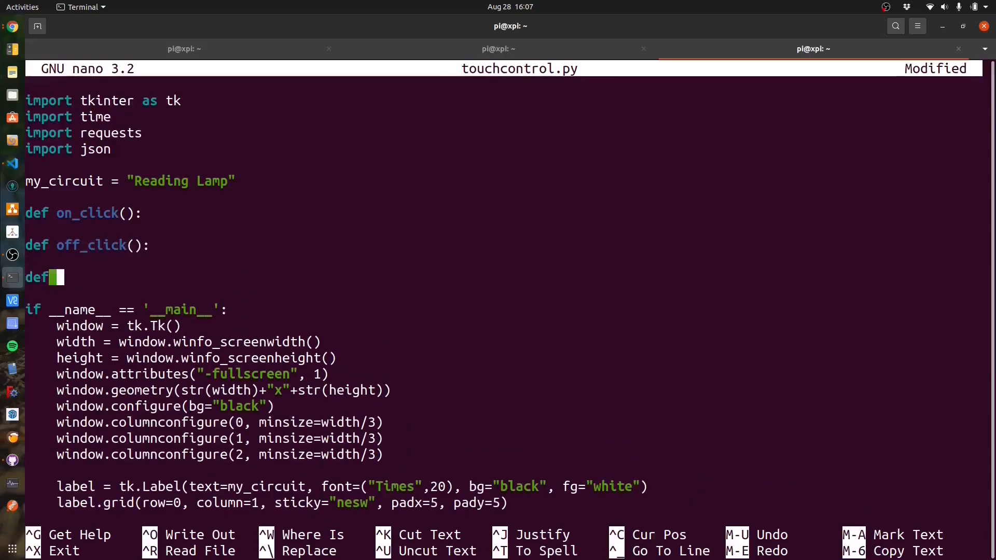
{"action": "type", "text": "close_click():"}
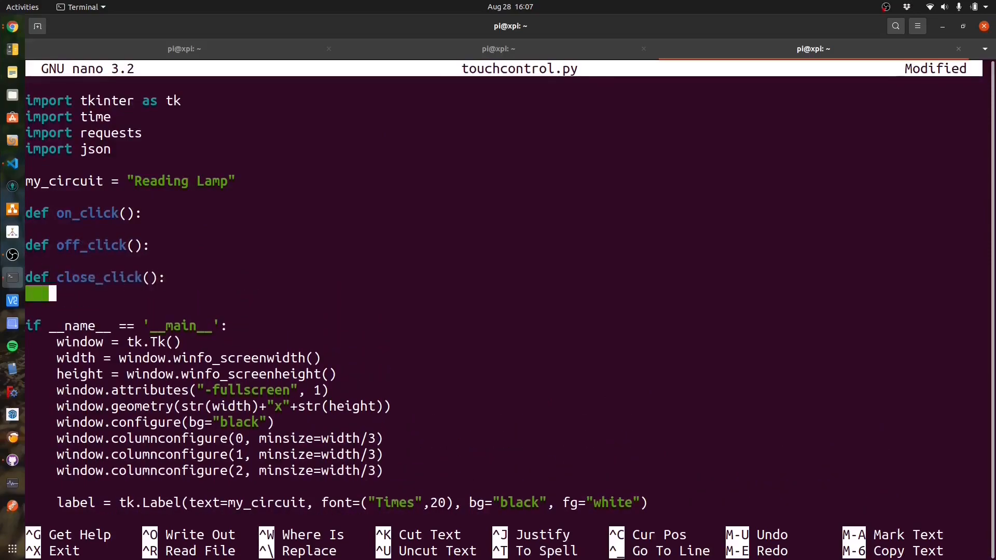
{"action": "type", "text": "exit()"}
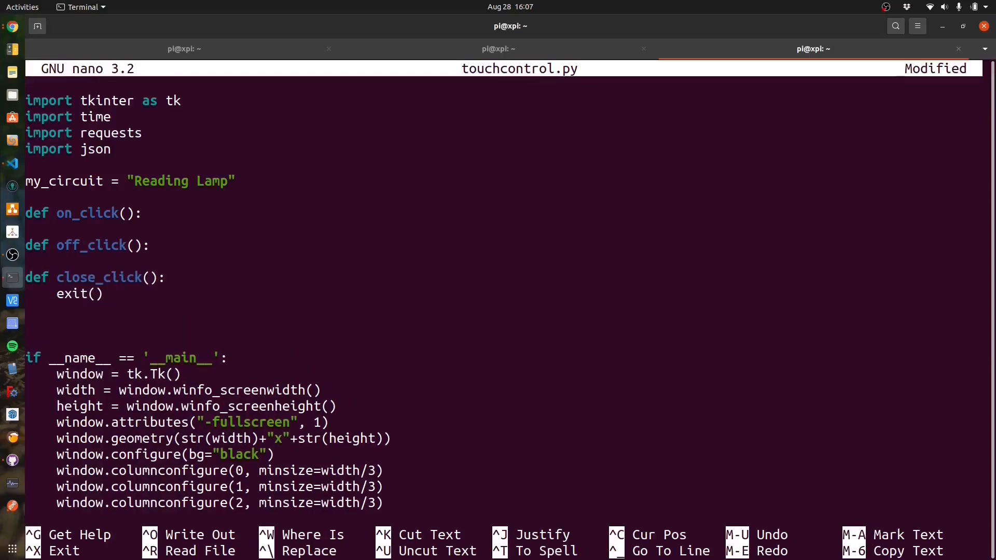
{"action": "type", "text": "def send_command"}
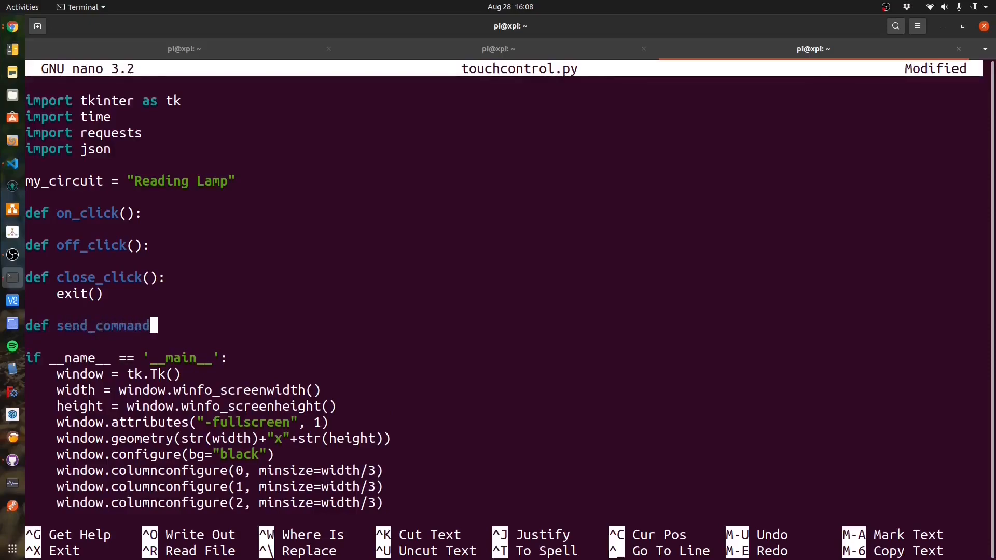
{"action": "type", "text": "(command):"}
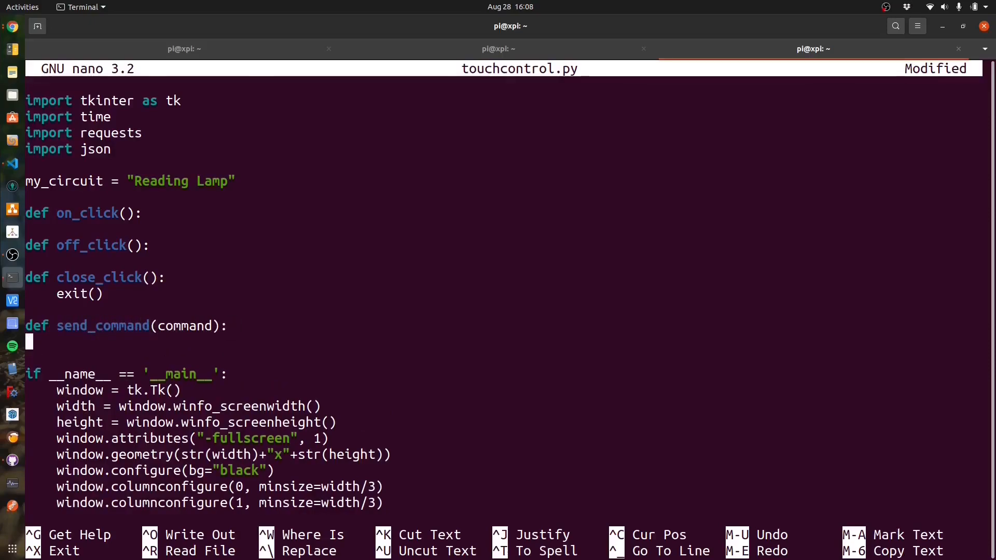
{"action": "type", "text": "try:"}
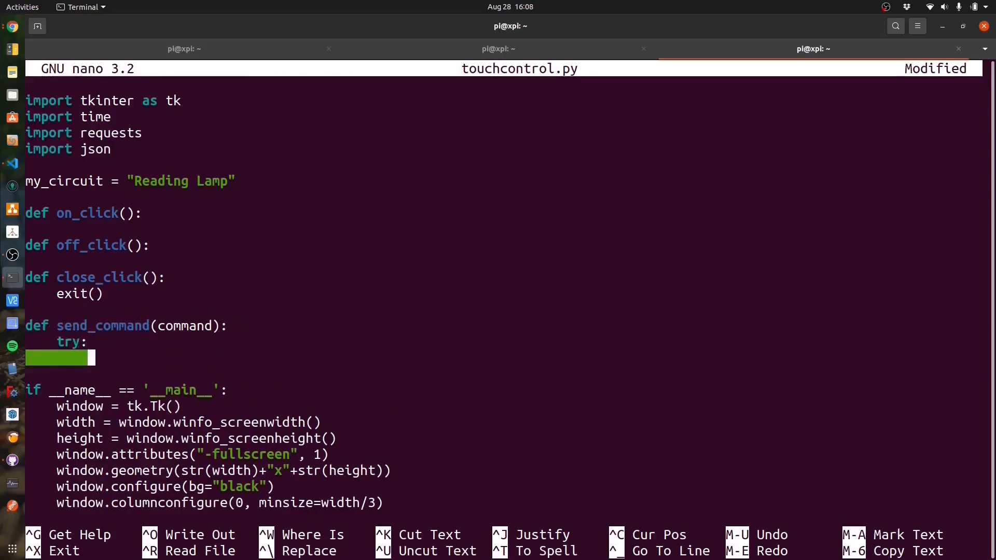
{"action": "type", "text": "requests"}
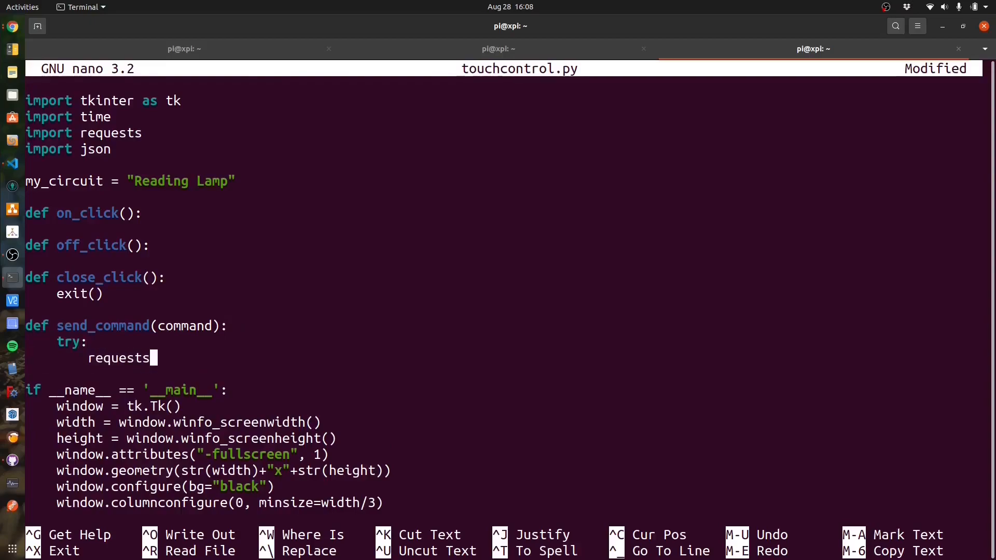
{"action": "type", "text": ".get(\"http"}
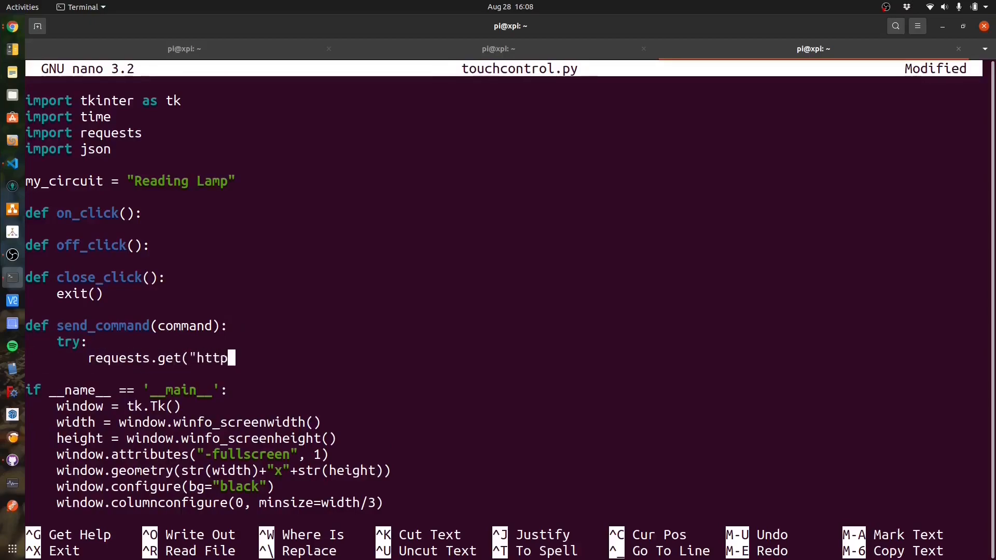
{"action": "type", "text": "://192.168."}
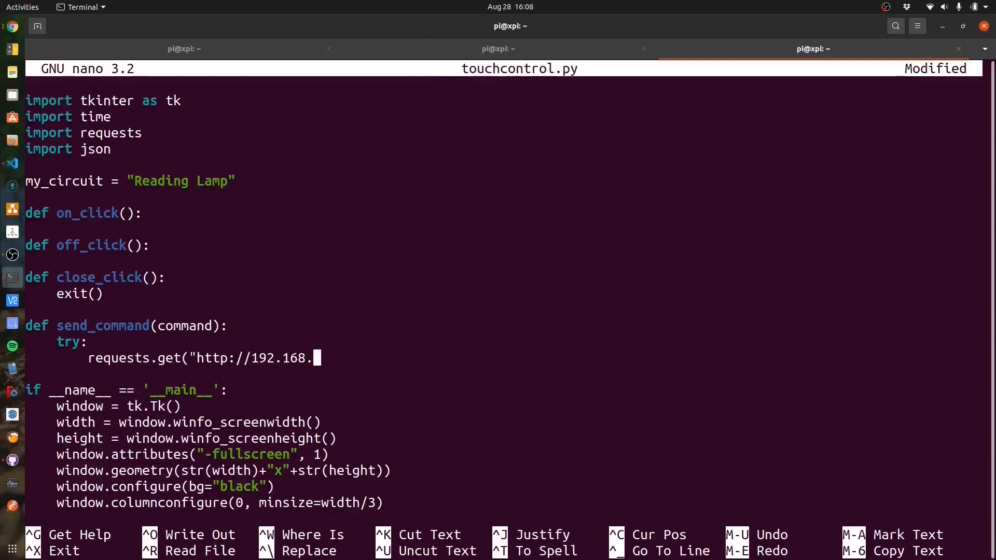
{"action": "type", "text": "0.8:8080/cont"}
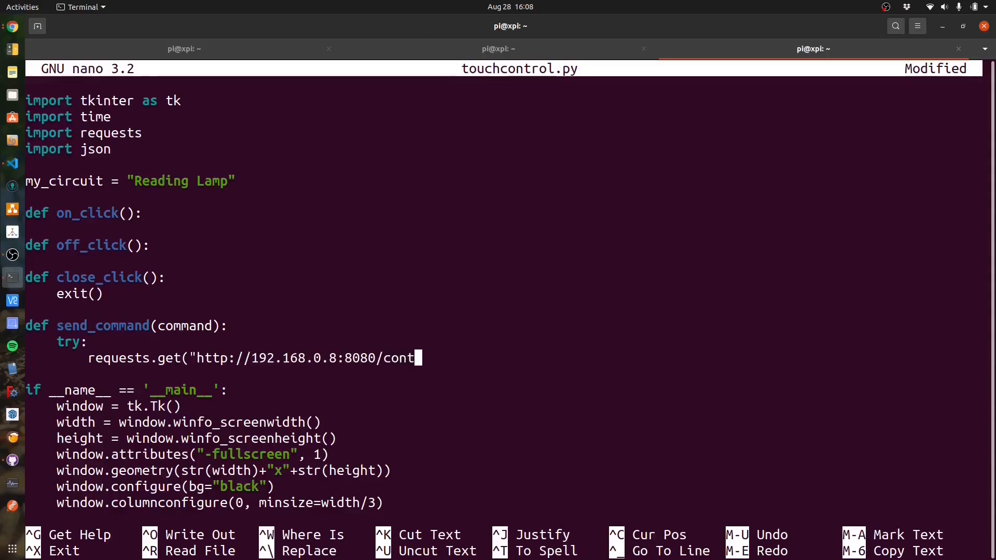
{"action": "type", "text": "rol/\"+command"}
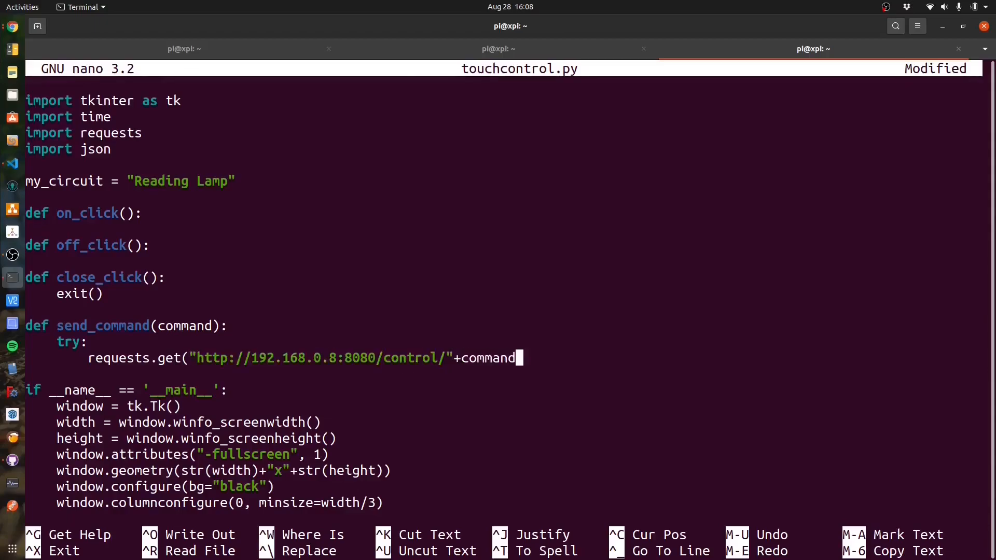
{"action": "type", "text": ")"}
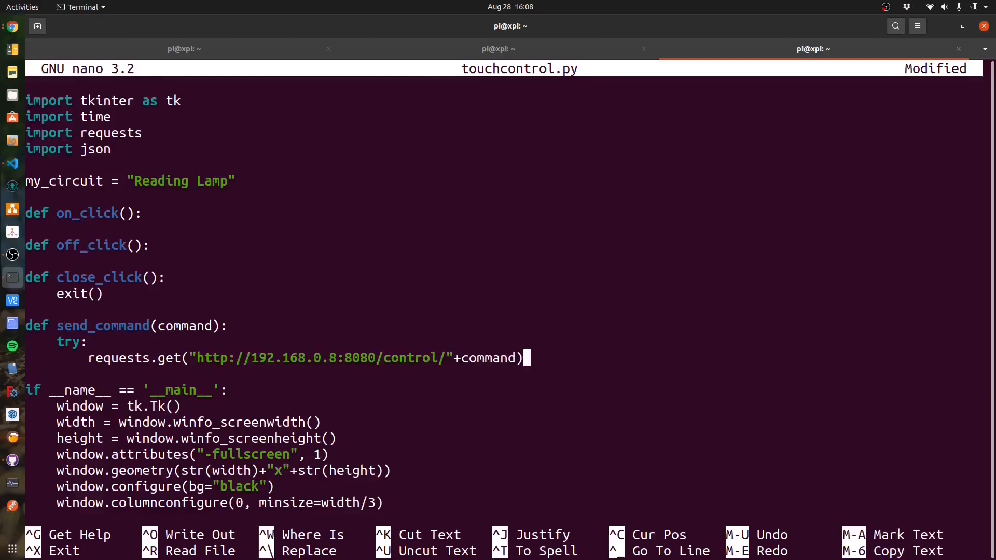
Step: Add an except clause that prints "failed"
{"action": "type", "text": "except:"}
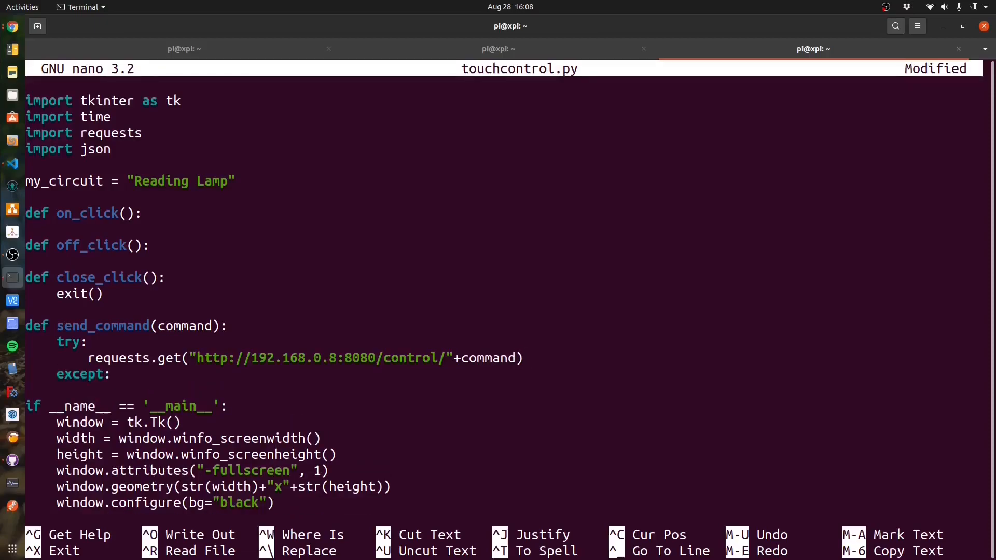
{"action": "type", "text": "print(\"f"}
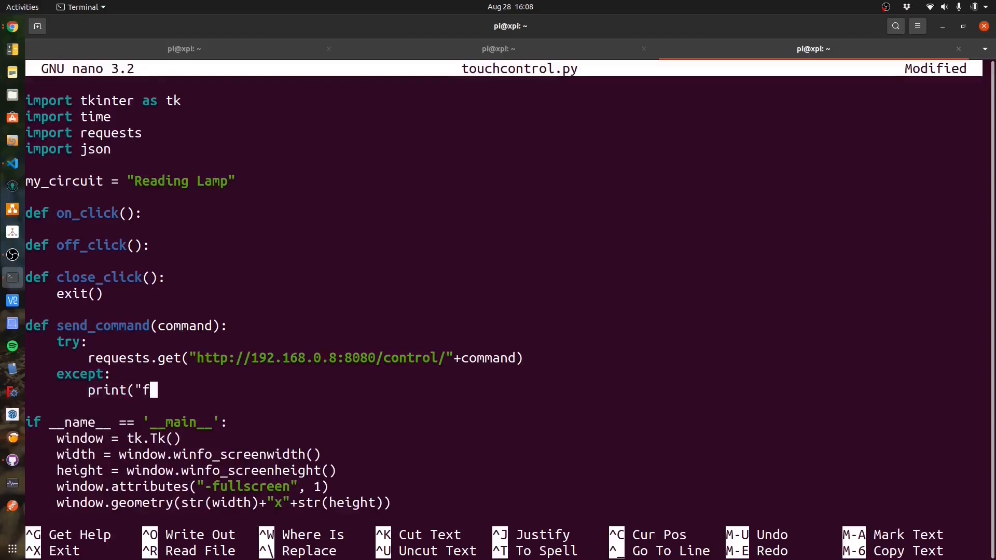
{"action": "type", "text": "ailed\")"}
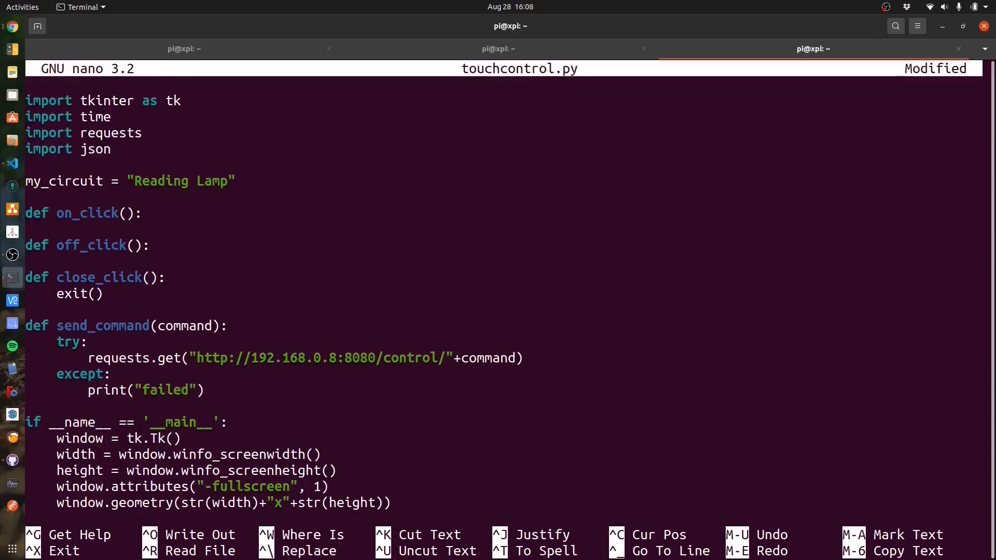
Step: Call send_command(my_circuit+" on") in on_click and send_command(my_circuit+" off") in off_click
{"action": "type", "text": "send"}
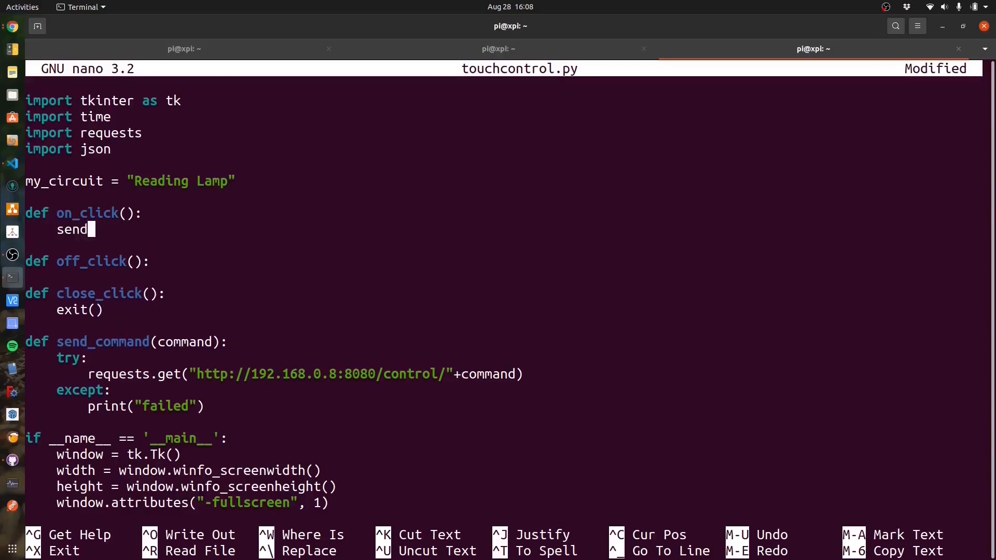
{"action": "type", "text": "_command(my_circuit+\" on"}
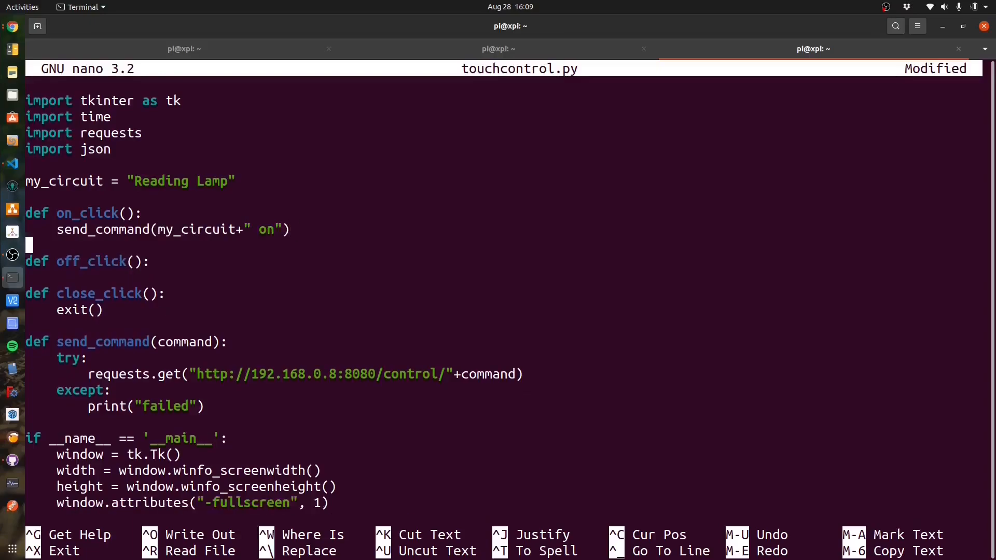
{"action": "type", "text": "send_command"}
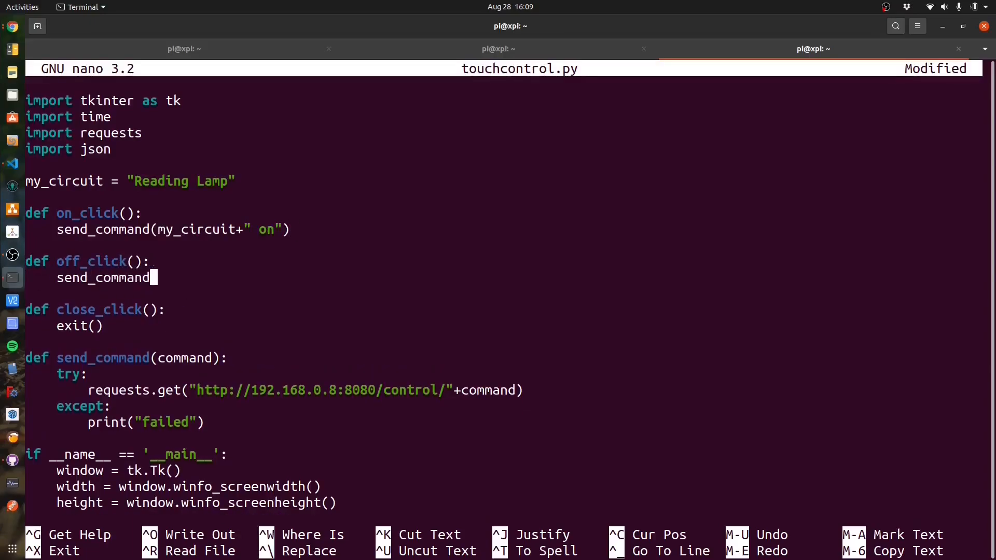
{"action": "type", "text": "(my_circuit+"}
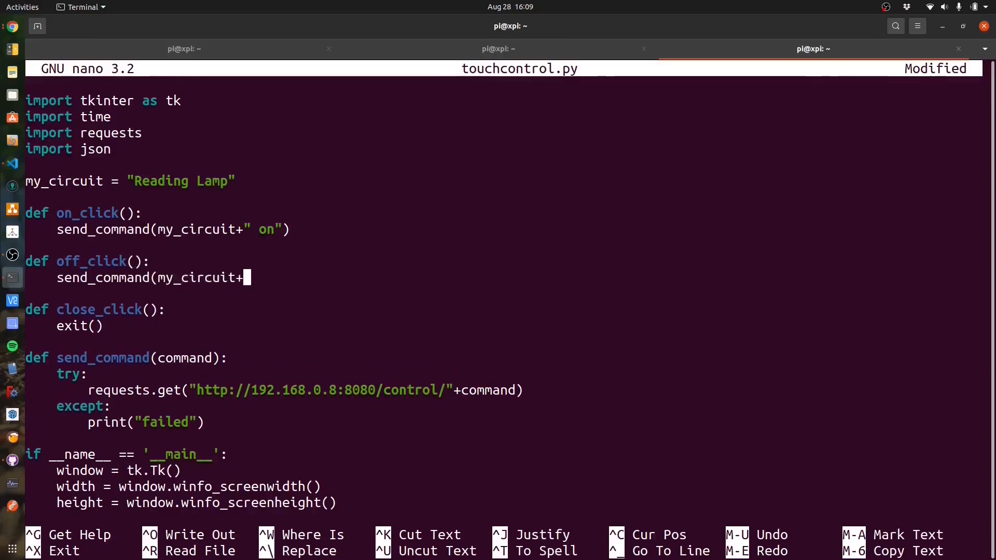
{"action": "type", "text": "\" off\""}
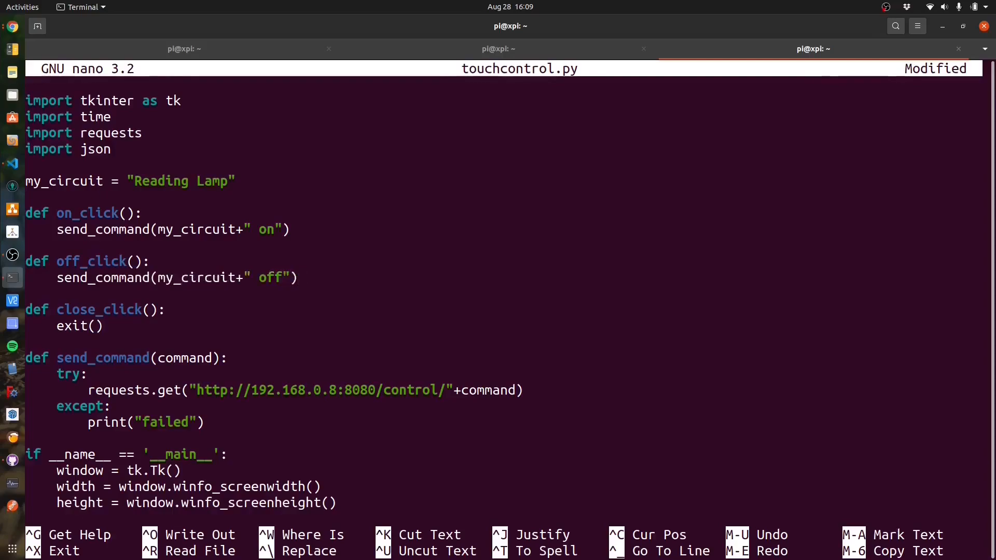
{"action": "scroll", "scroll_direction": "down", "scroll_amount": 3}
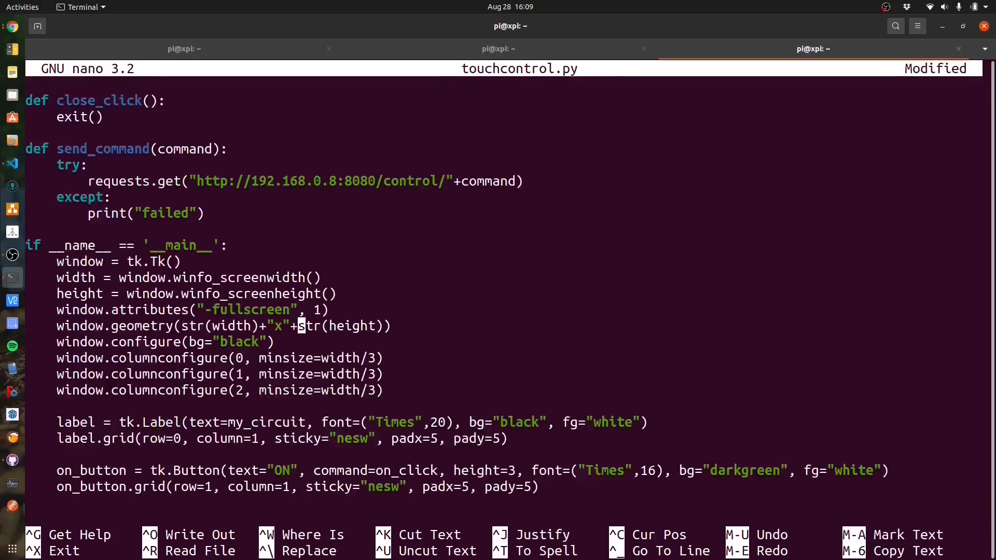